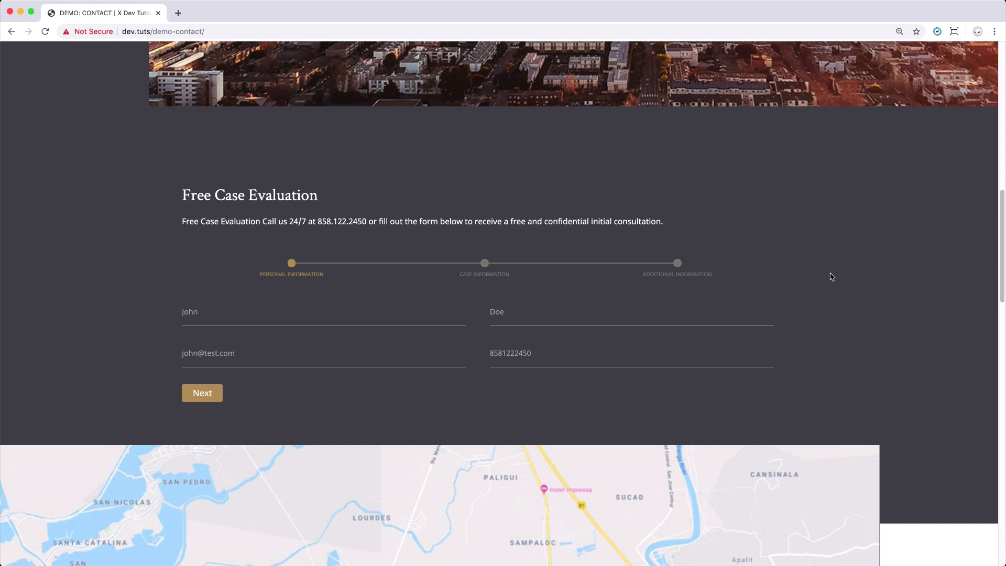
Open 'Muti-step Contact Form' from Contact Forms and place the cursor in its empty Form template.
scroll(down, 3)
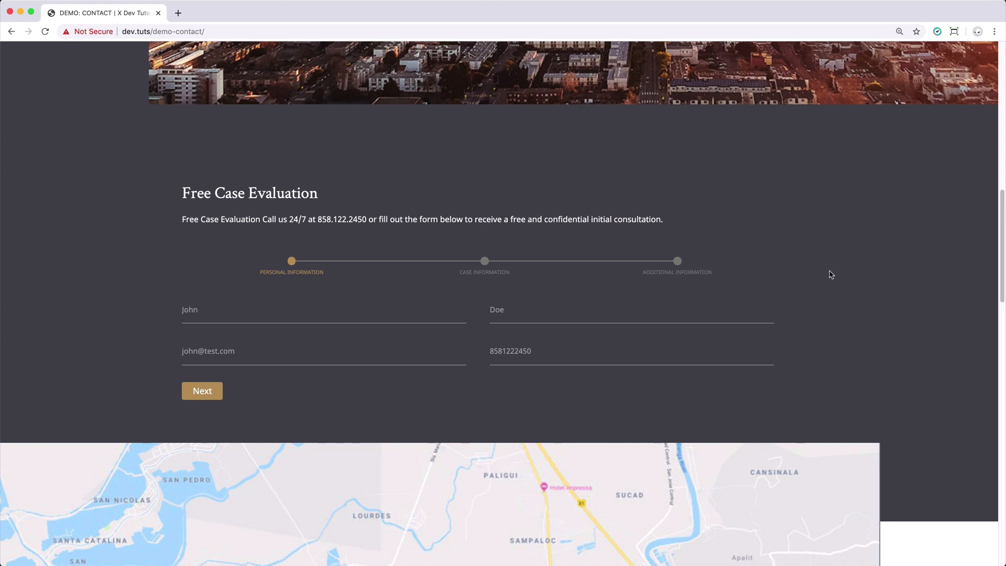
mouse_move(563, 282)
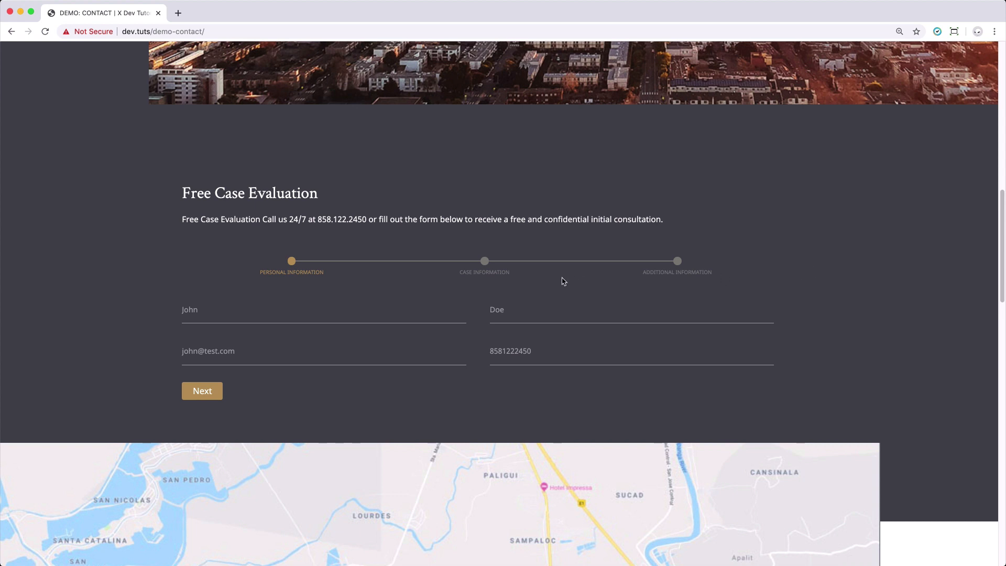
mouse_move(446, 268)
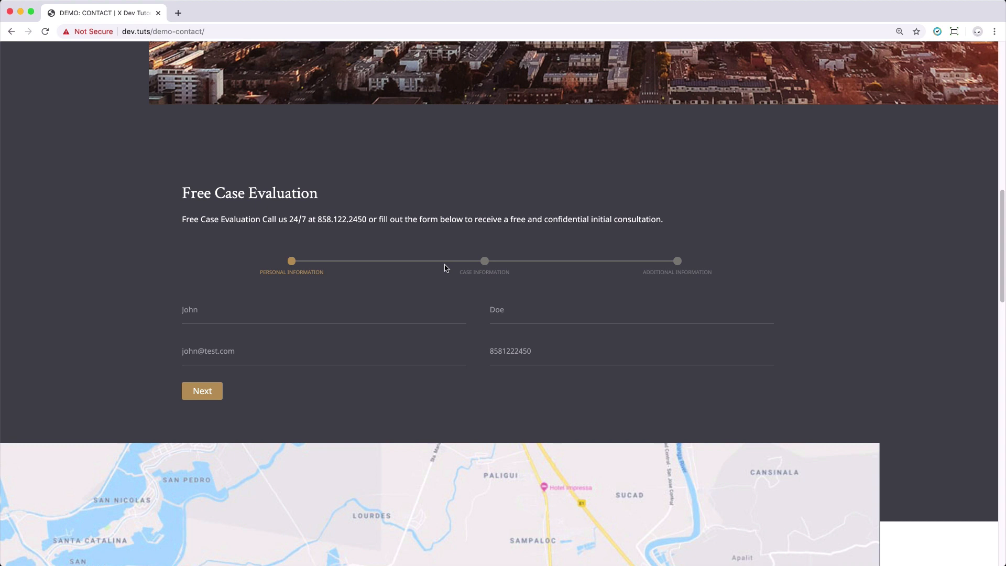
mouse_move(413, 277)
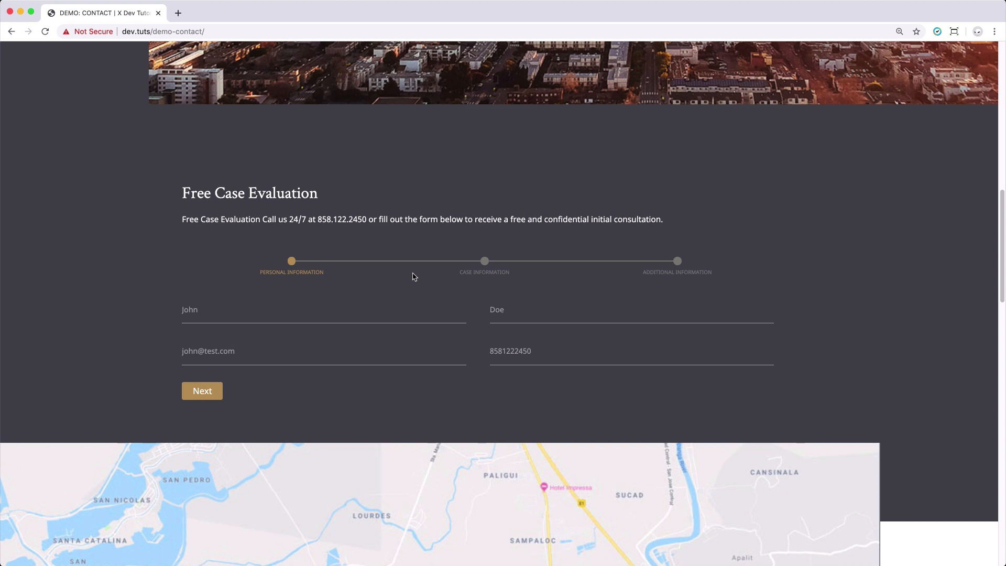
click(202, 391)
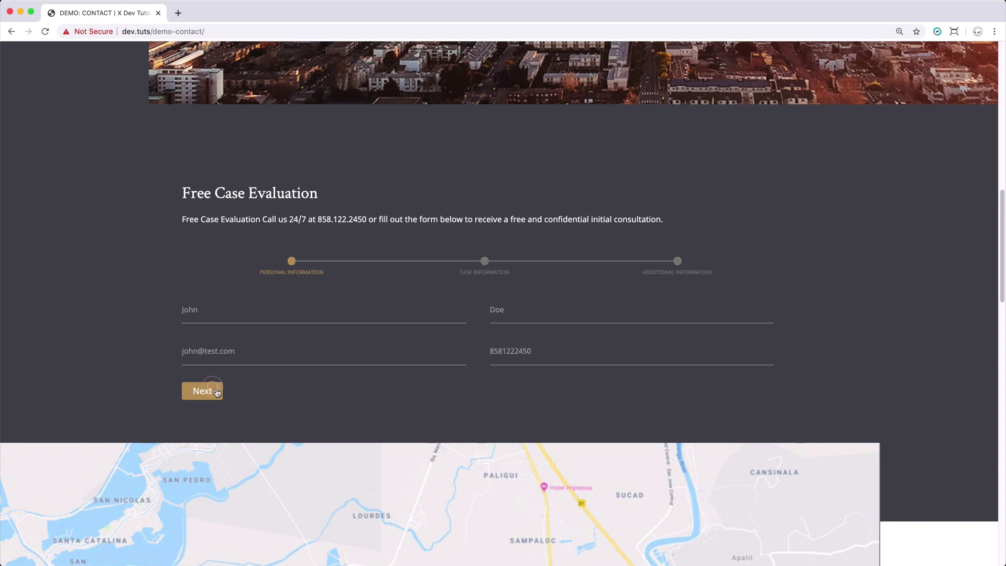
click(202, 391)
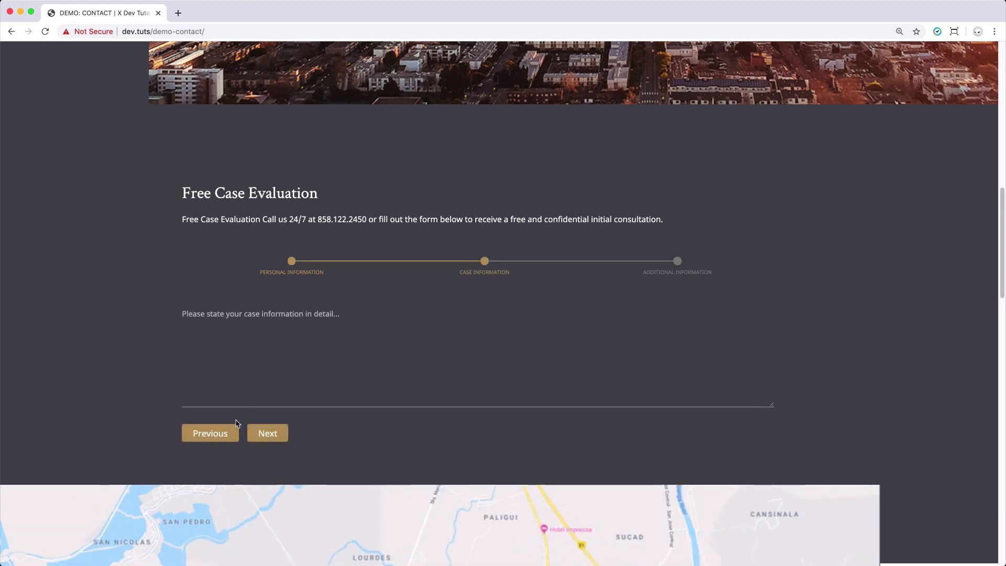
click(210, 434)
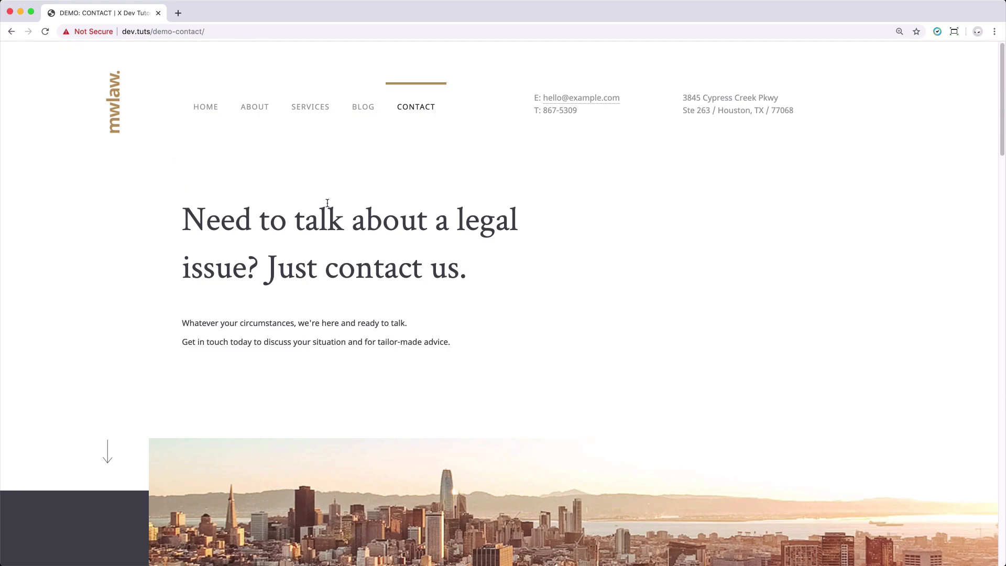
scroll(down, 3)
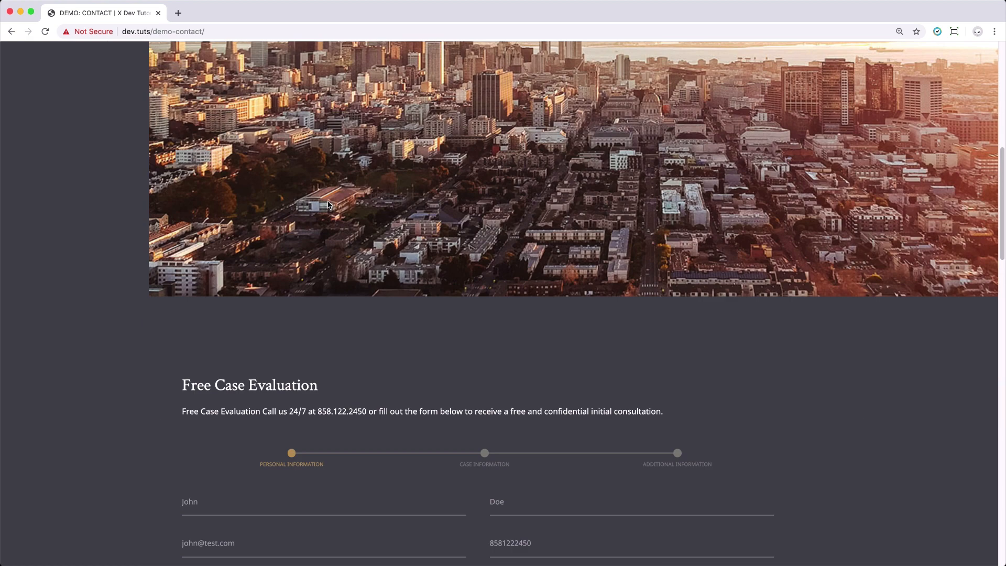
scroll(down, 3)
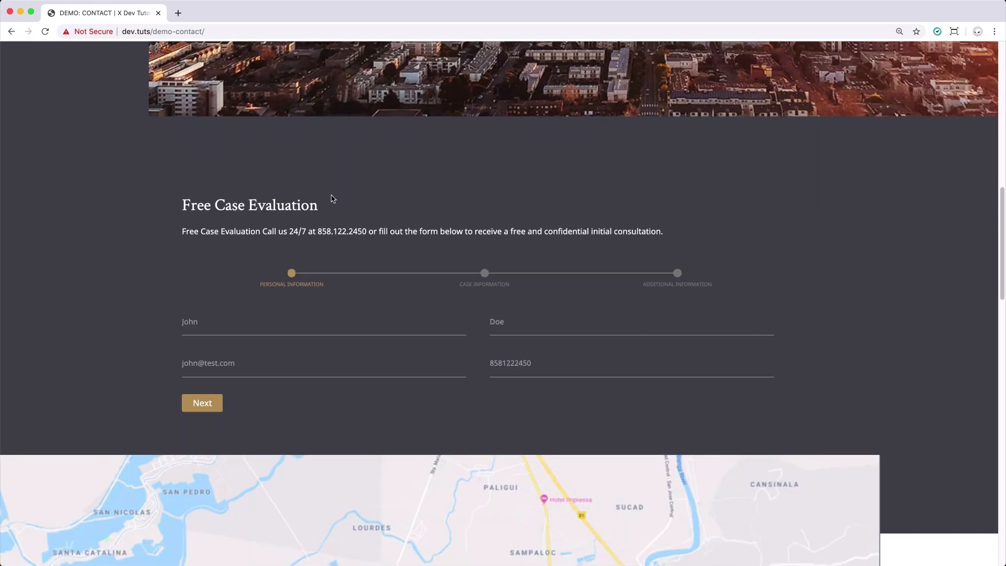
mouse_move(369, 302)
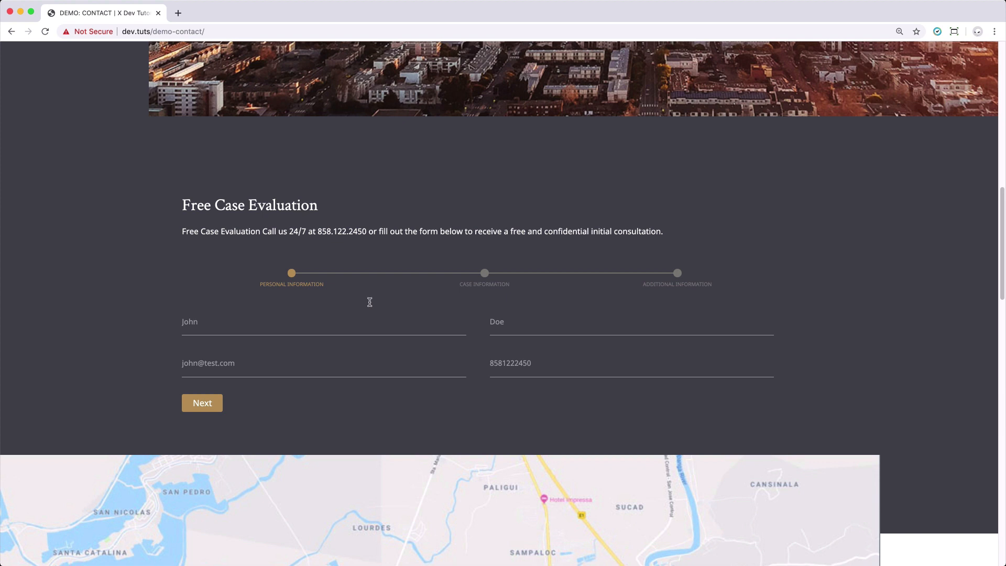
mouse_move(368, 303)
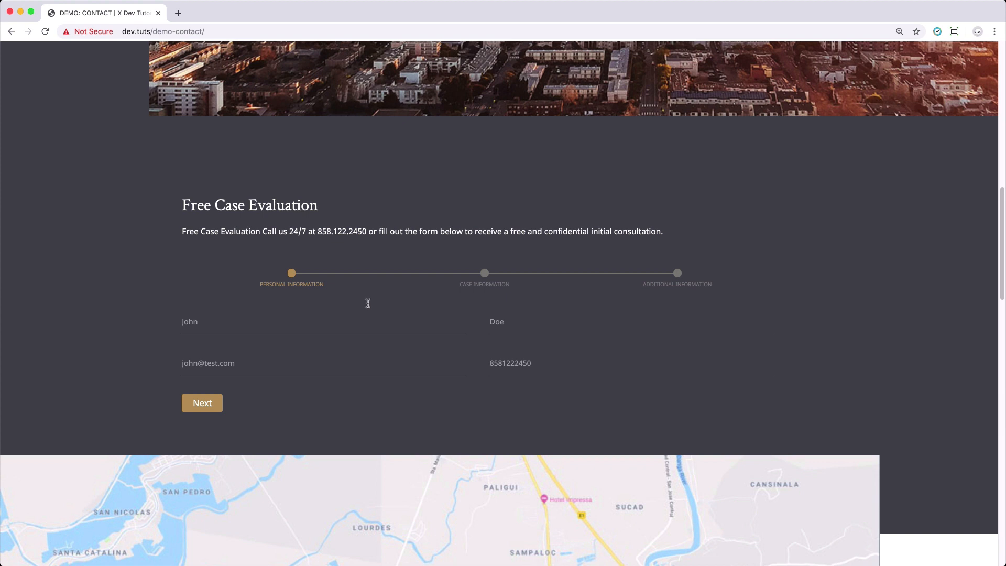
mouse_move(375, 311)
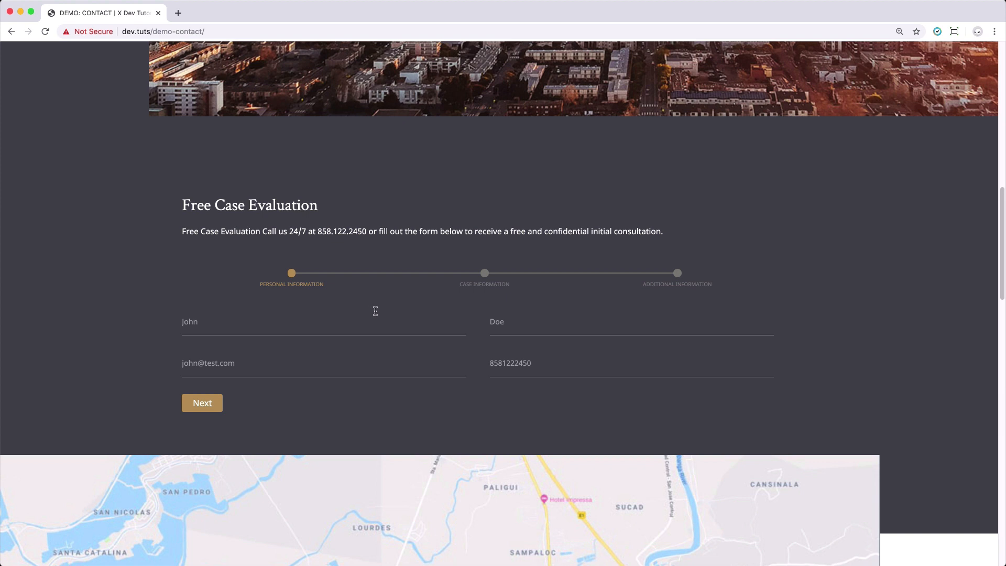
mouse_move(290, 272)
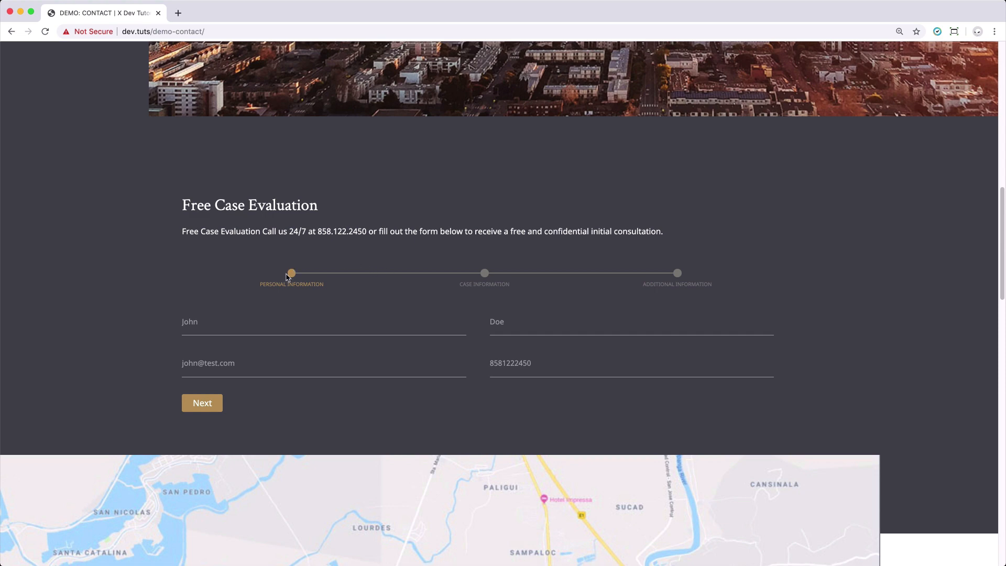
mouse_move(484, 297)
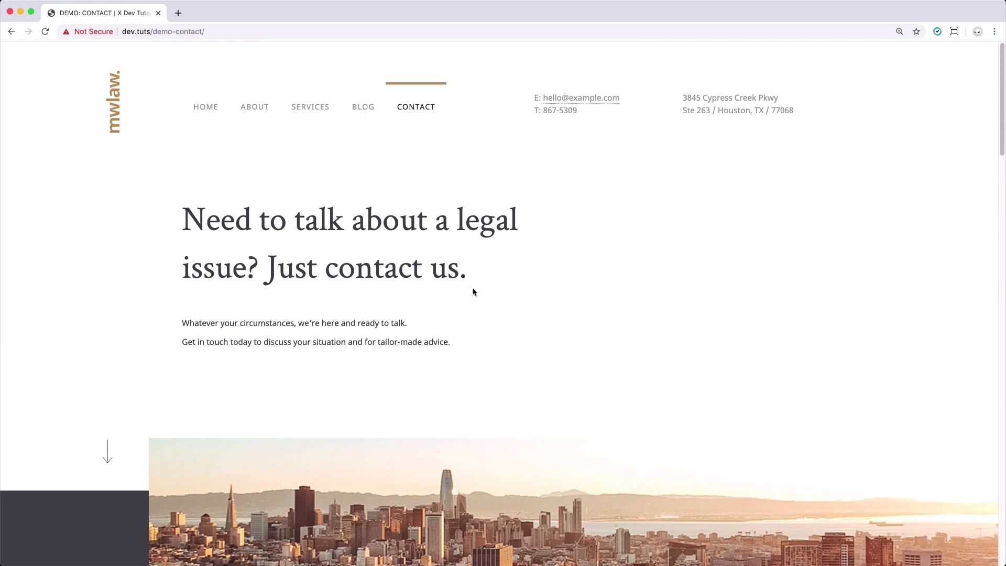
scroll(down, 3)
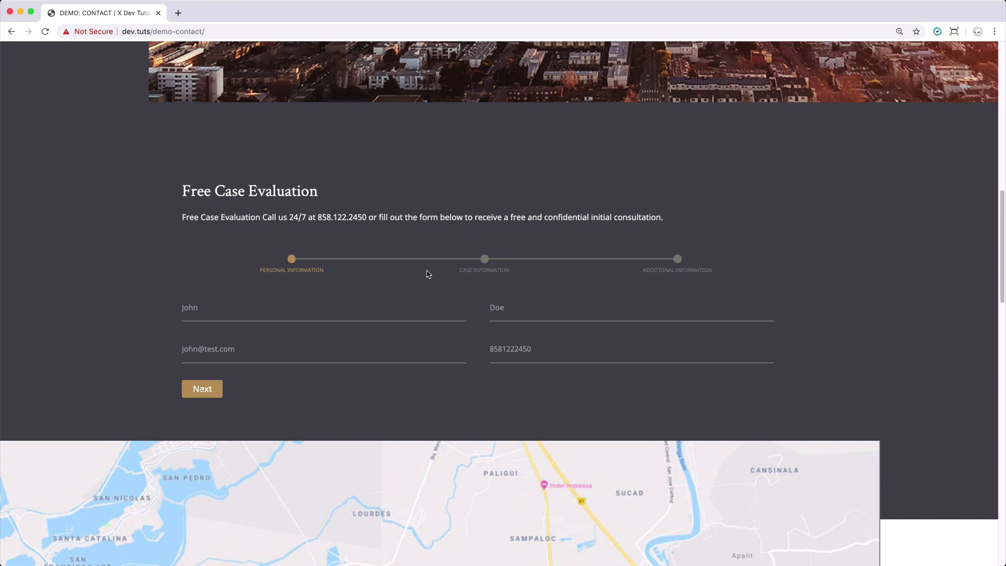
mouse_move(427, 276)
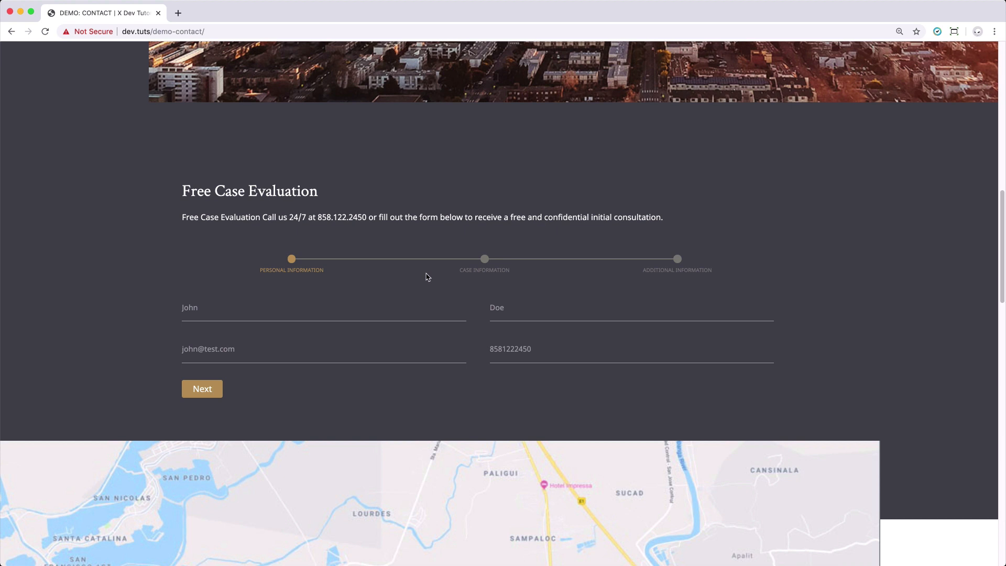
mouse_move(429, 275)
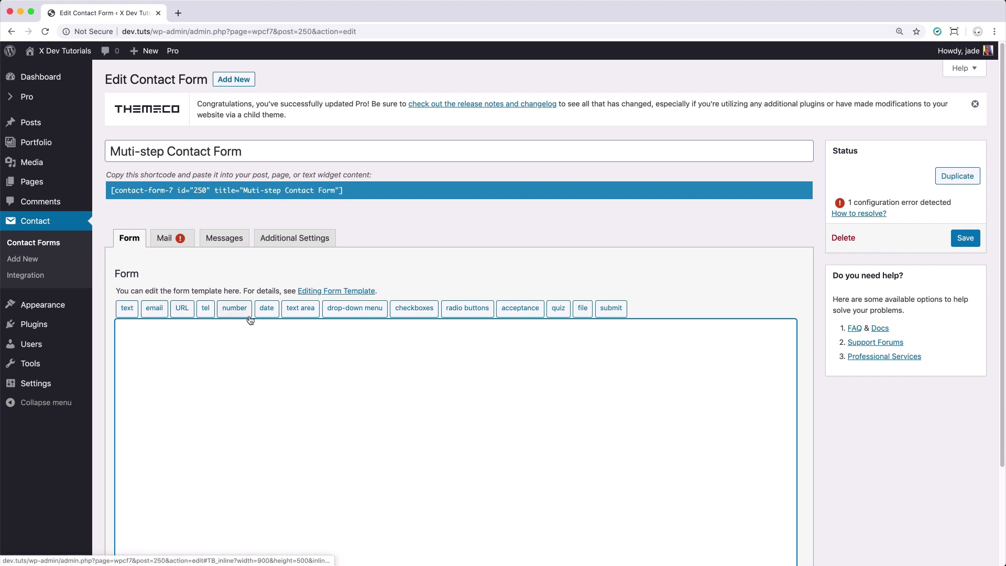
mouse_move(413, 303)
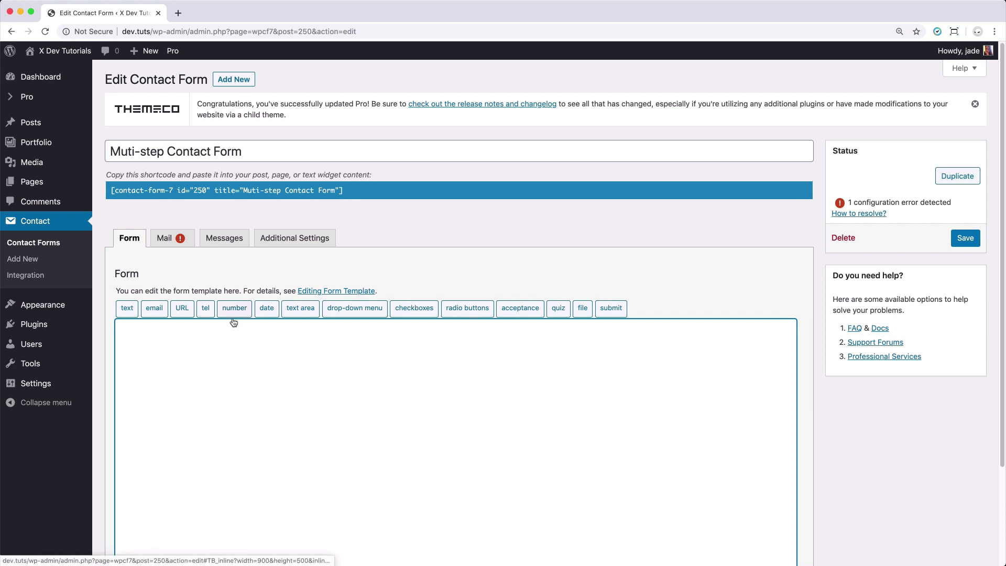
mouse_move(235, 308)
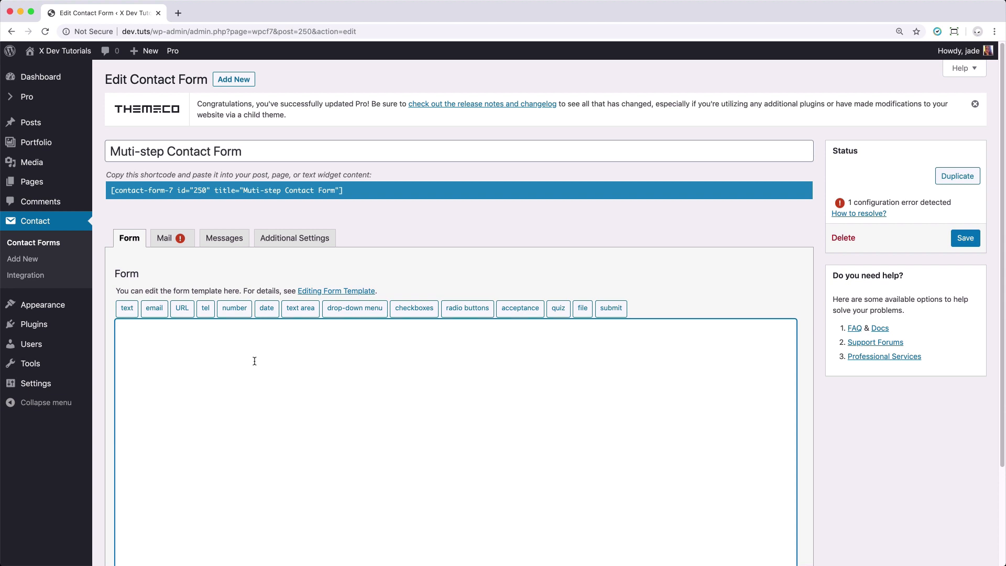
click(257, 327)
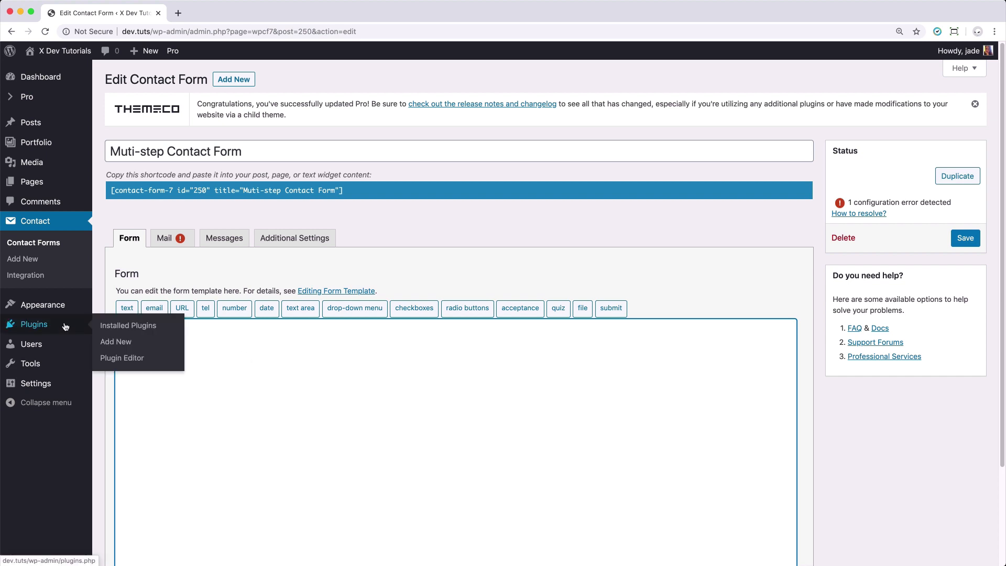
Find 'Contact Form 7 Multi-Step Addon' under Plugins > Add New, then install and activate it.
click(115, 342)
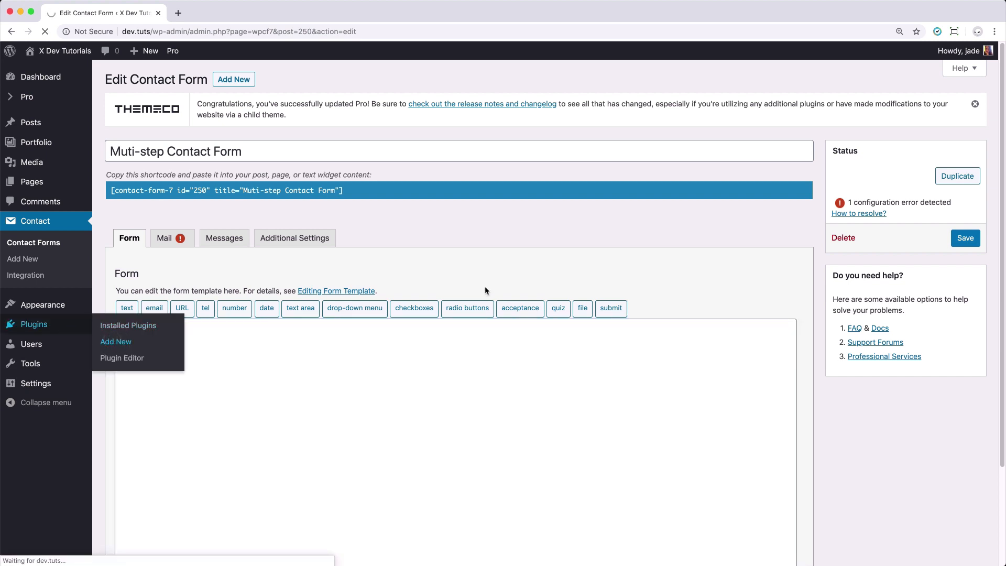
click(116, 341)
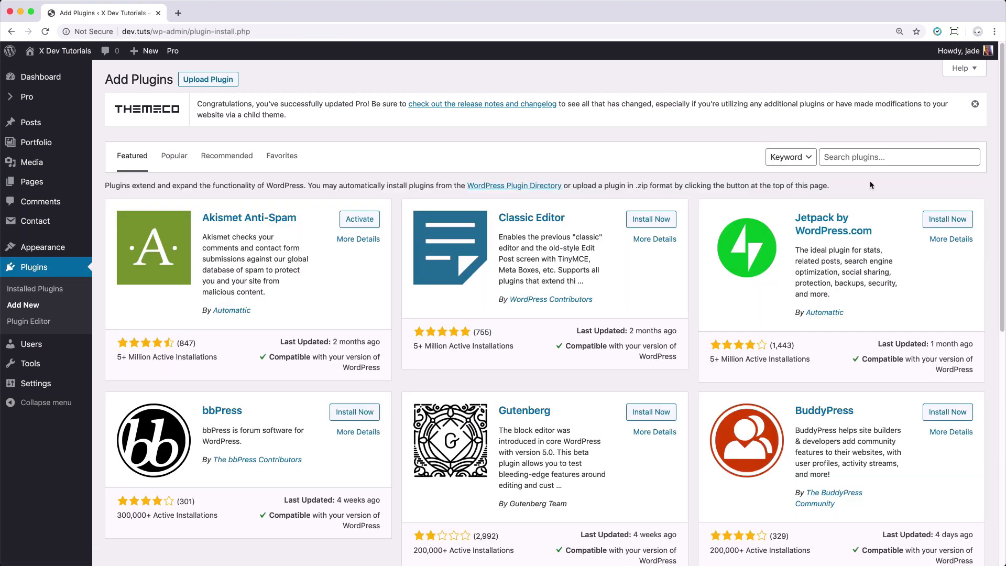
text(Contact Form 7 Multi-Step Addon)
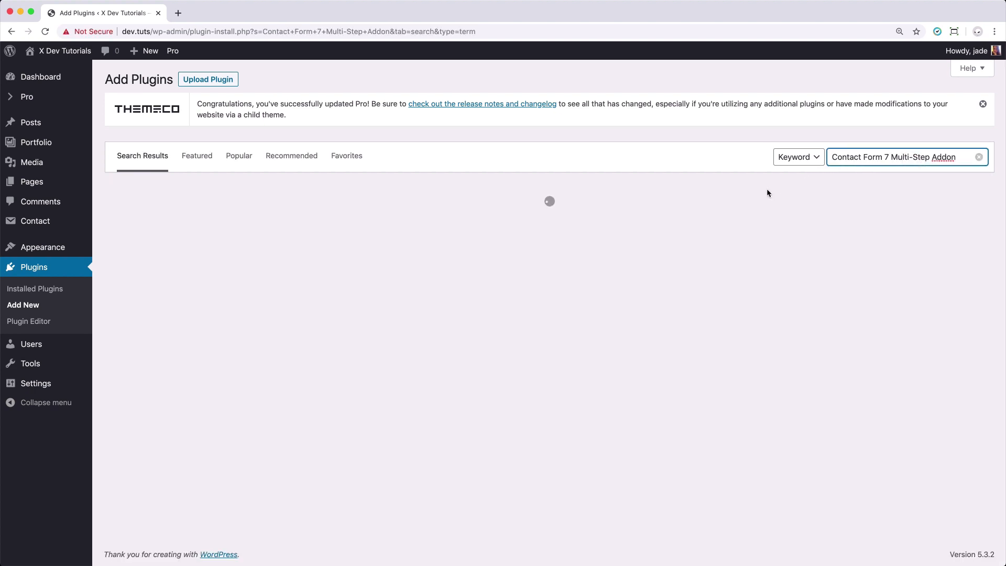
click(644, 222)
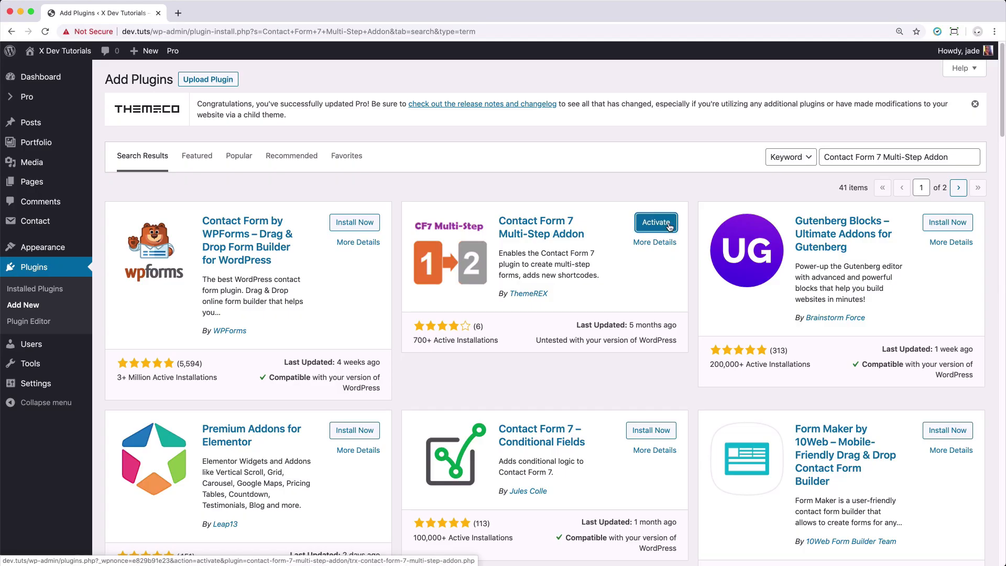
click(655, 222)
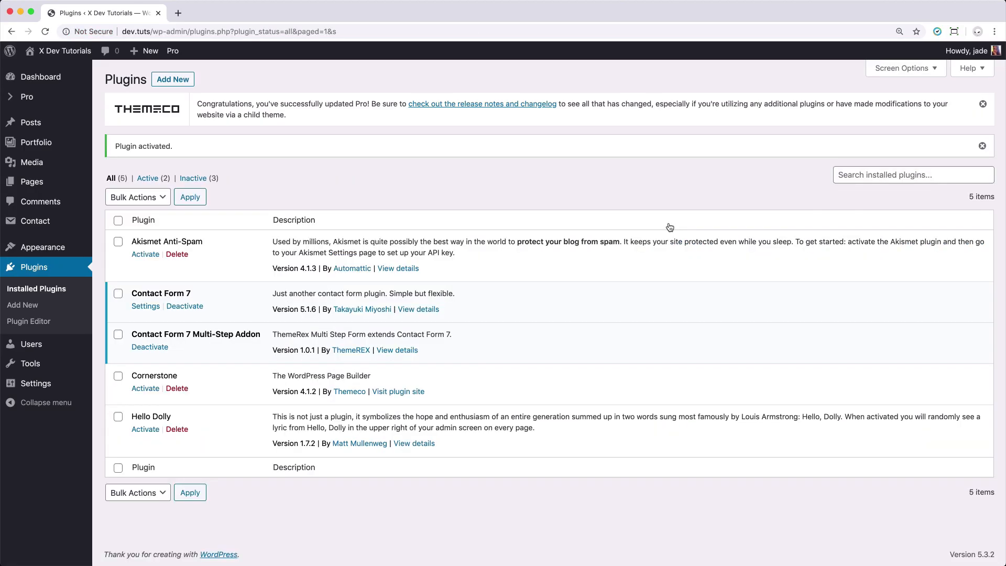
mouse_move(35, 221)
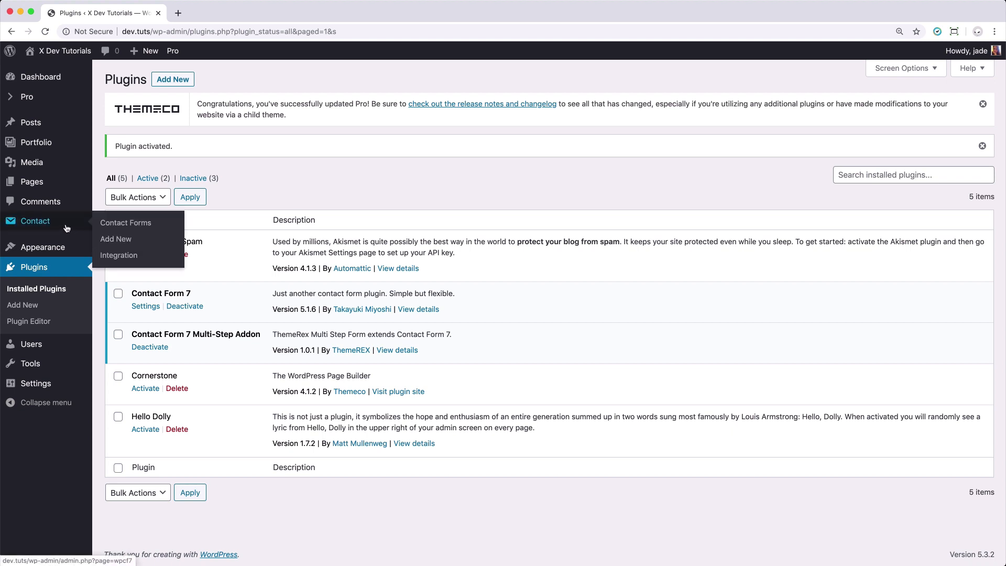
Reopen 'Muti-step Contact Form' for editing from the Contact Forms list.
click(126, 223)
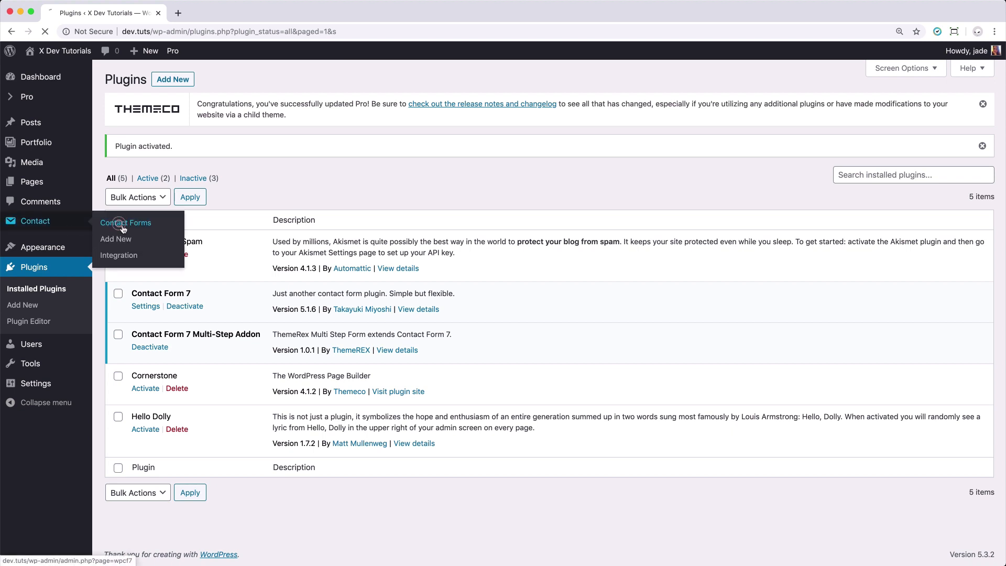
click(125, 222)
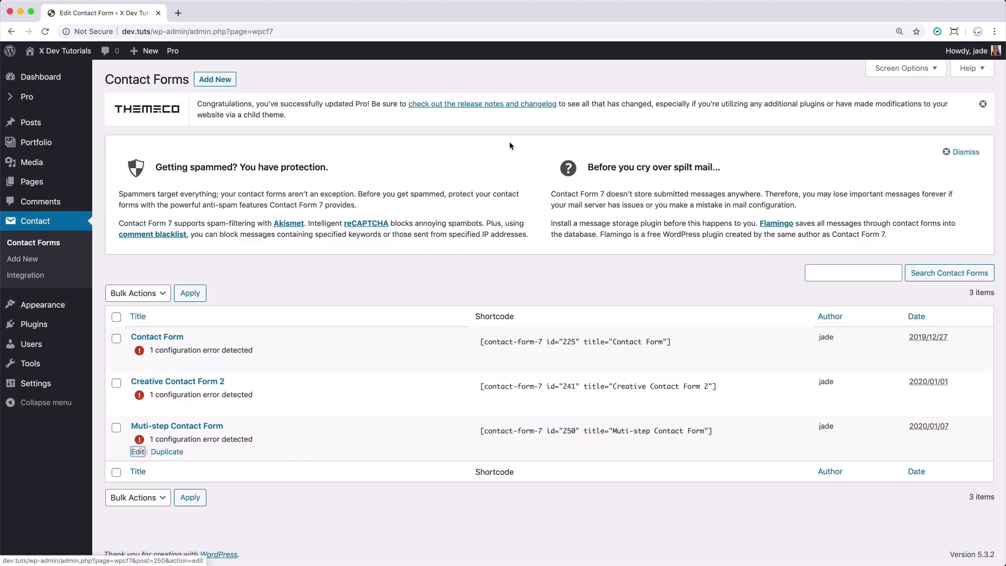
mouse_move(91, 512)
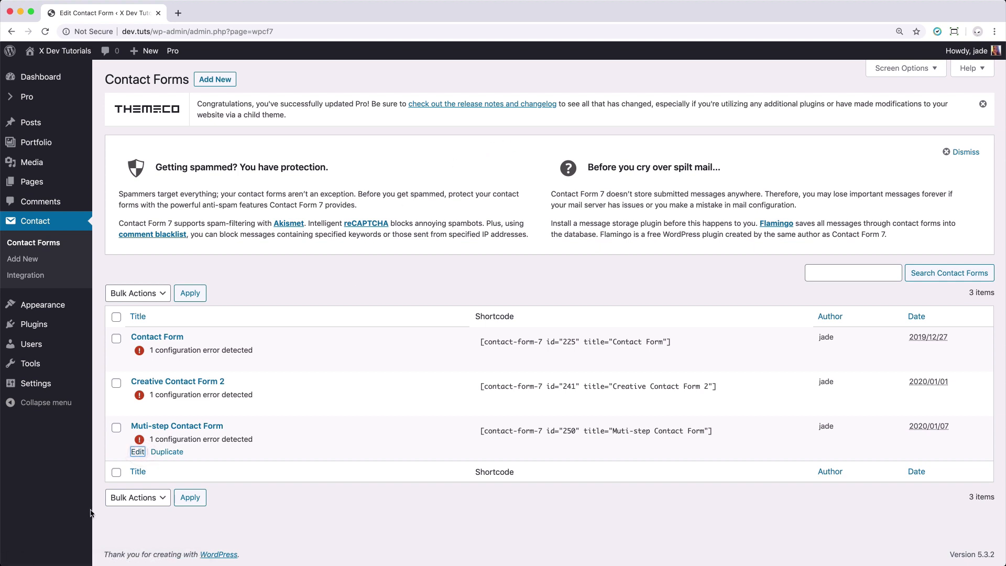
click(138, 452)
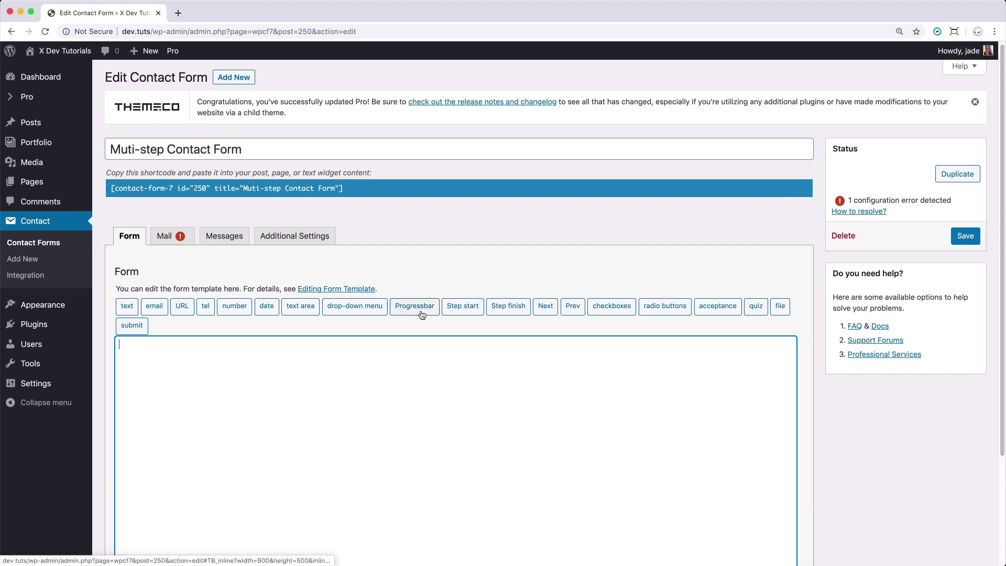
mouse_move(415, 306)
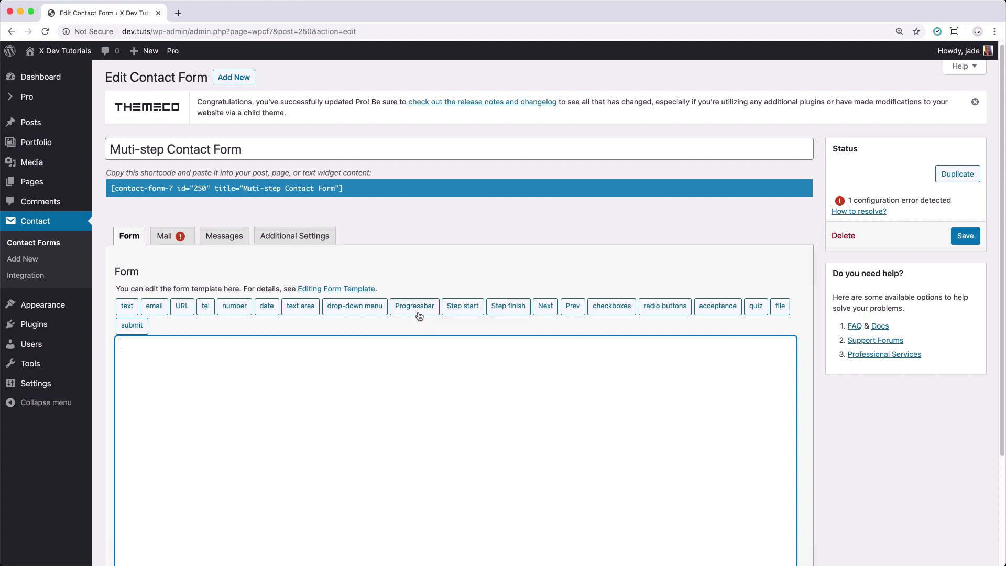
mouse_move(530, 290)
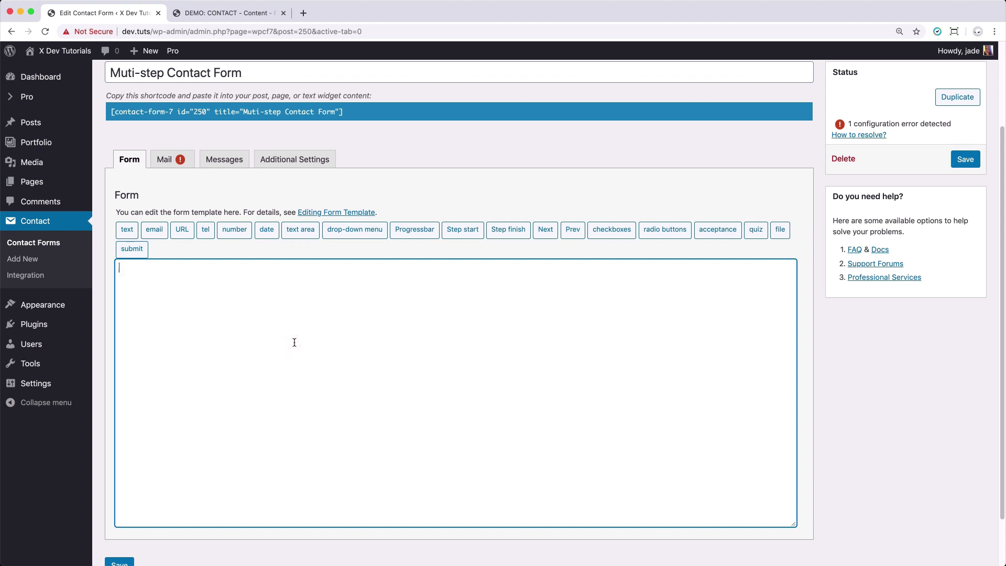
Enter the first-name text, email, tel and textarea shortcodes into the template and save.
text([text* first-name placeholder "First Name *"])
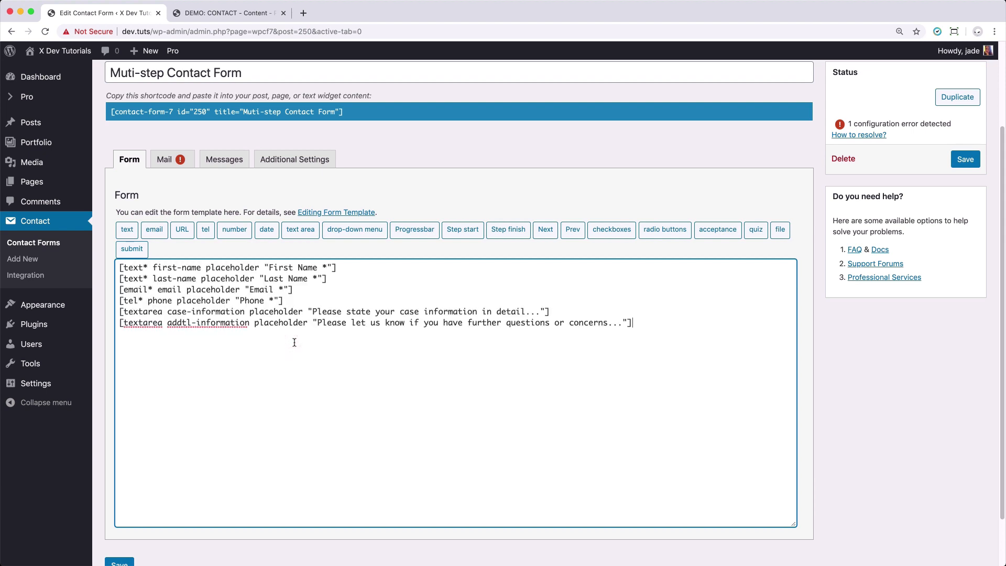
mouse_move(279, 334)
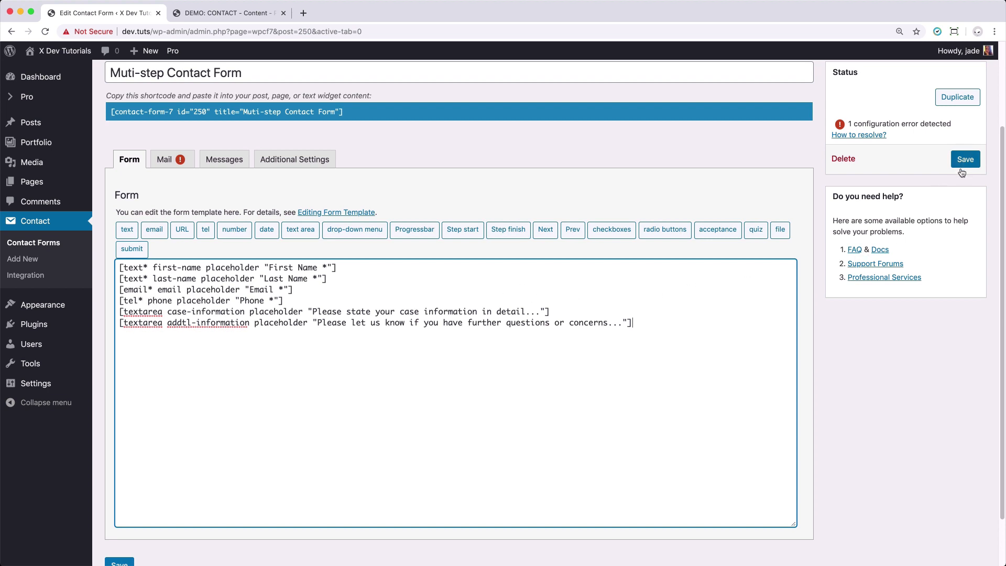
click(965, 158)
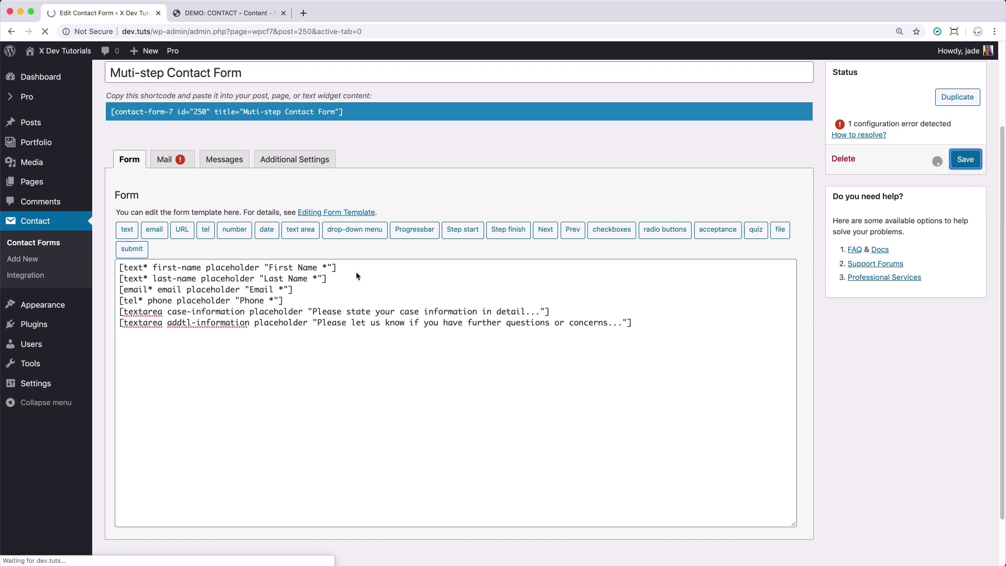
click(965, 158)
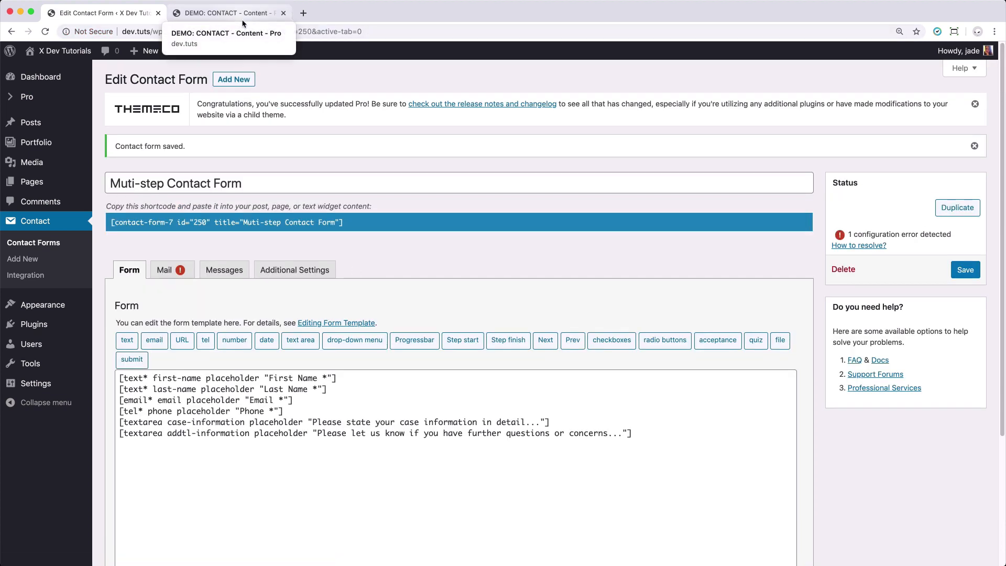
click(225, 12)
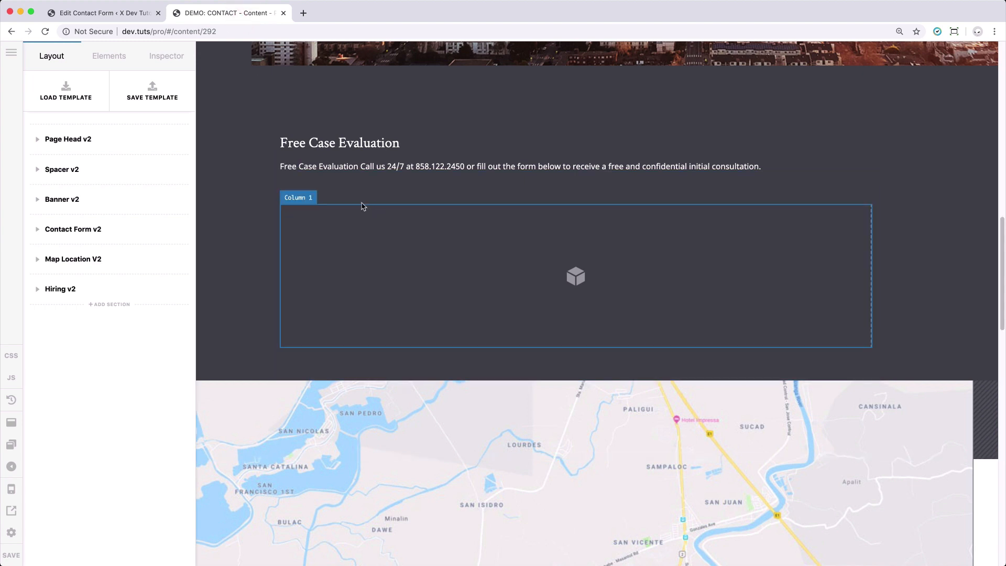
Drop the Classic Contact Form 7 element into Column 1 and select the form in Inspector.
click(108, 57)
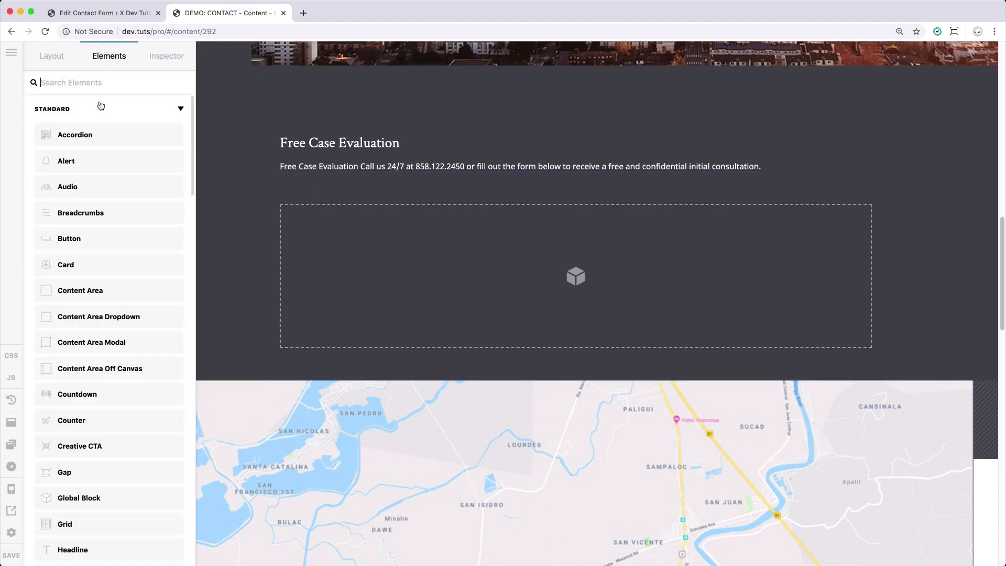
text(conta)
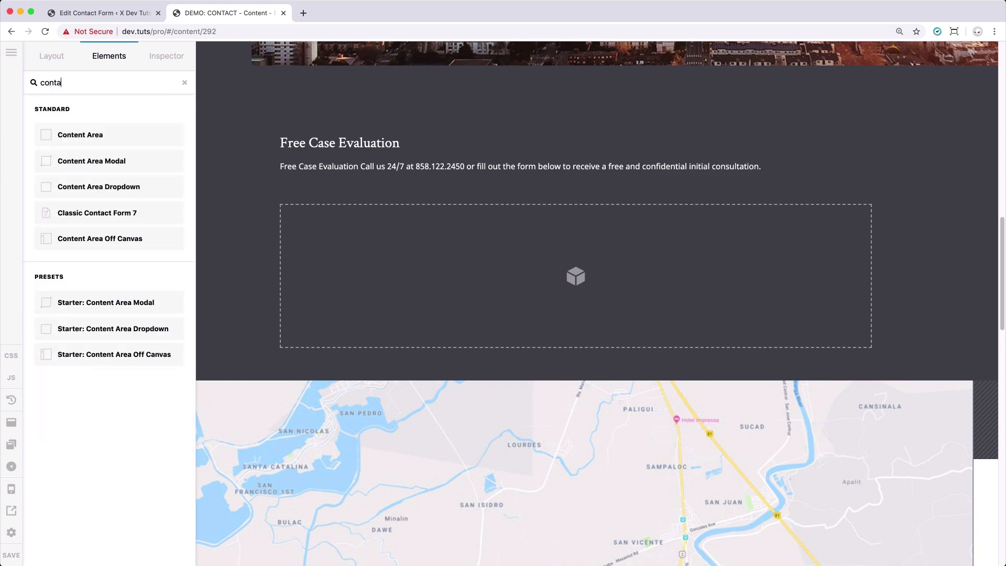
click(575, 276)
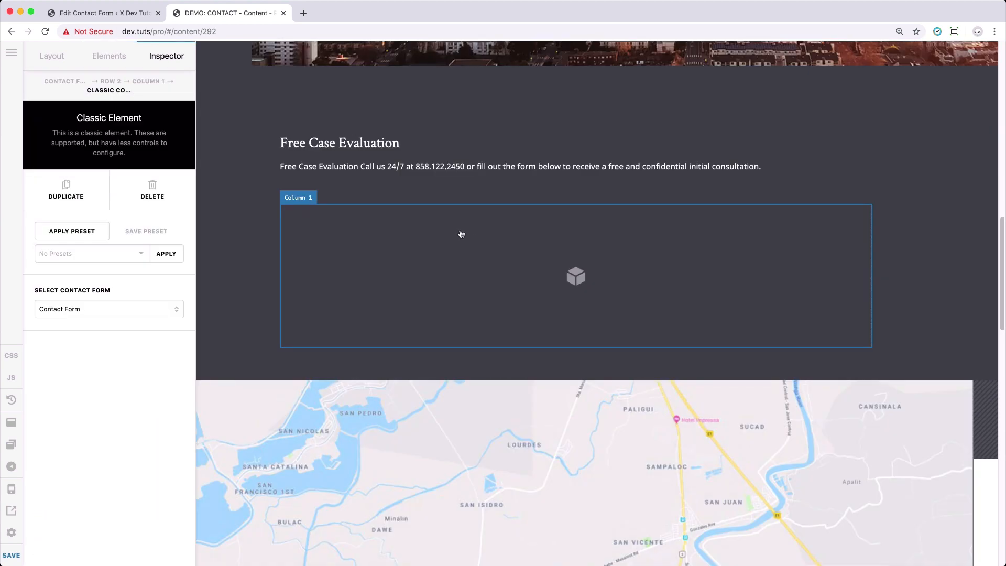
click(109, 309)
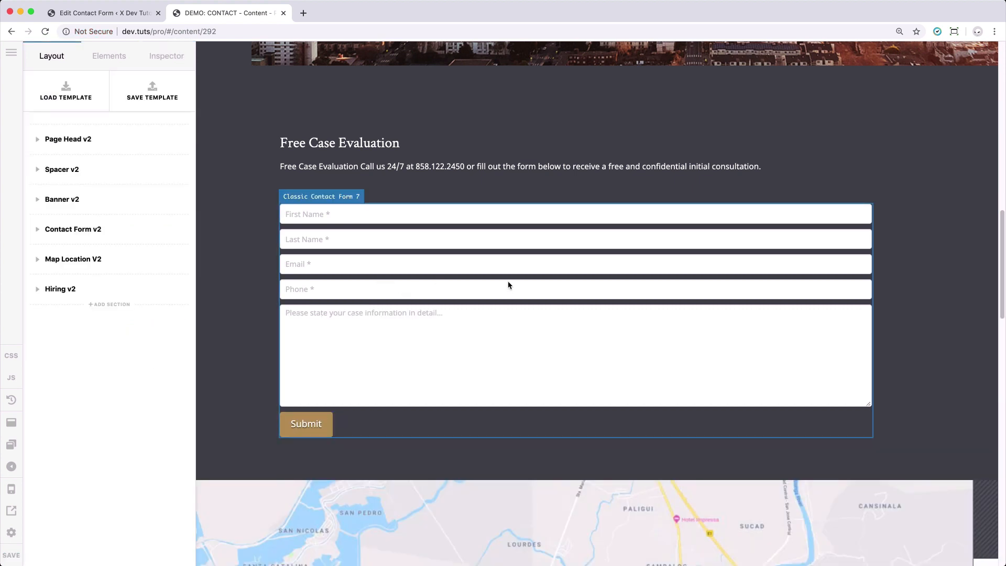
click(10, 355)
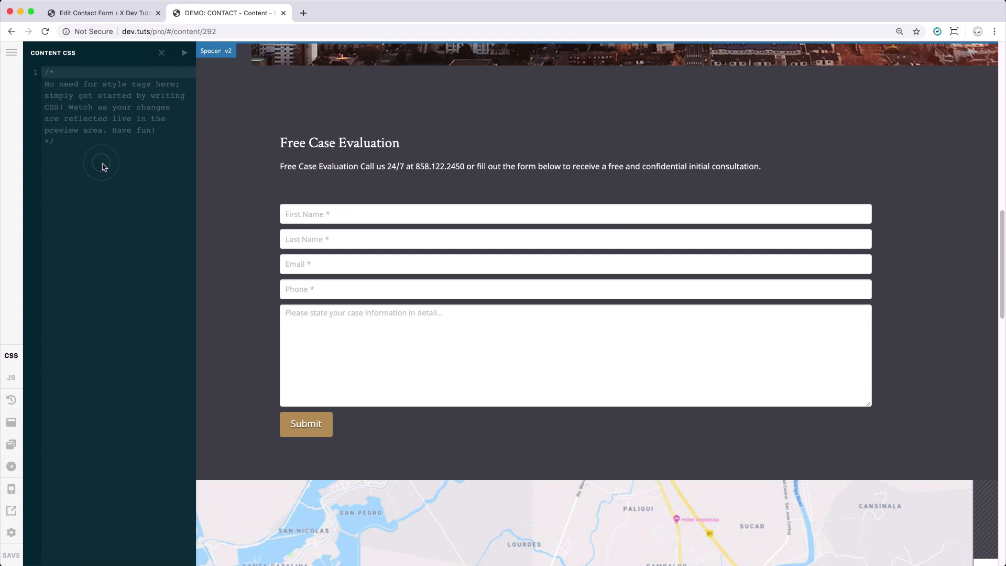
Type selectors for .wpcf7 text, email and phone inputs, starting the .wpcf7 textarea selector.
text(.wpcf)
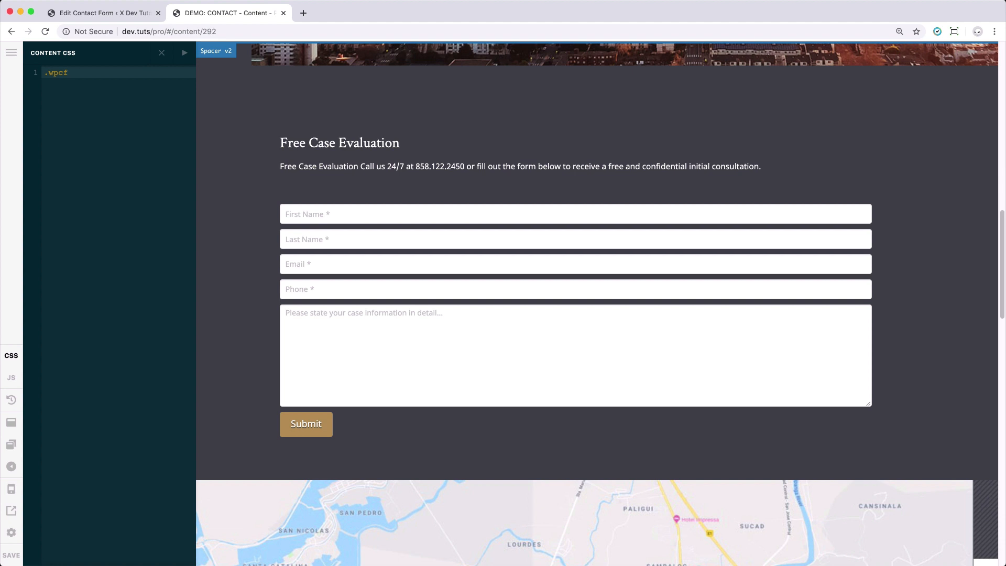
text(7)
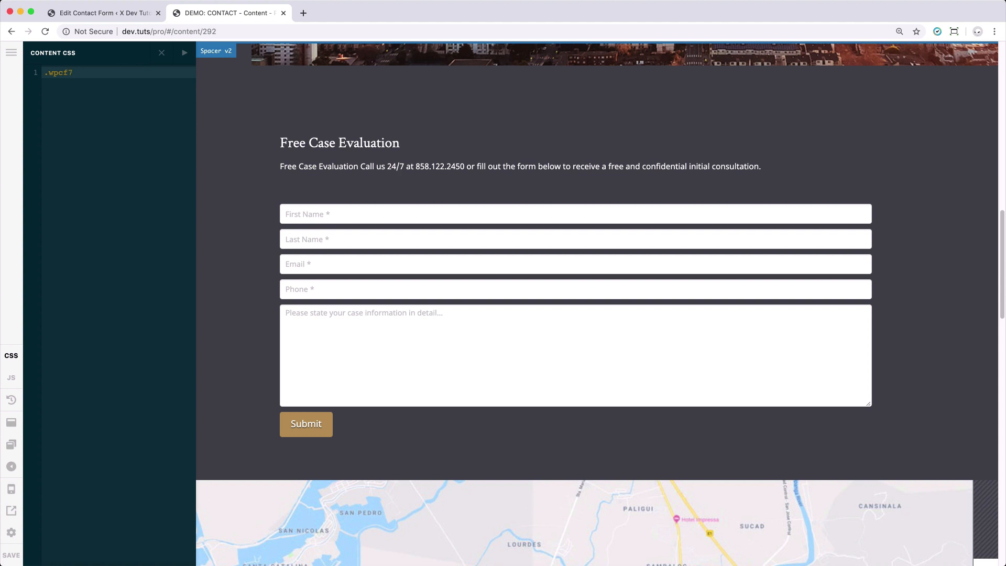
text(inp)
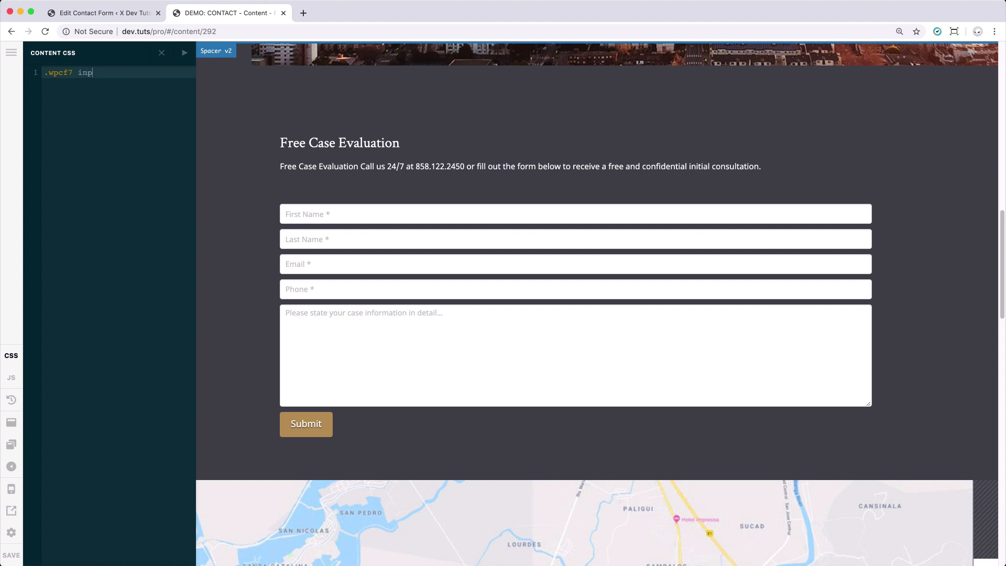
text(ut[])
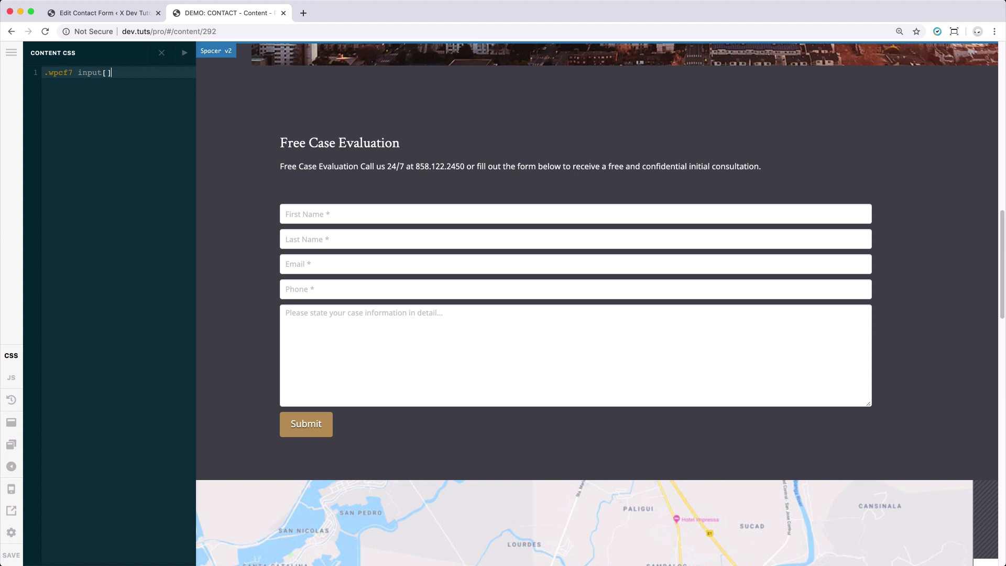
text(type="")
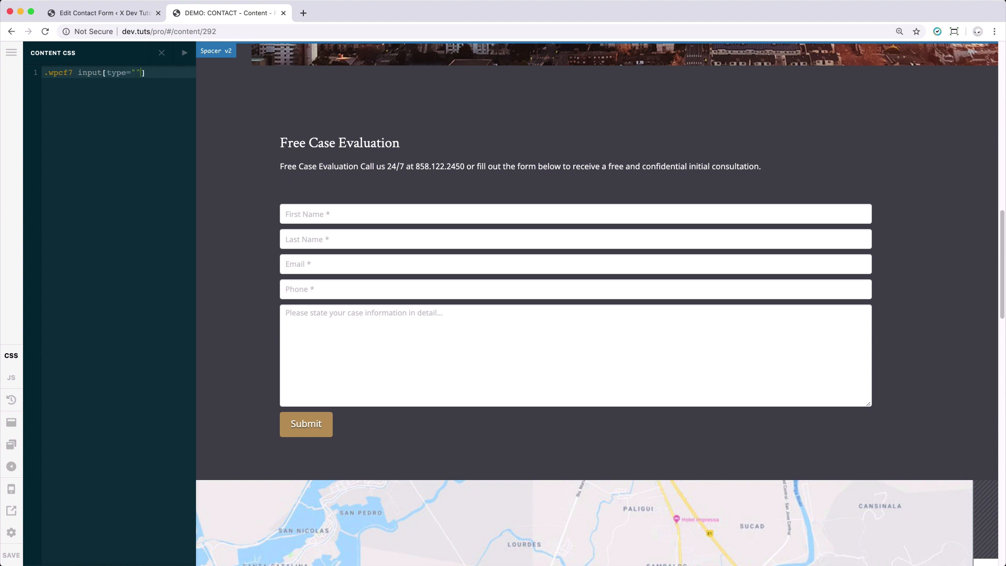
text(text)
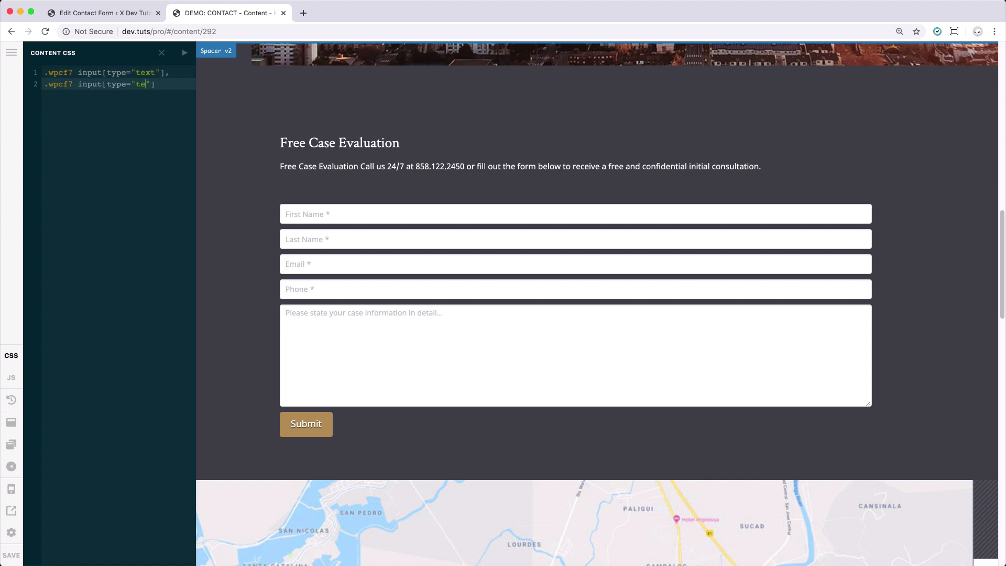
text(mail)
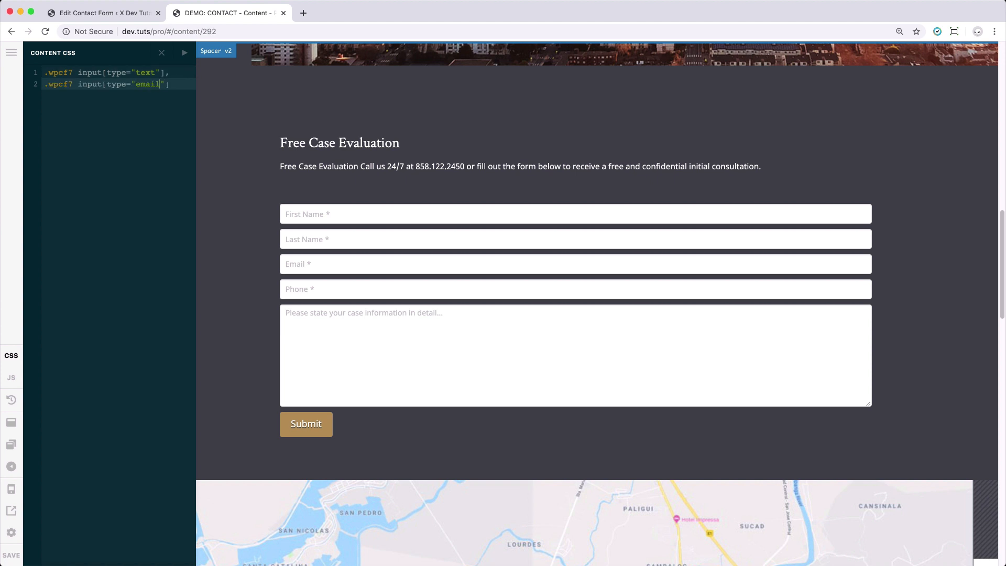
text(.wpcf7 input[type="text"])
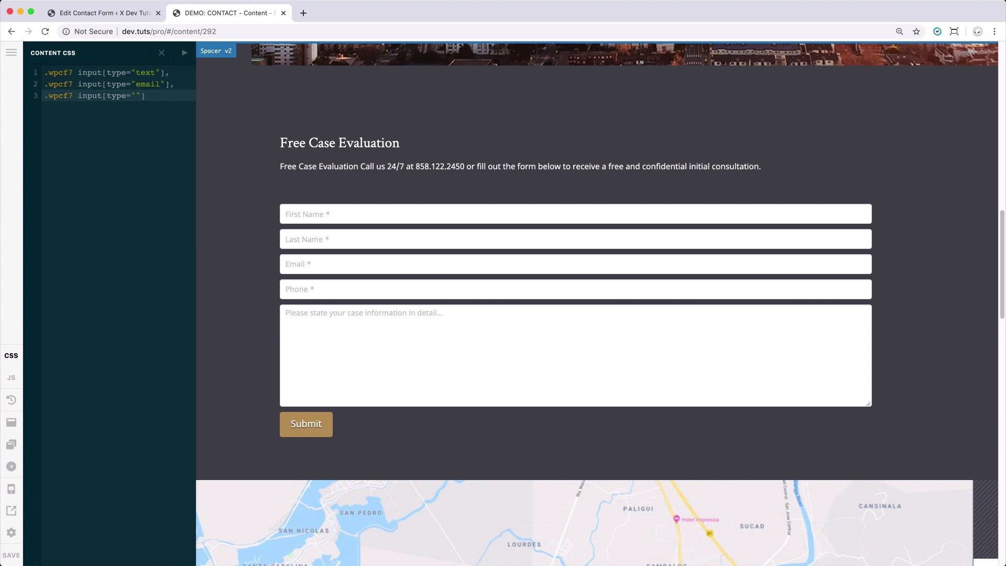
text(phone)
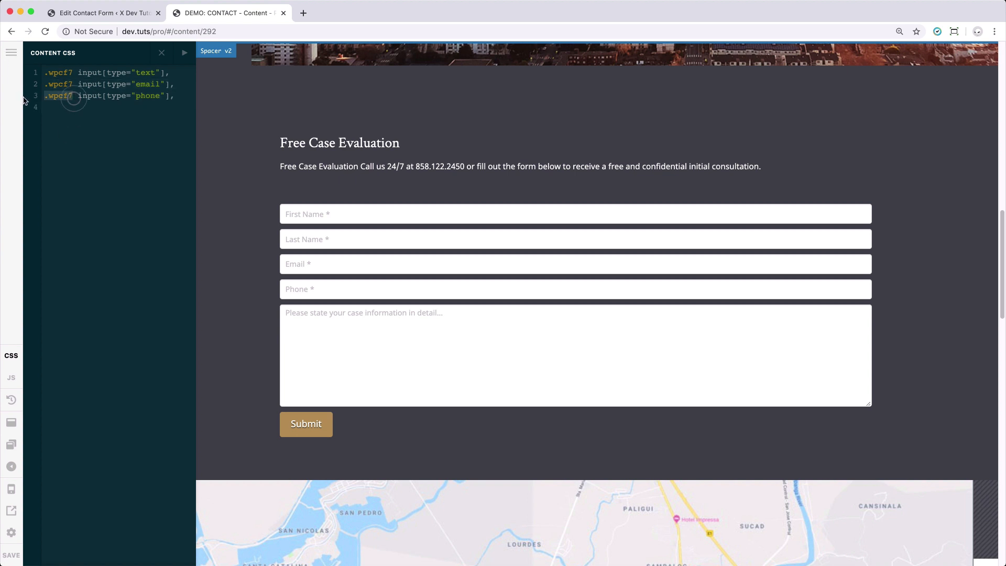
text(.wpcf7)
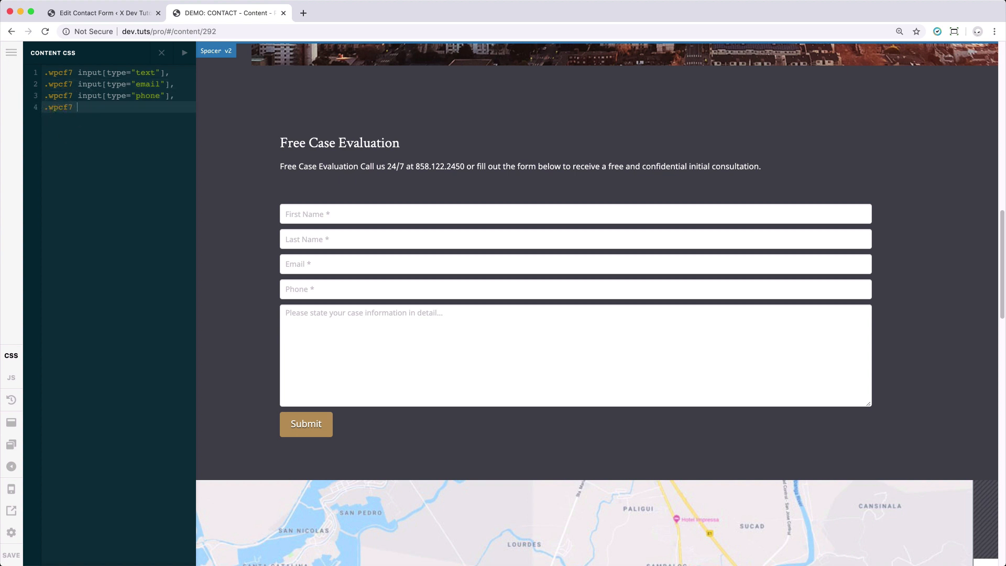
Complete the textarea selector, open the rule and set border-radius: 0.
text(textarea)
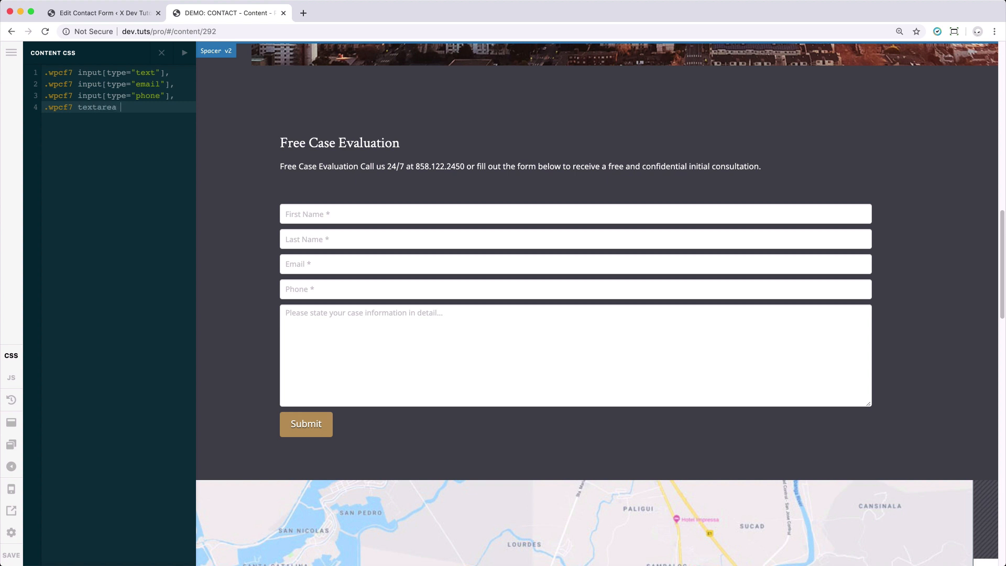
text({)
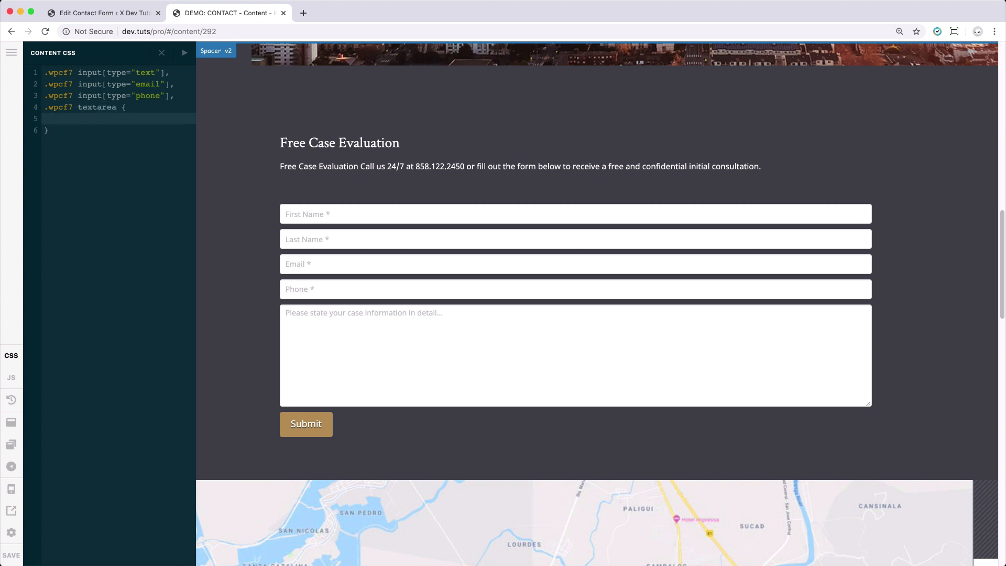
text(bo)
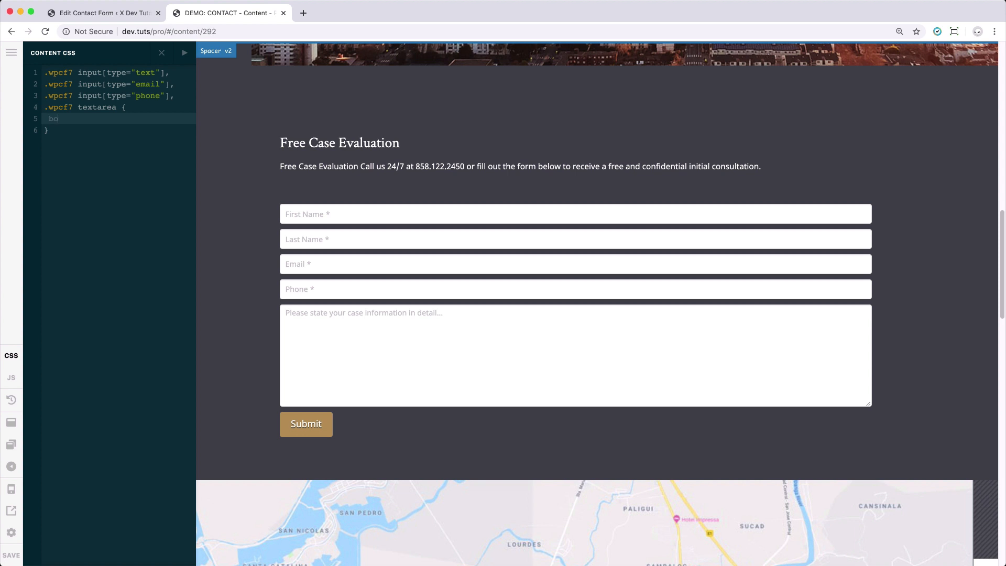
text(rder)
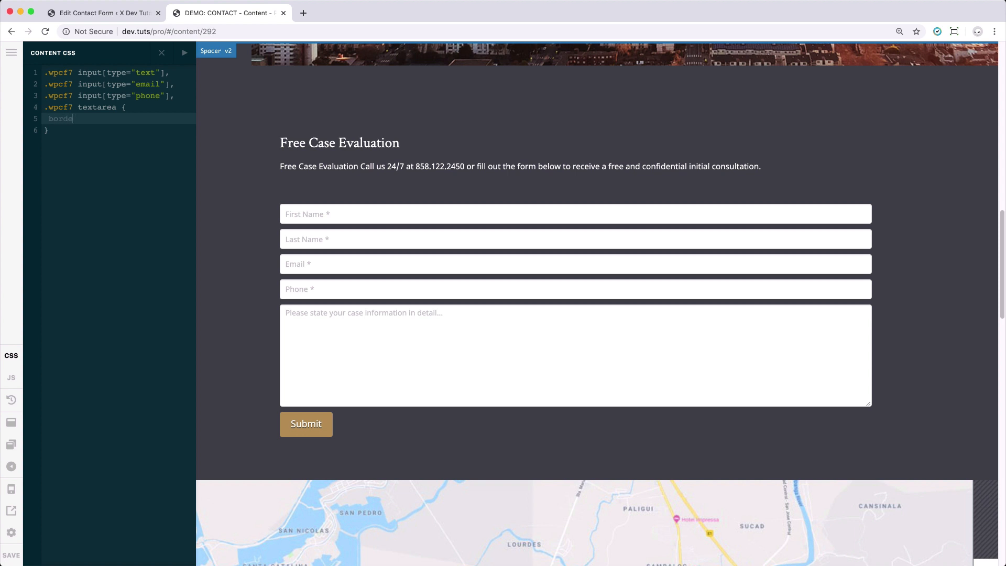
text(r-radius:)
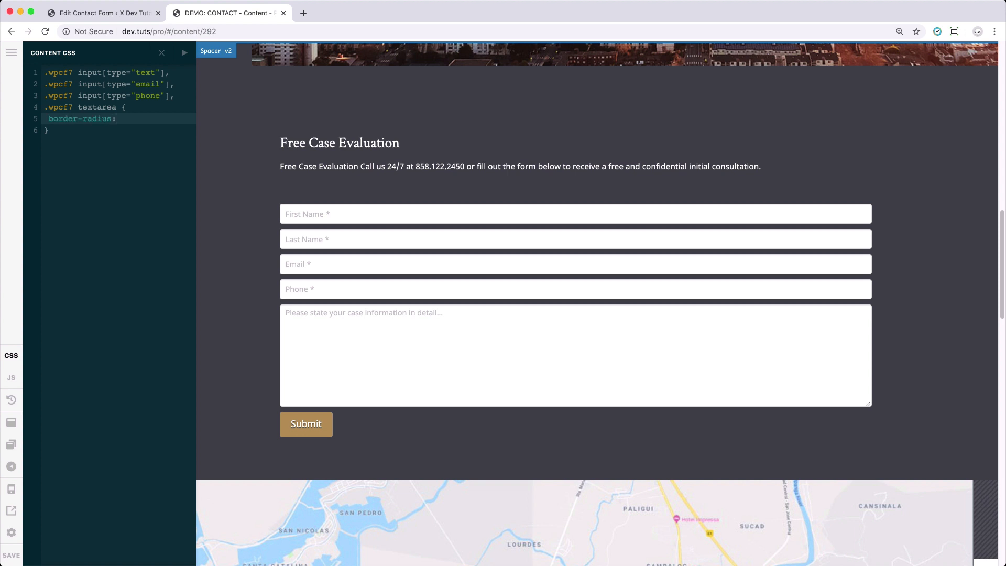
text(0;)
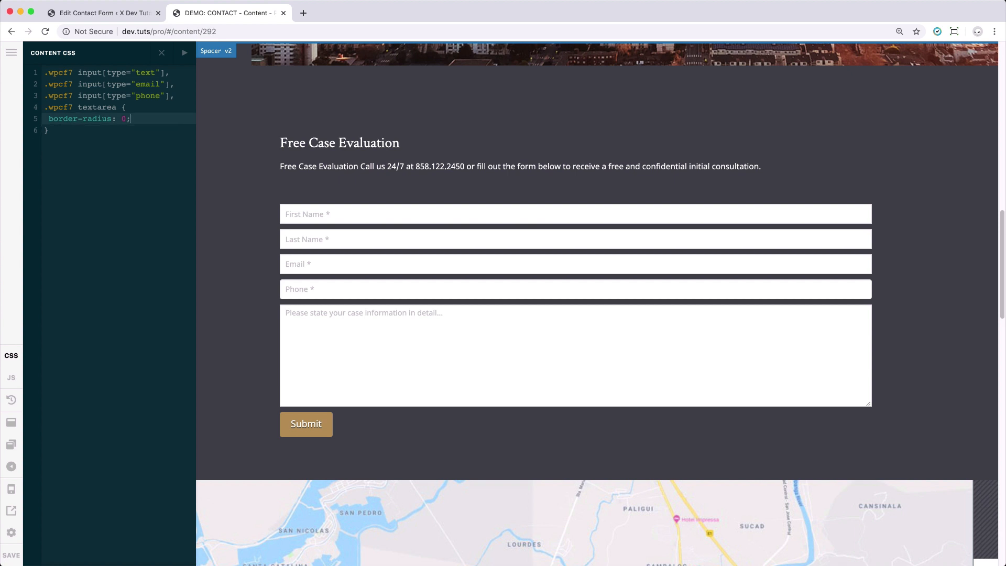
Add transparent background, border 0 and box-shadow: none, correcting the phone selector to tel.
text(background-colo)
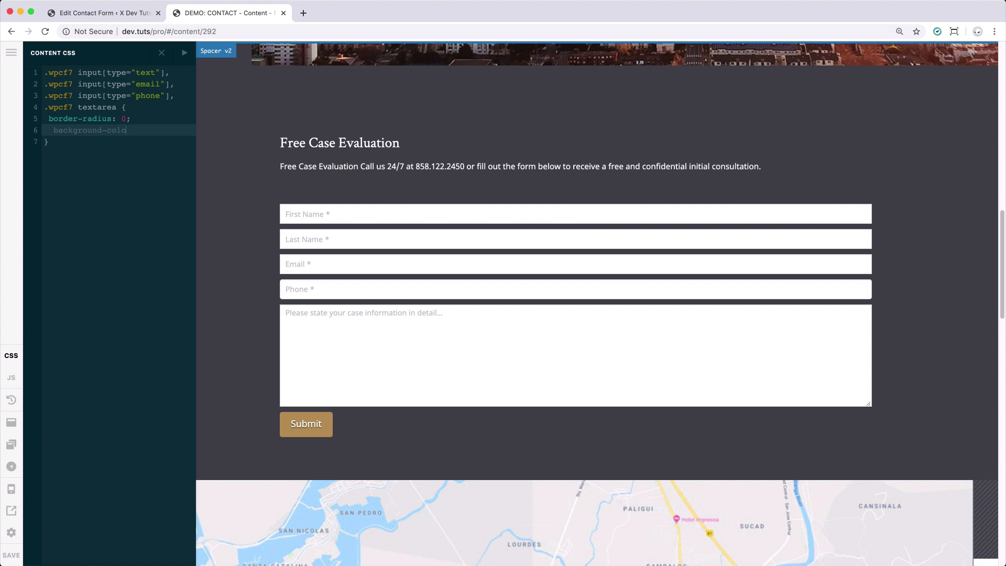
text(r: transparent;)
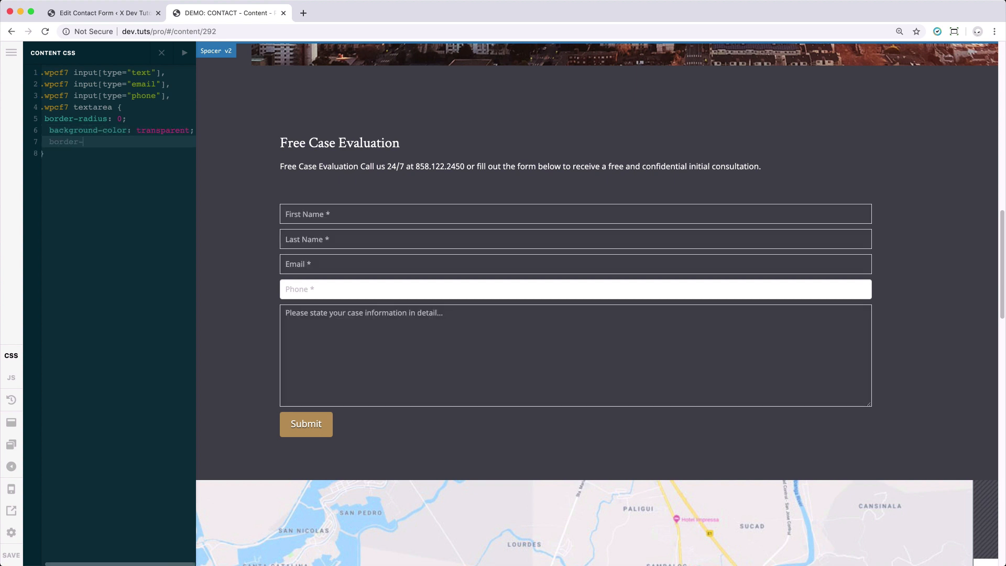
key(Backspace)
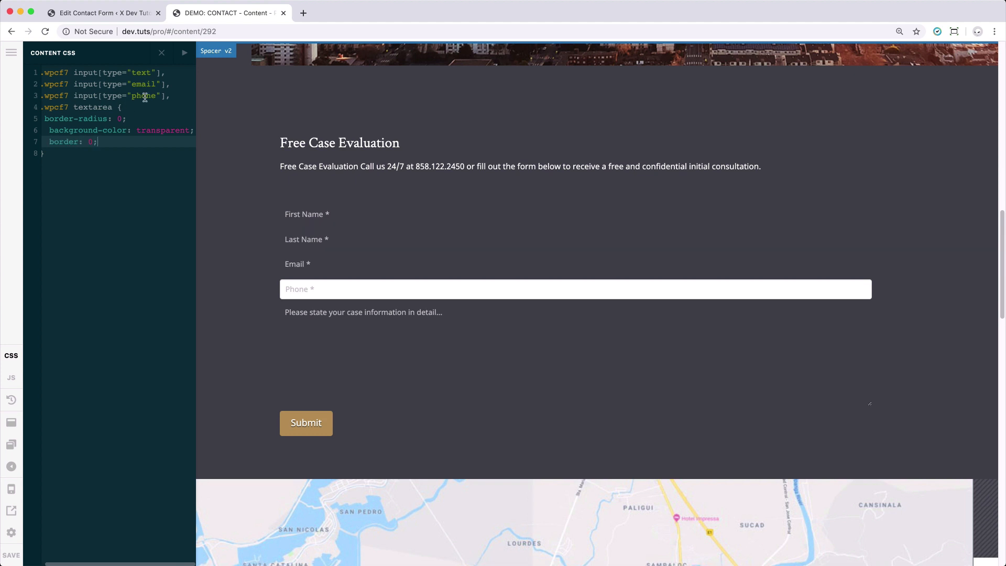
text(tel)
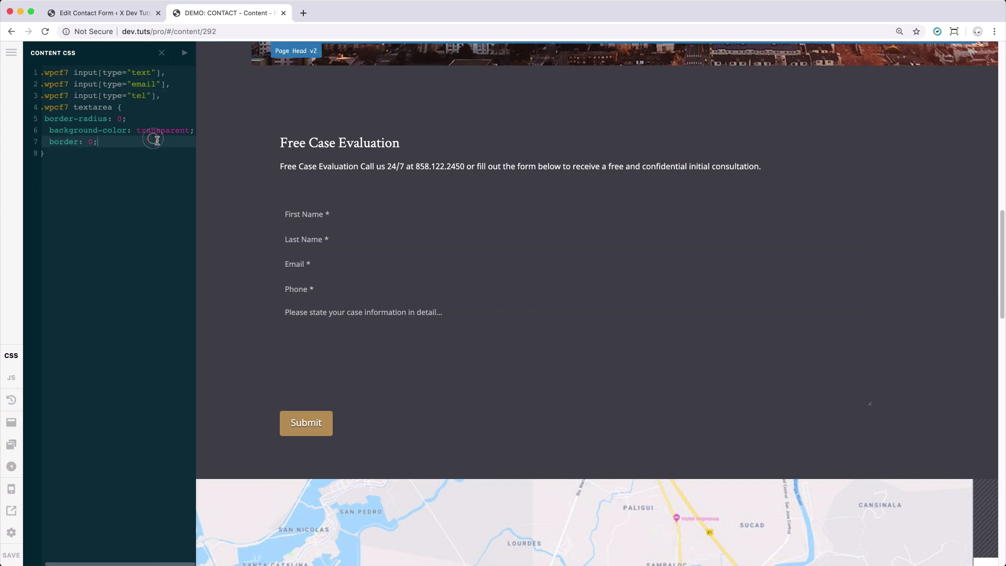
text(box-)
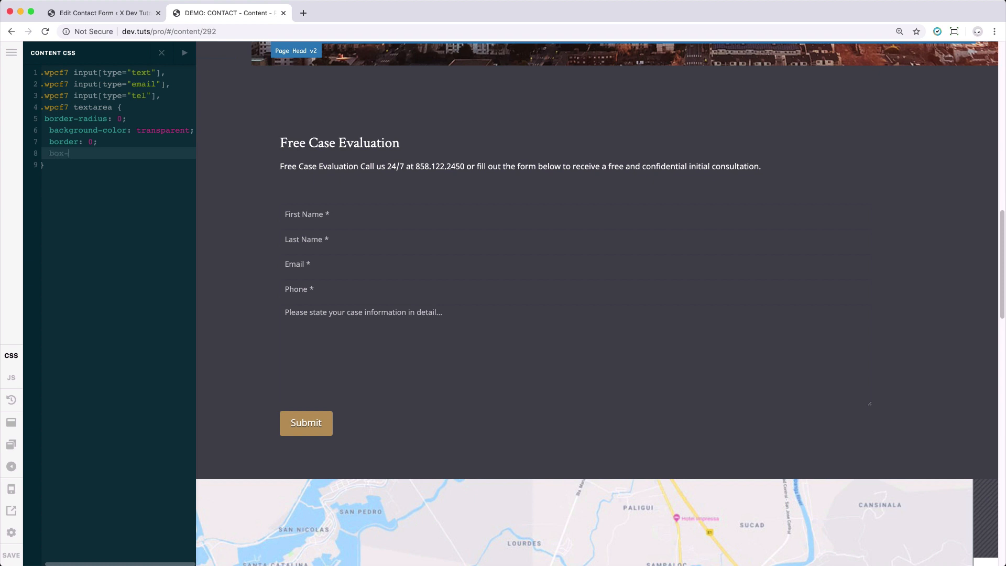
text(shadow:)
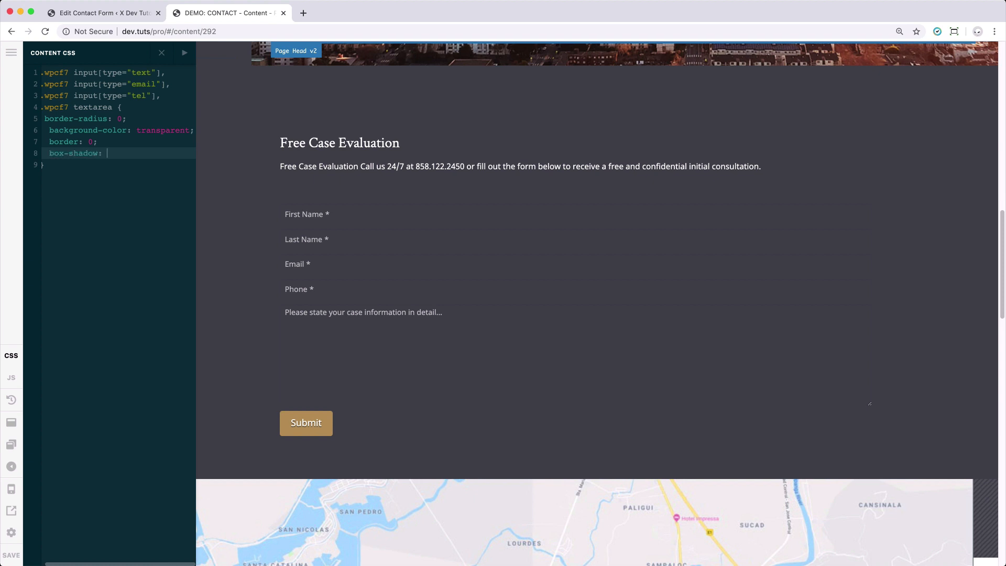
text(none;)
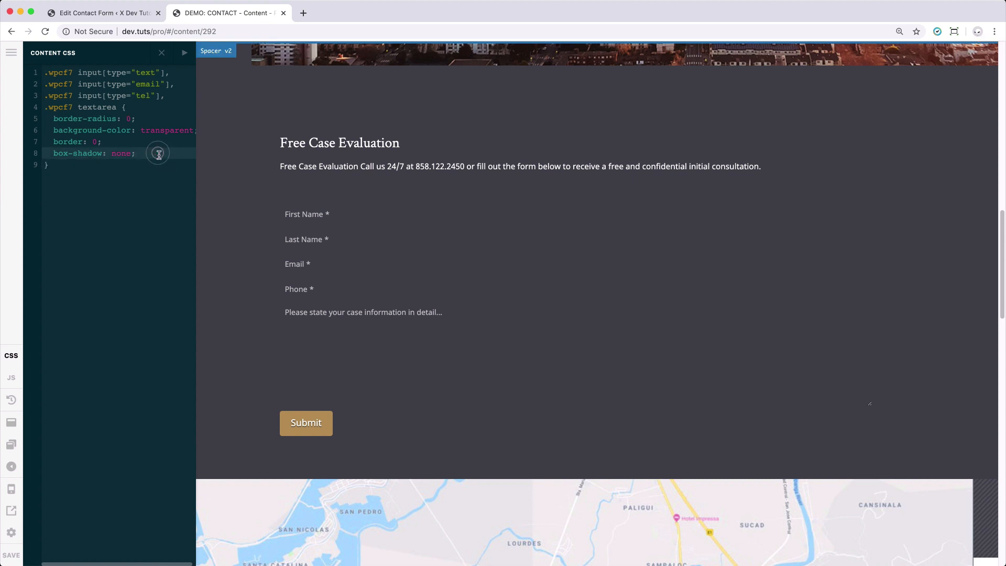
key(enter)
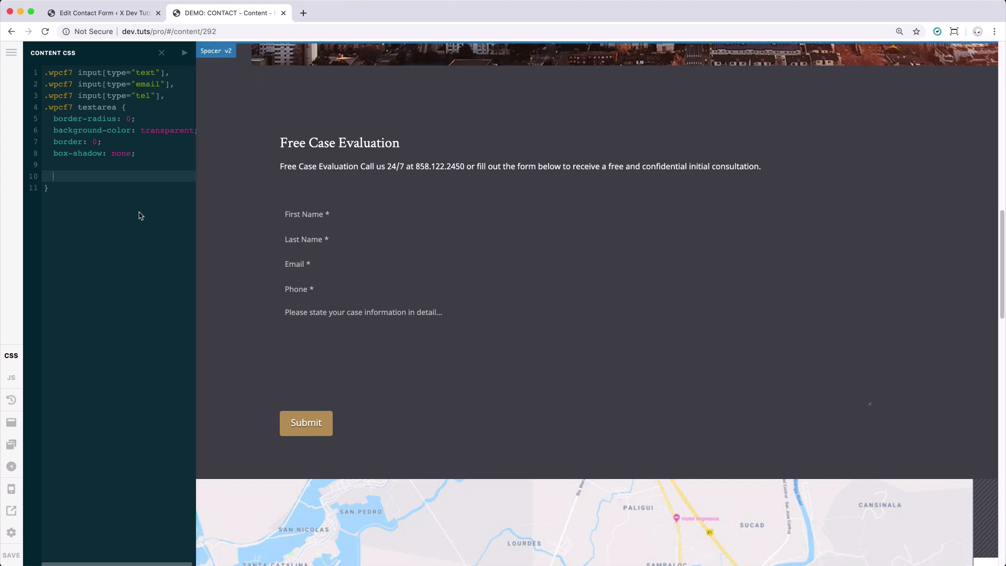
Add padding 3em 0px 1.8em and a 1px solid border-bottom to the field rule.
text(padding: 3em 0px 1.8em;)
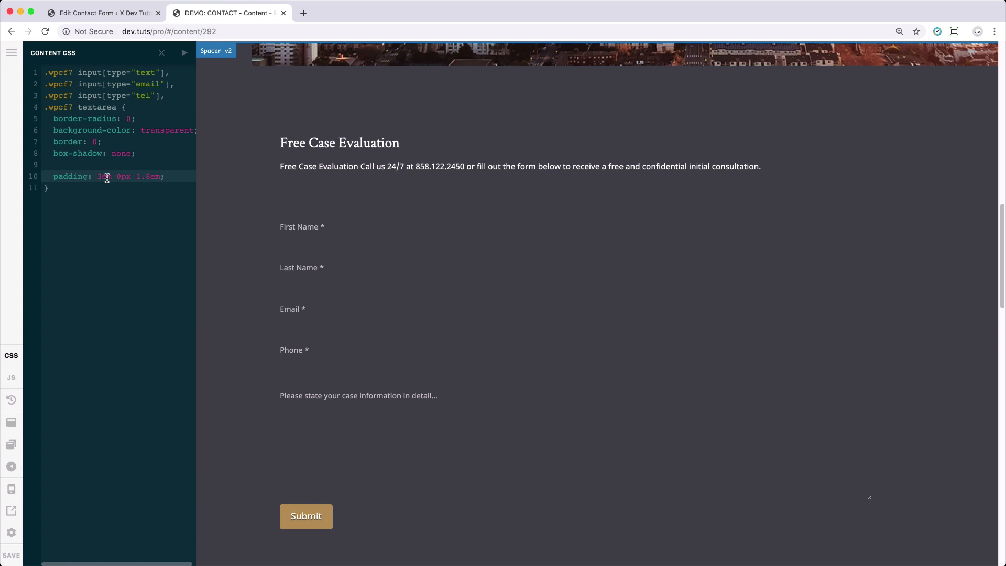
text(1)
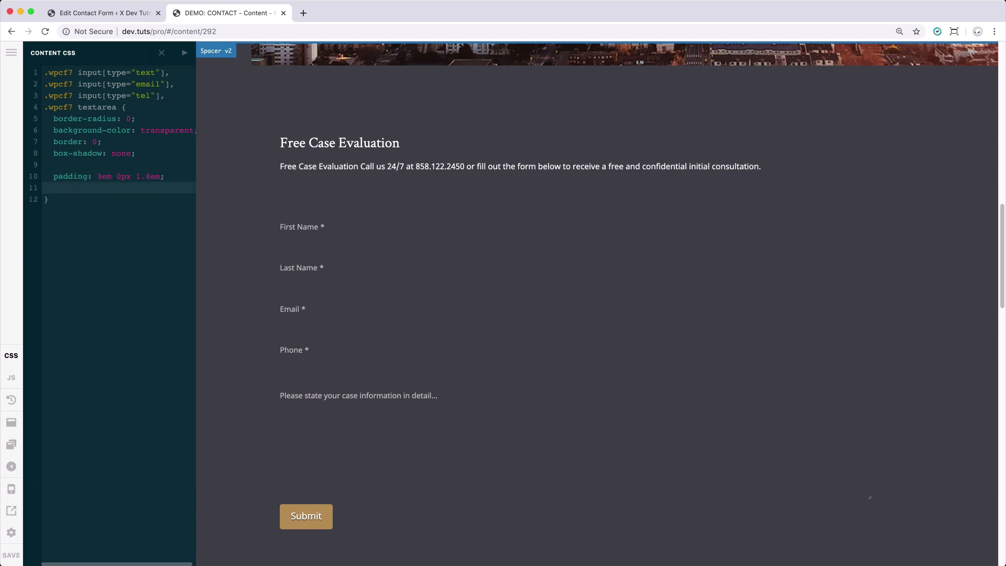
text(bo)
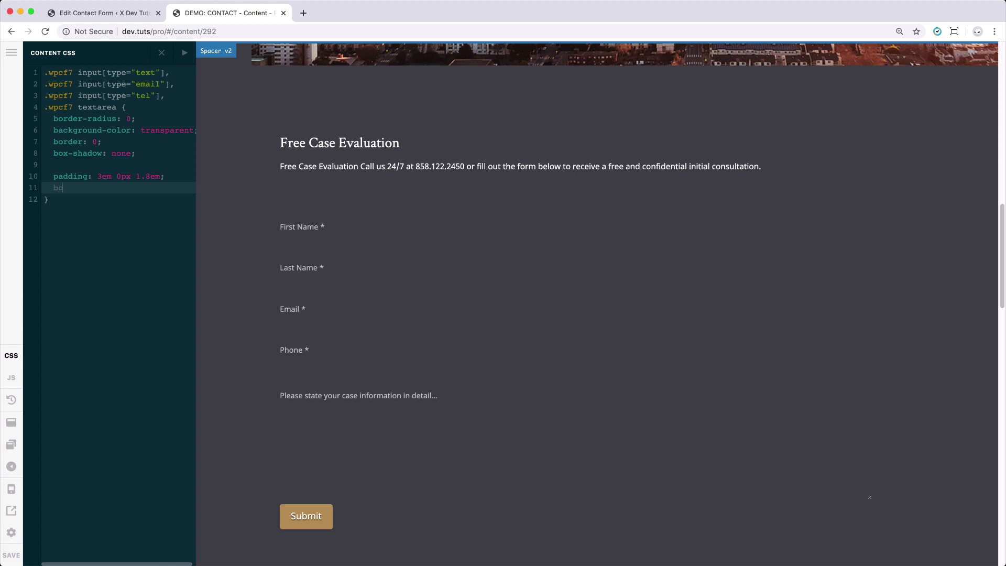
text(rder-bottom)
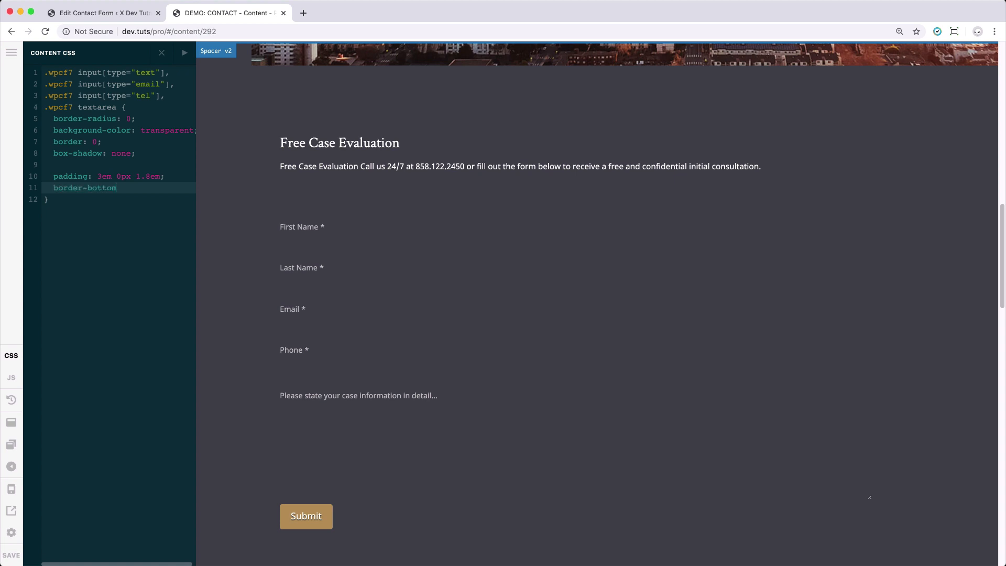
text(: 1px)
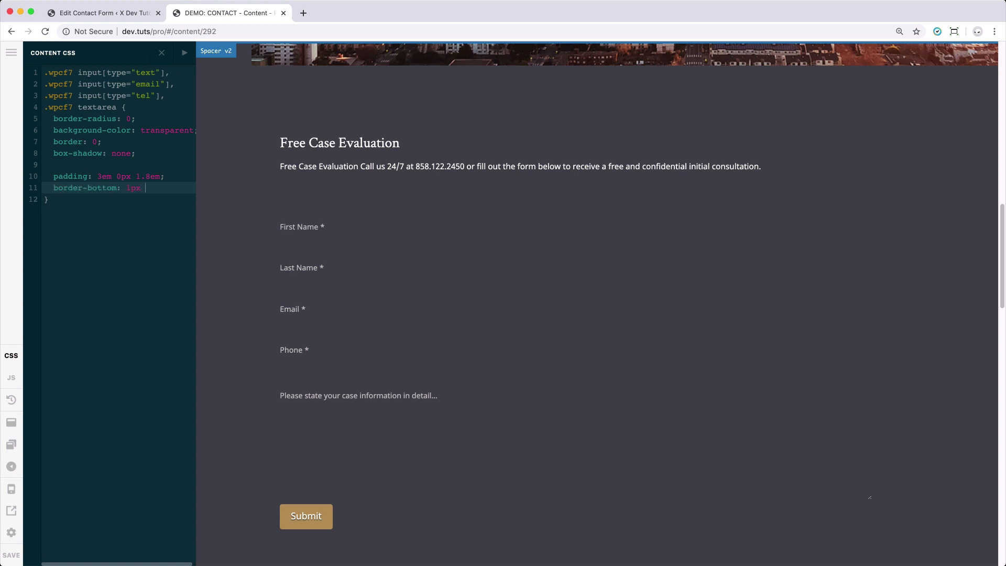
text(solid)
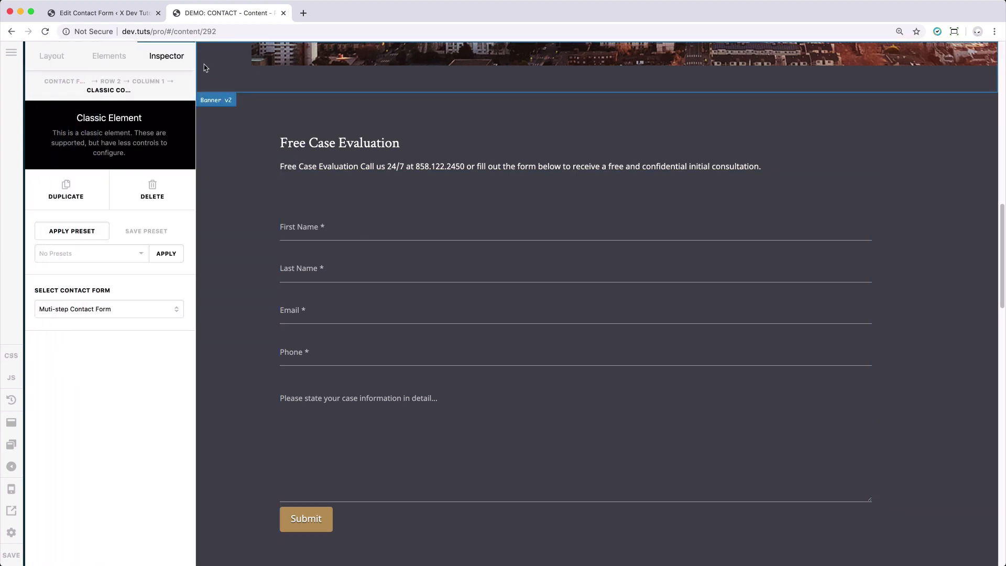
click(10, 354)
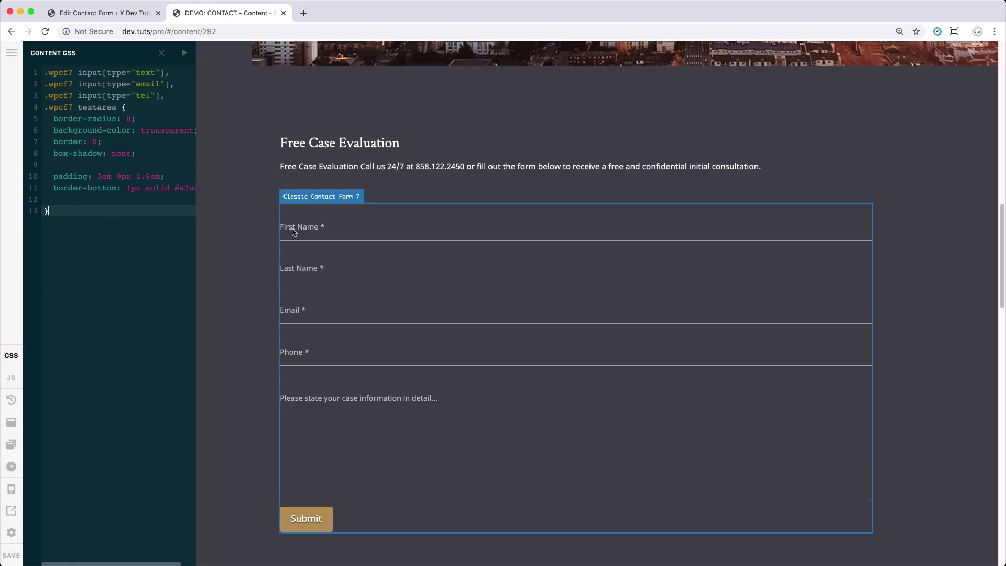
mouse_move(599, 225)
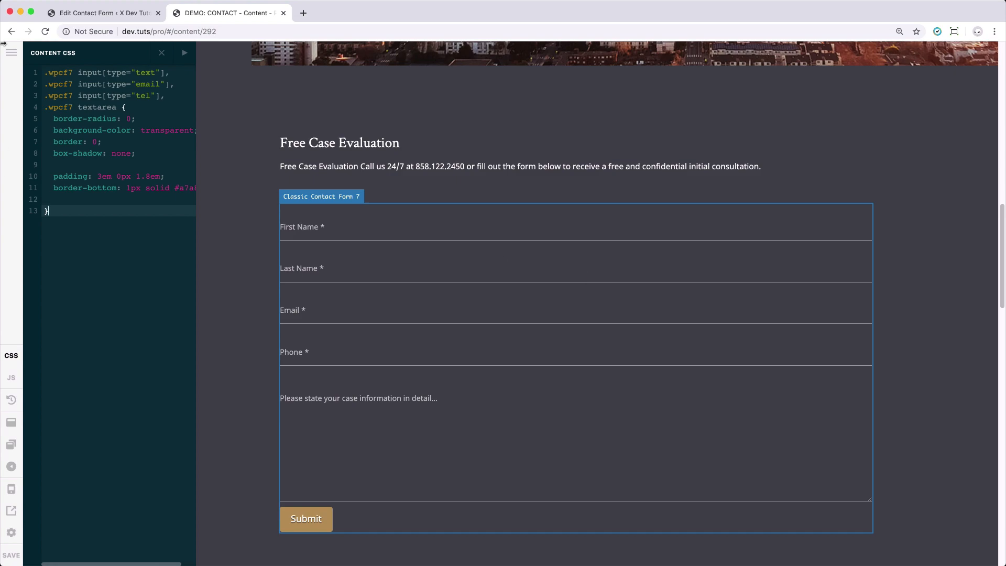
Rework the template markup into row and two-cols column divs, then save the form.
click(102, 12)
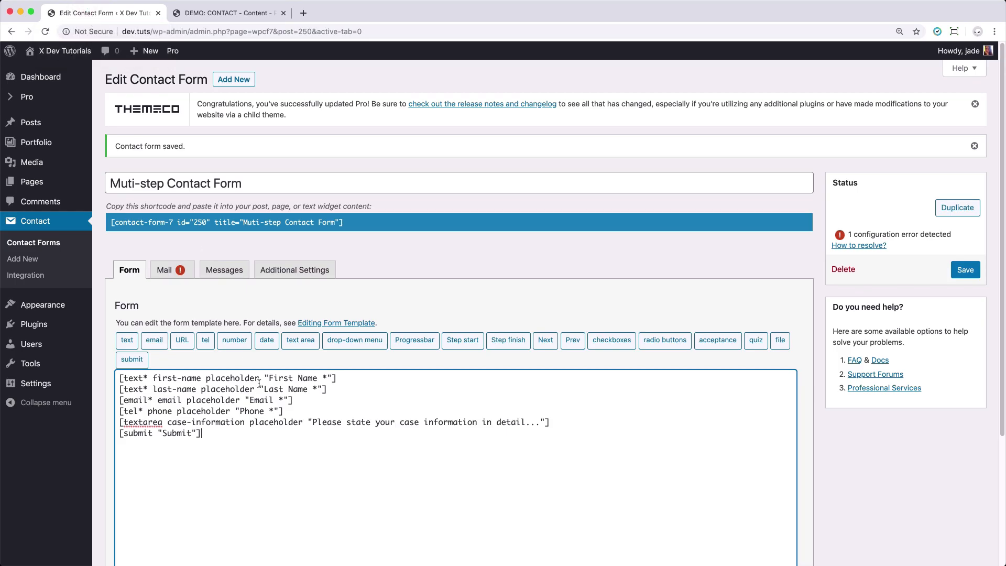
scroll(down, 3)
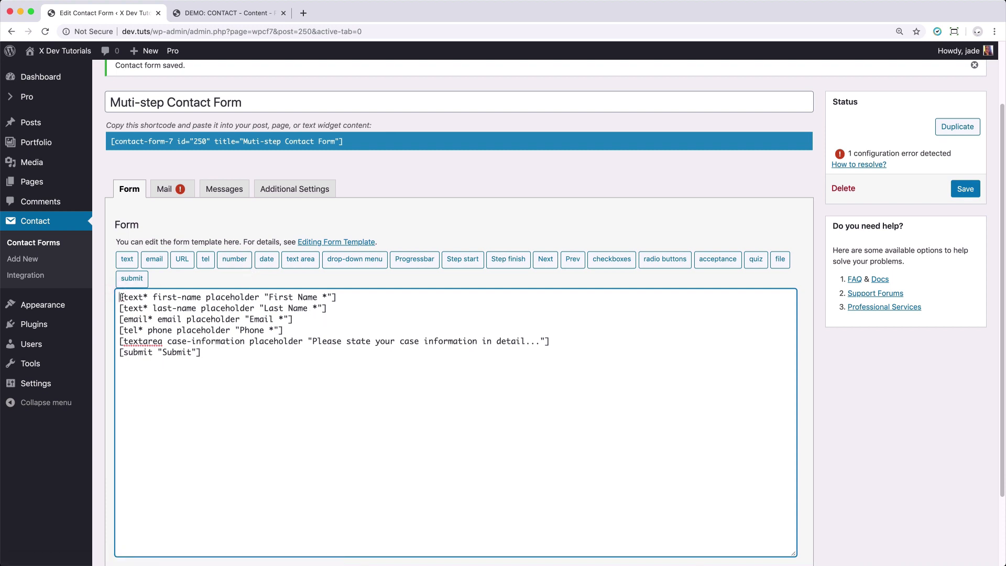
mouse_move(254, 315)
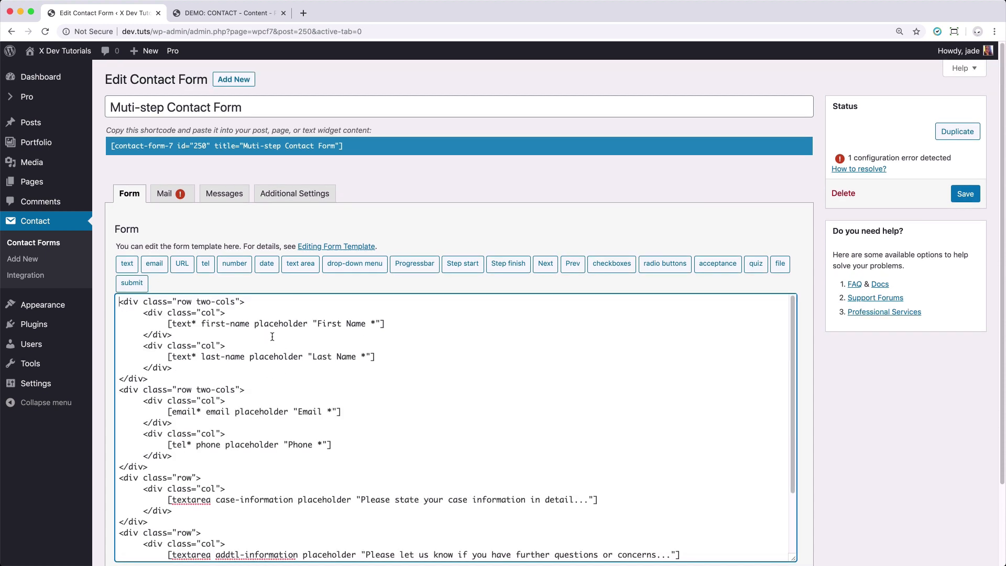
drag(118, 302, 226, 313)
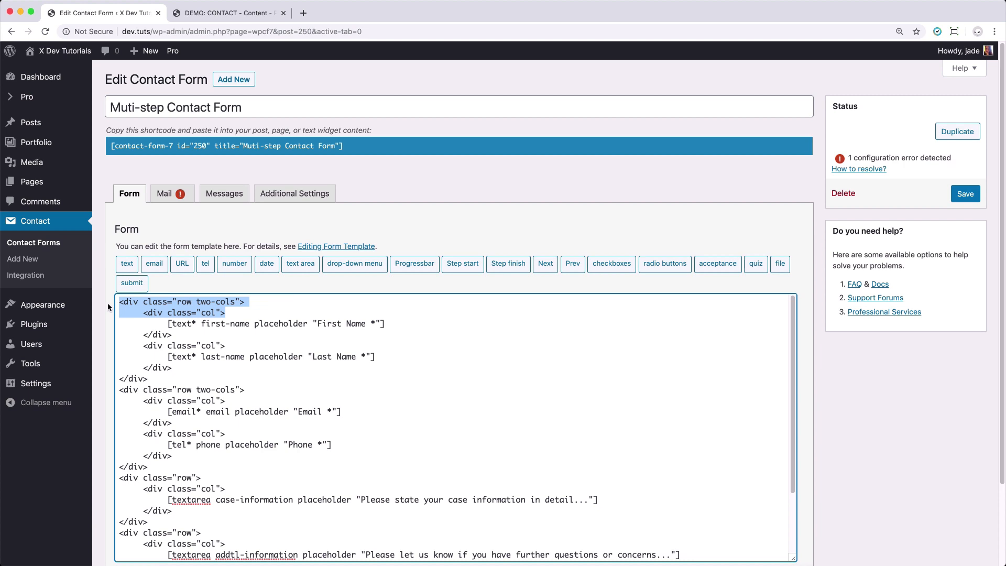
click(236, 348)
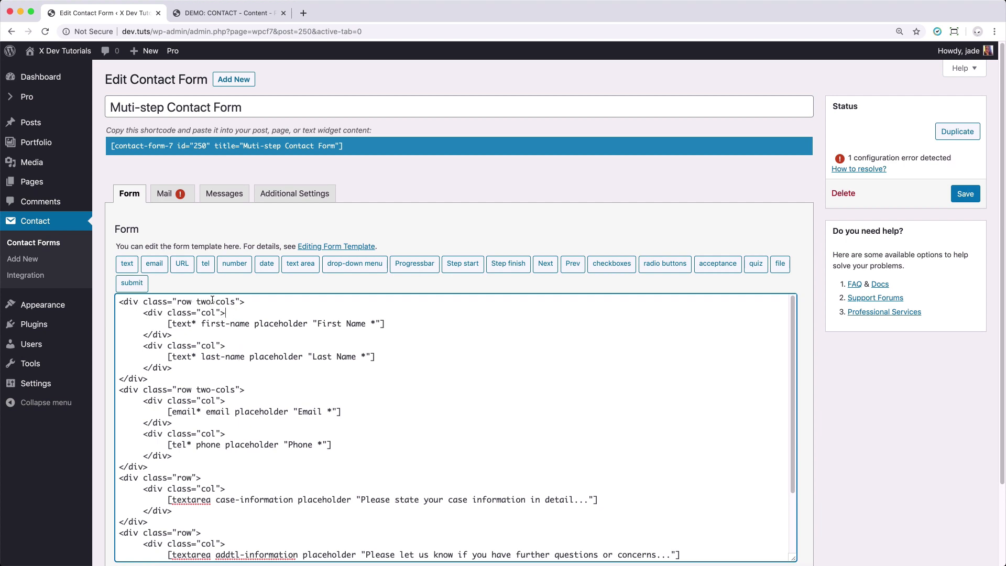
double_click(218, 302)
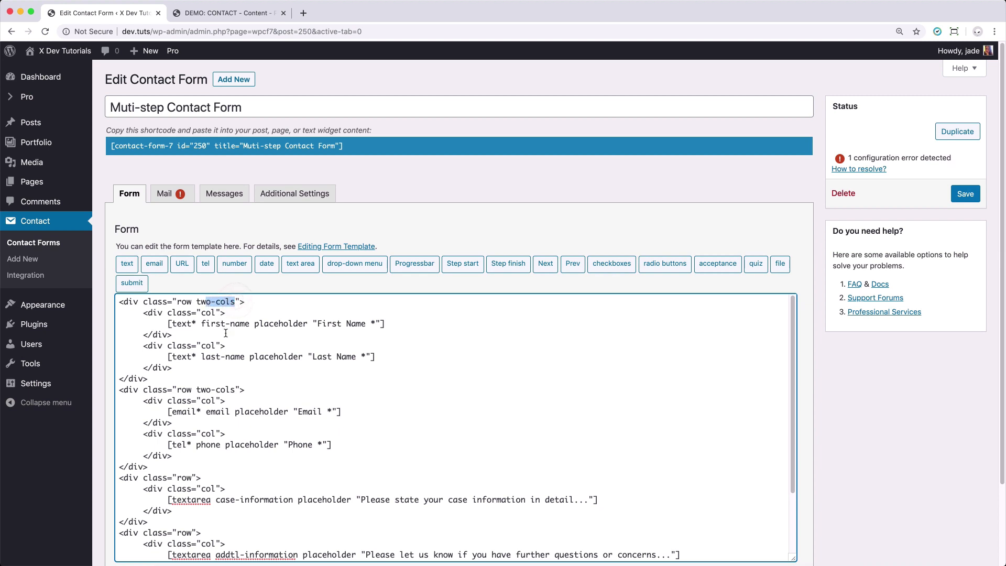
scroll(down, 3)
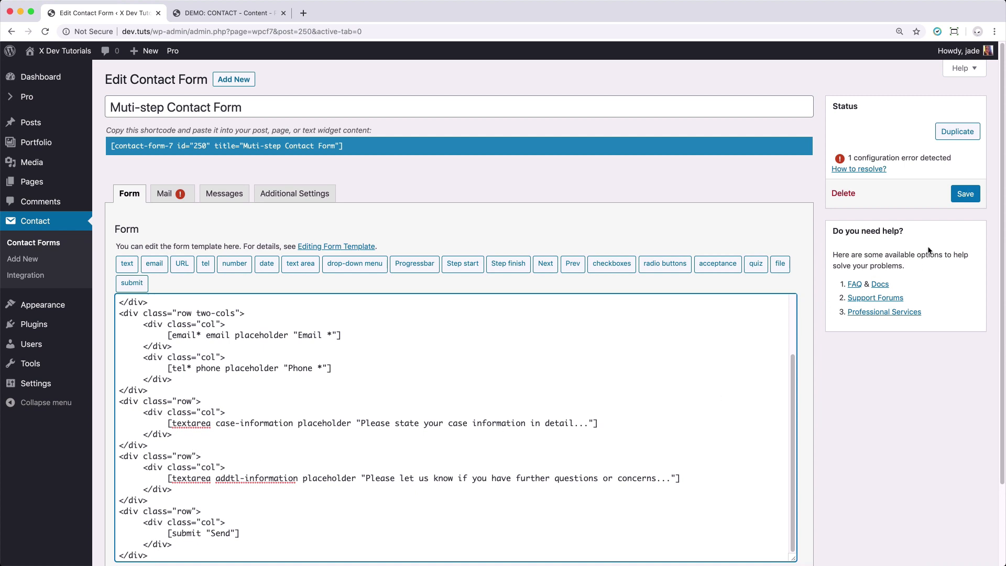
click(965, 194)
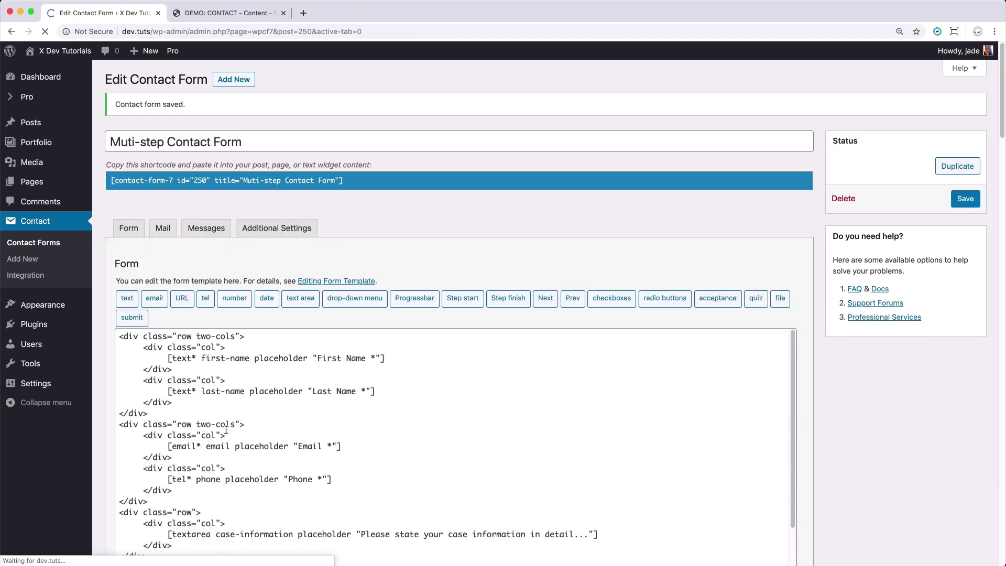
Return to the Pro page builder browser tab.
click(225, 13)
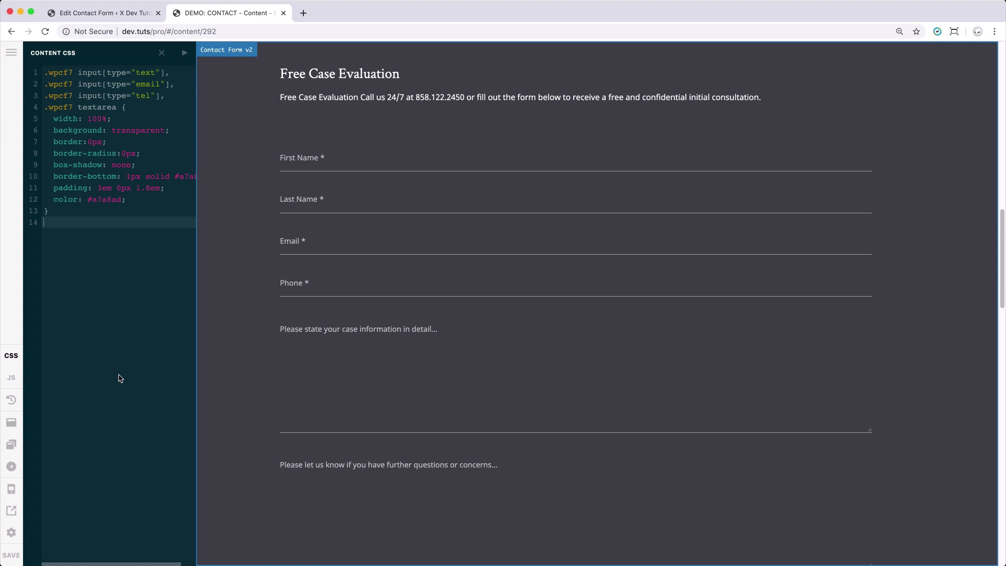
mouse_move(123, 372)
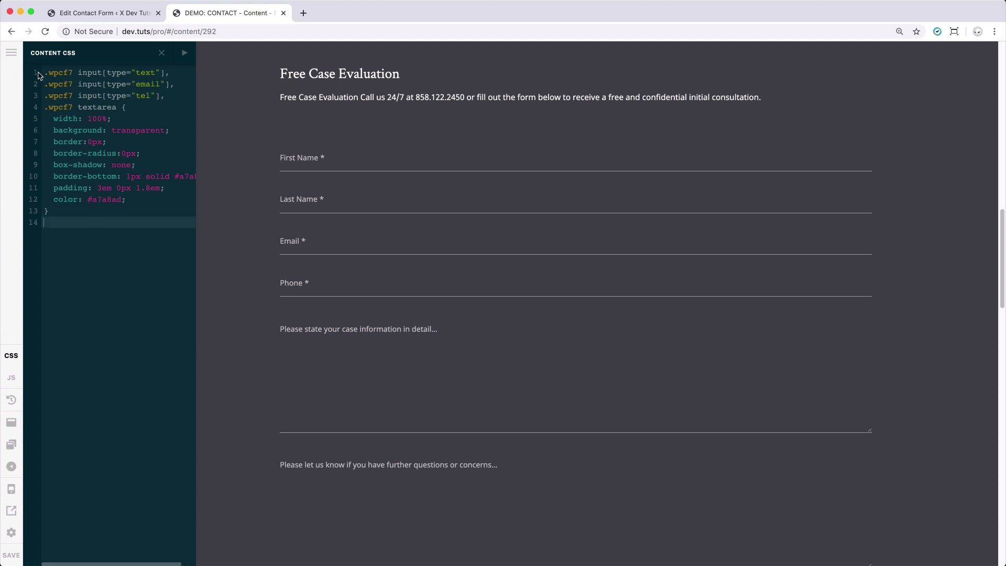
Add flex row rules in Content CSS, with two-column cols at 48% and single cols at 100%.
key(enter)
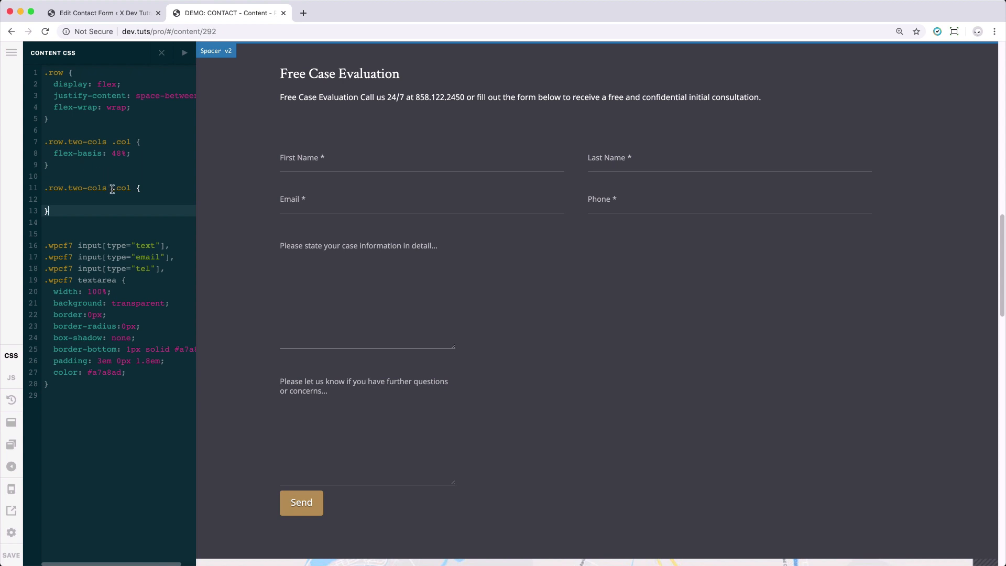
double_click(81, 187)
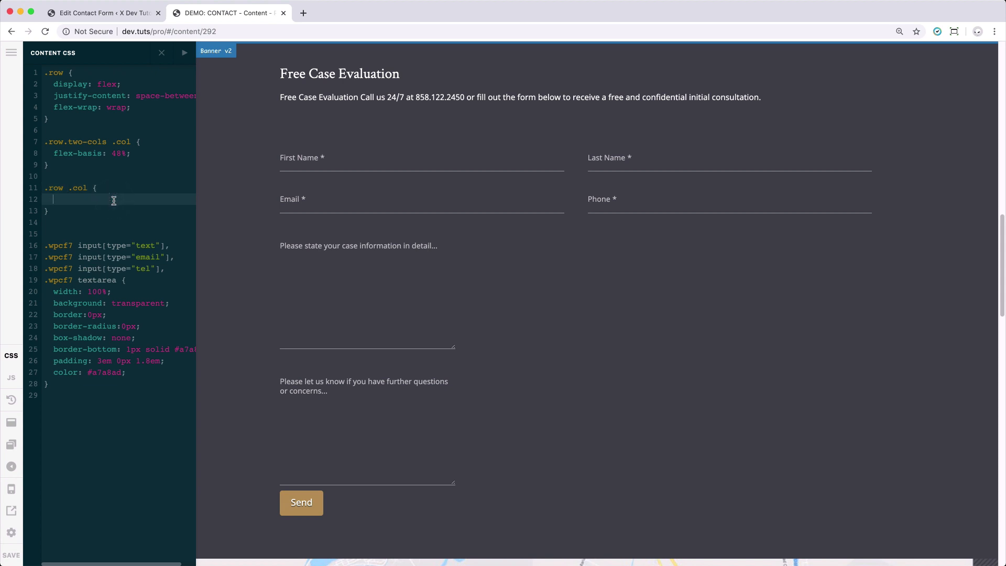
text(flex-)
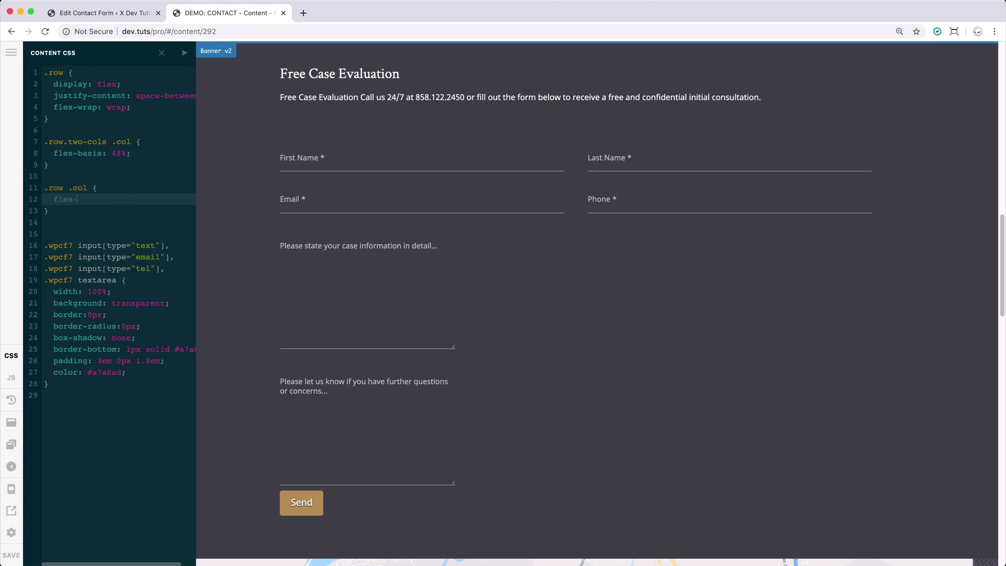
text(basis: 100%;)
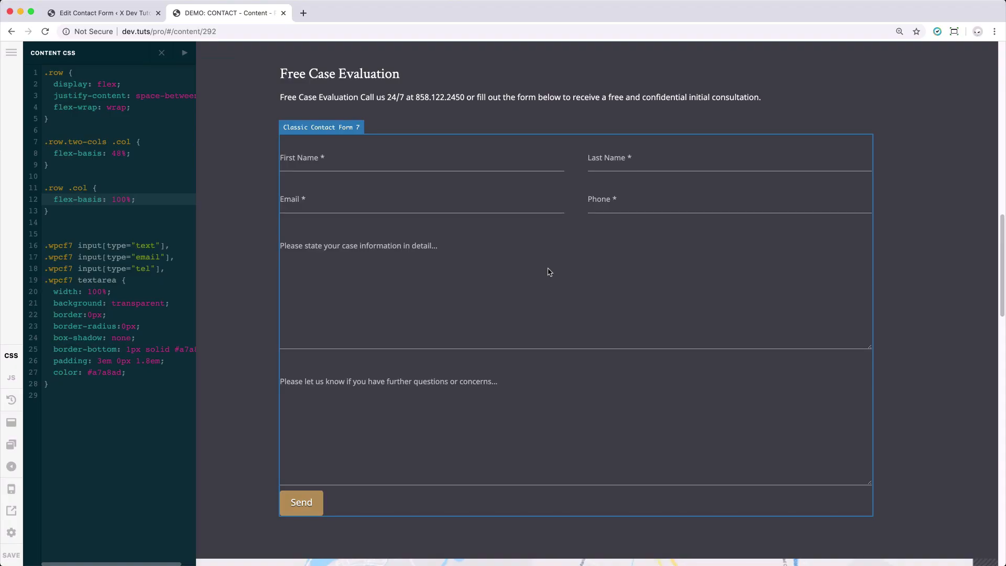
mouse_move(495, 324)
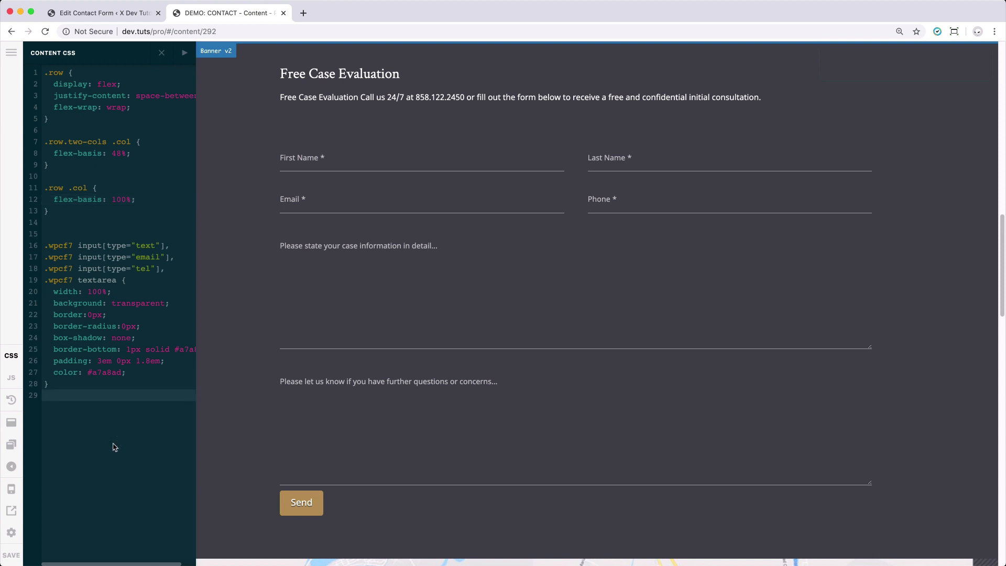
Return to the Edit Contact Form tab and scroll through the Muti-step form template.
click(103, 13)
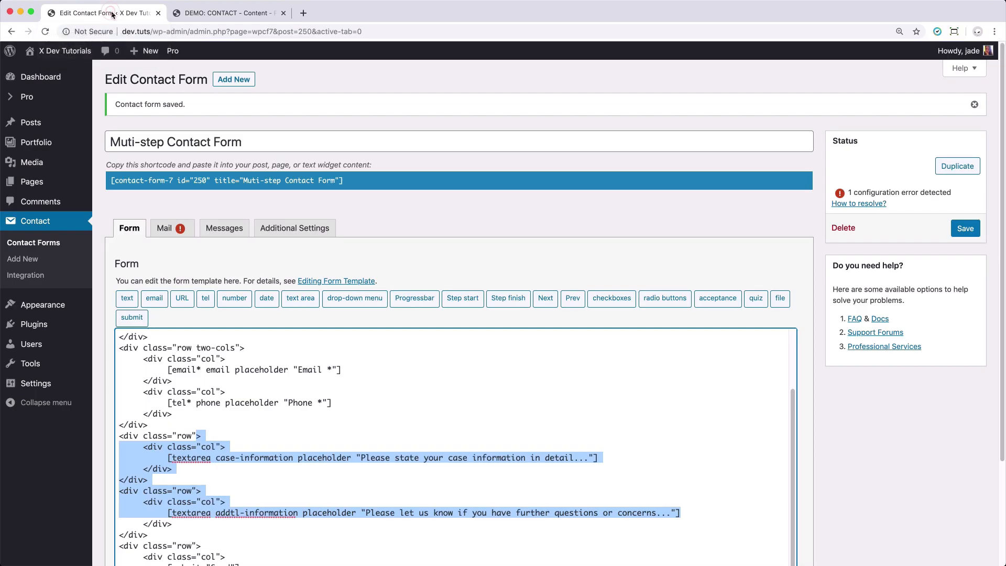
scroll(down, 3)
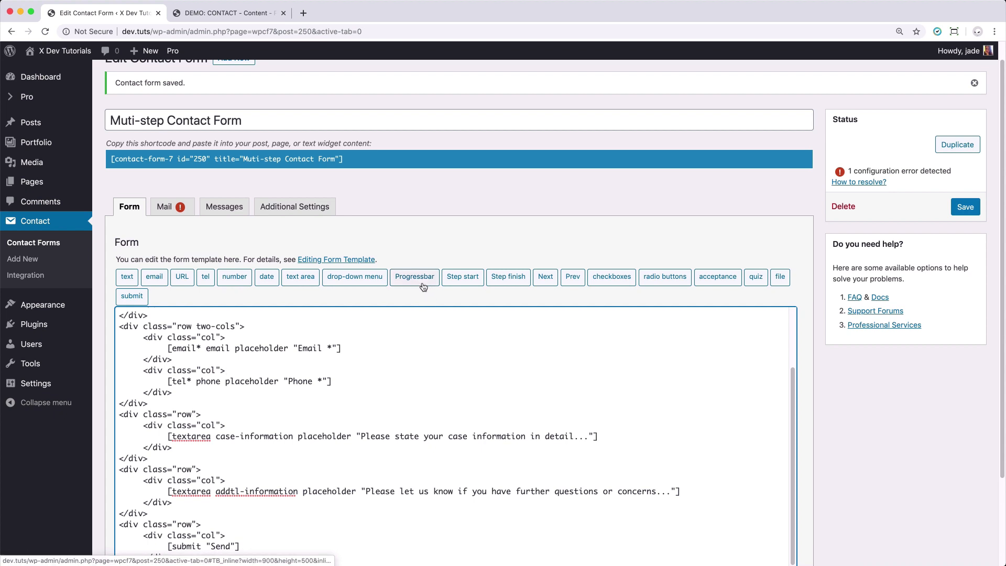
mouse_move(428, 285)
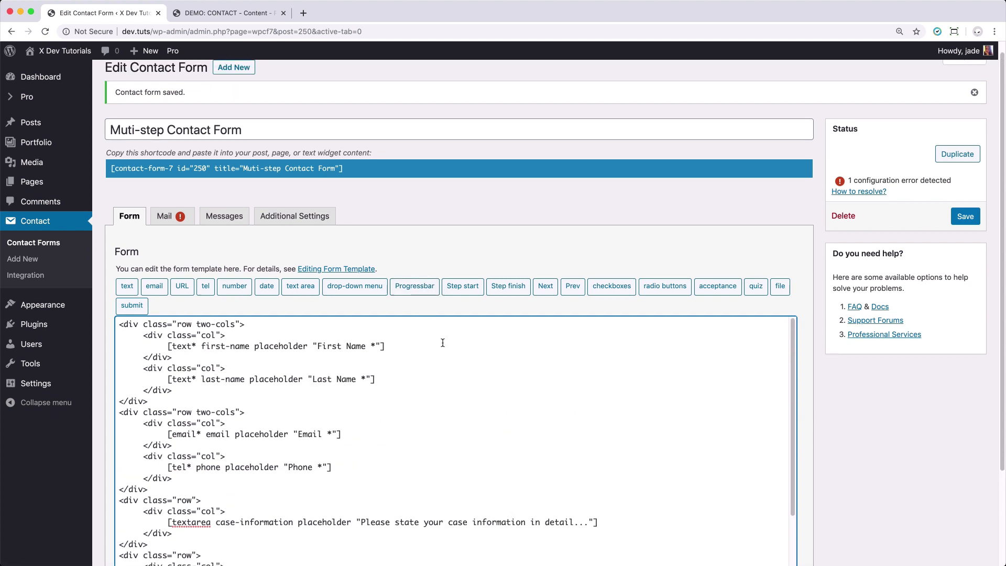
mouse_move(521, 354)
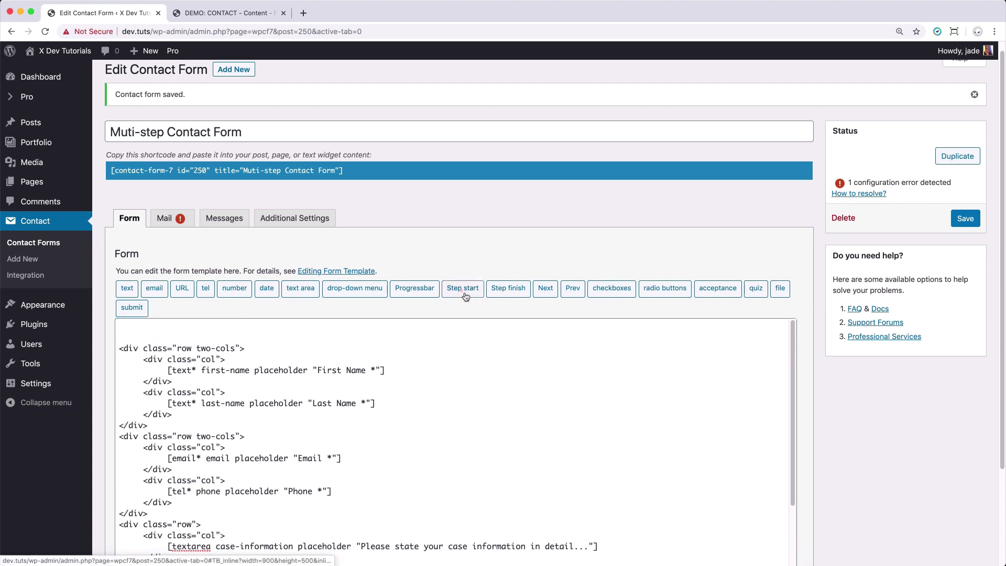
Insert a step-start tag labelled 'Personal Information' at the top of the template.
click(462, 289)
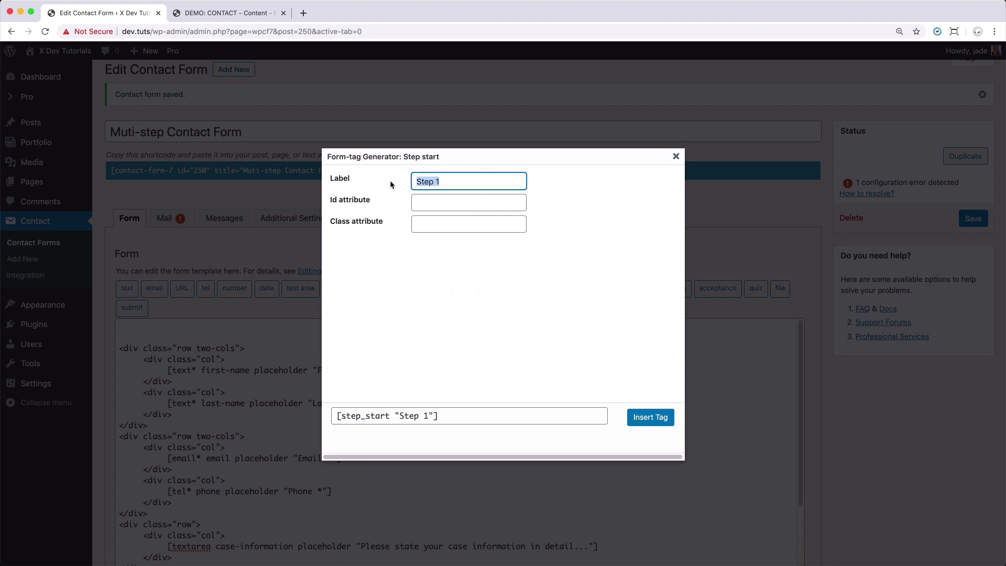
text(Personal In)
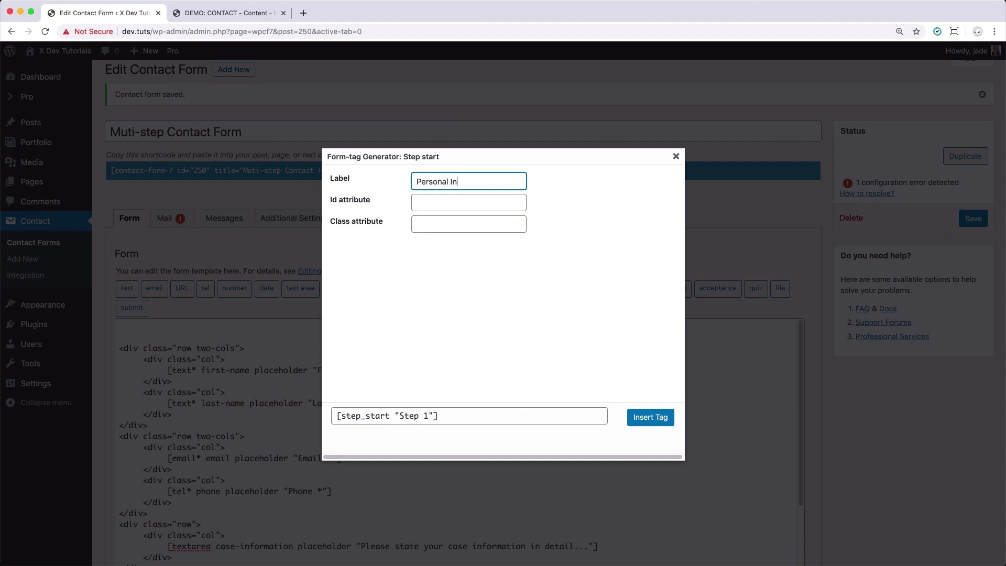
text(formation)
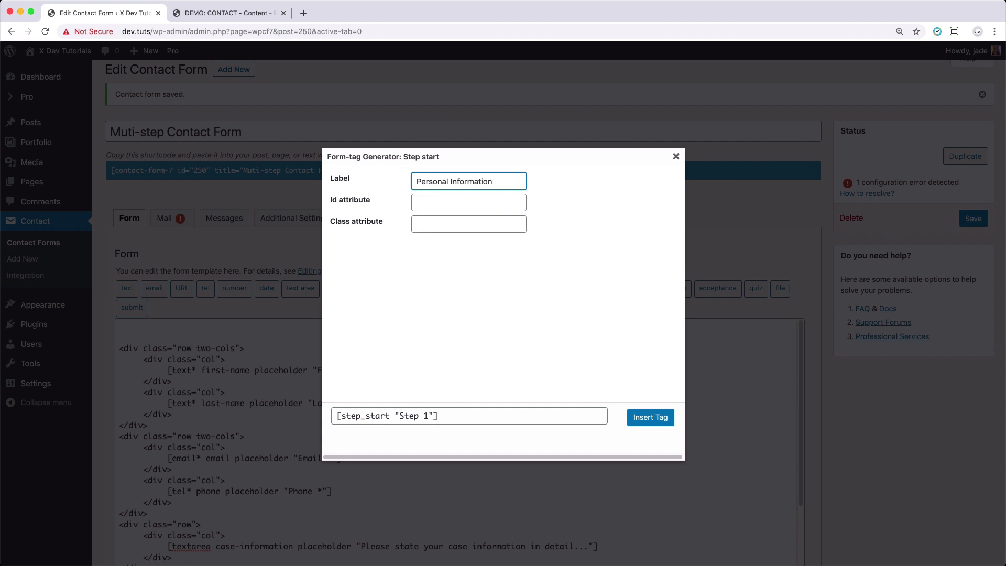
click(649, 417)
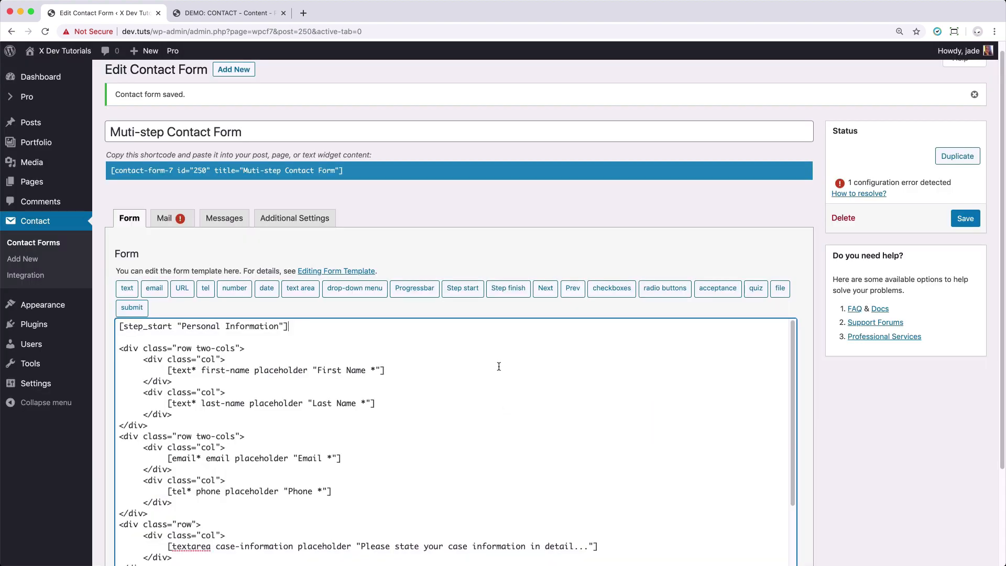
key(Return)
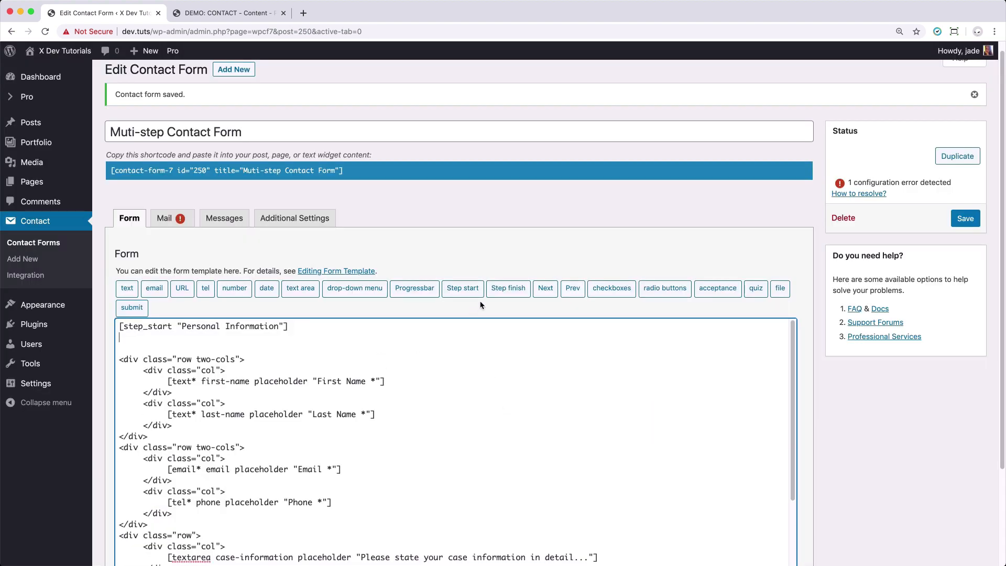
Insert a step_finish tag and move it below the name, email and phone rows.
click(508, 289)
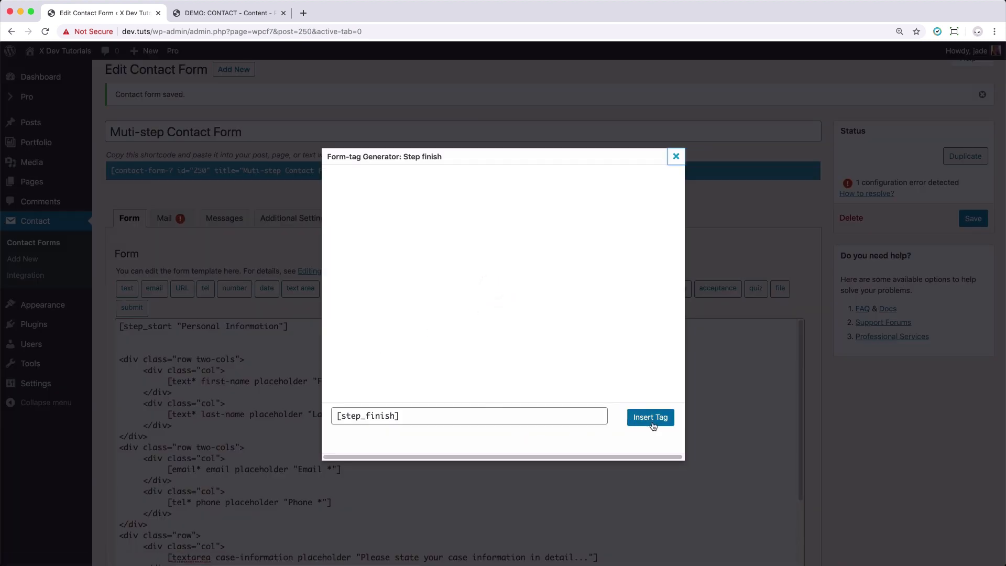
click(650, 417)
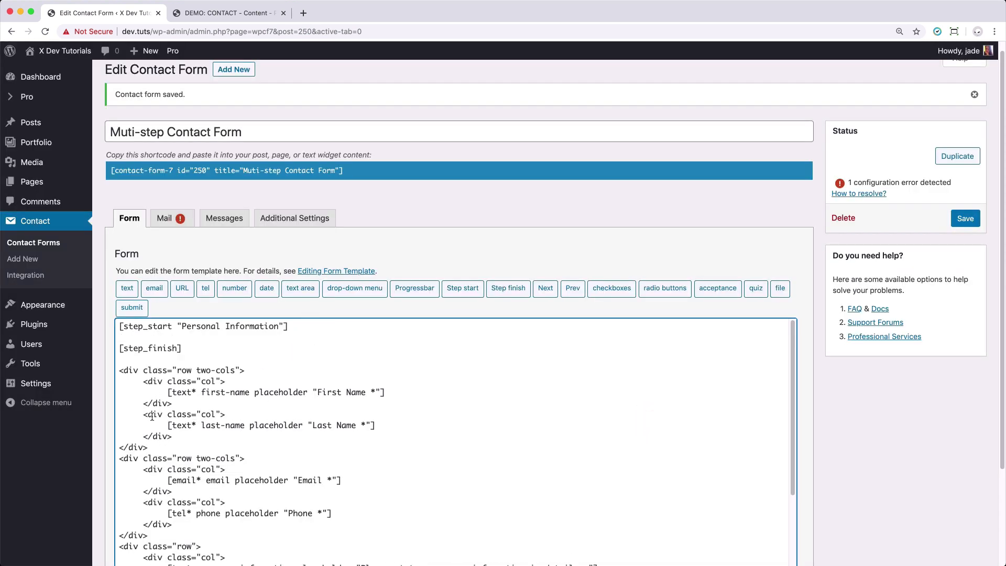
drag(119, 369, 143, 402)
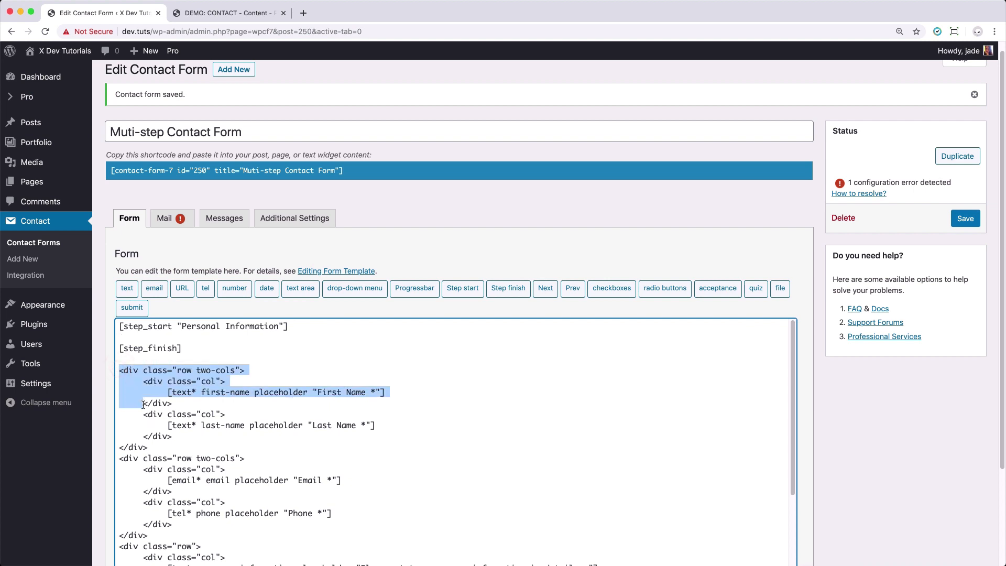
scroll(down, 3)
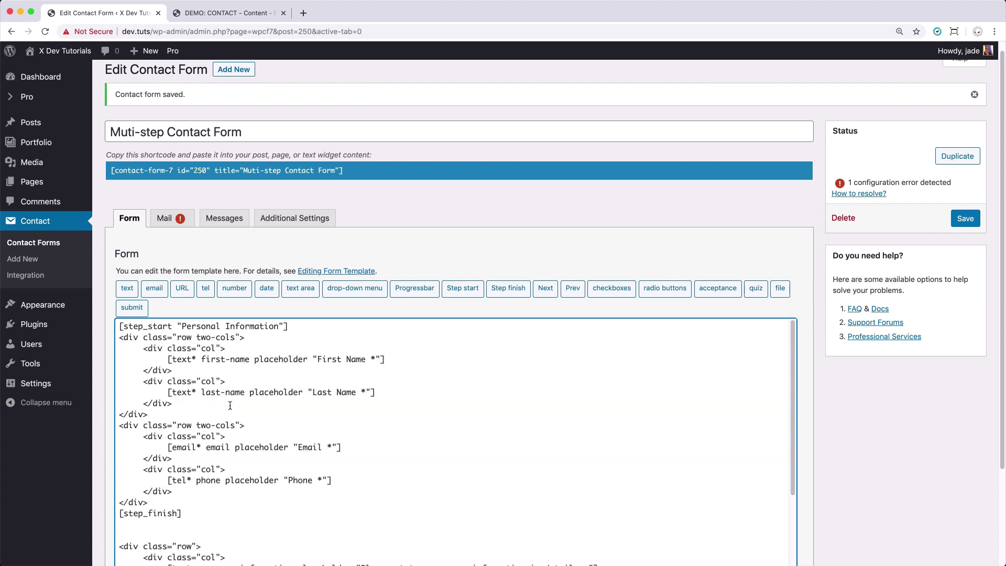
scroll(down, 3)
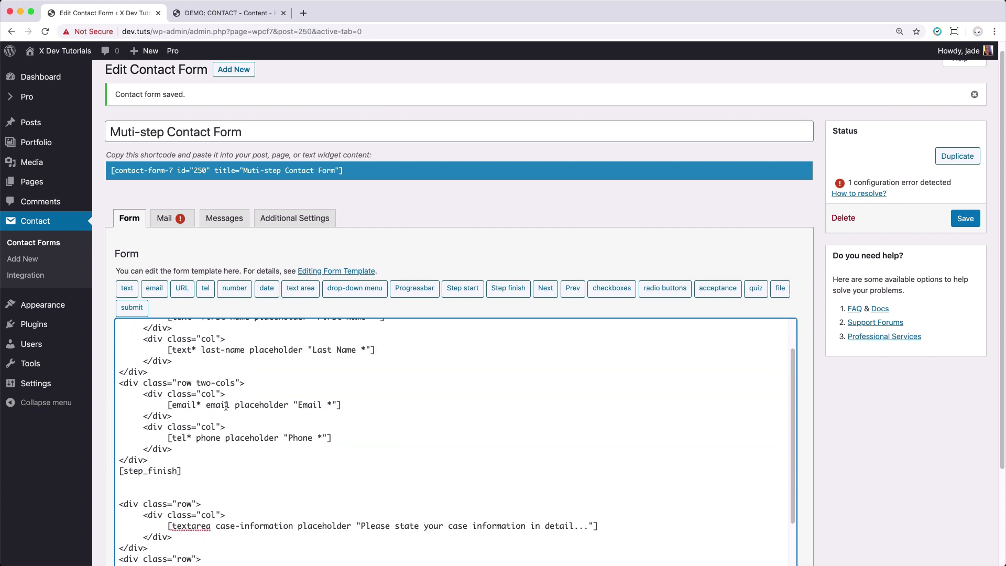
scroll(down, 3)
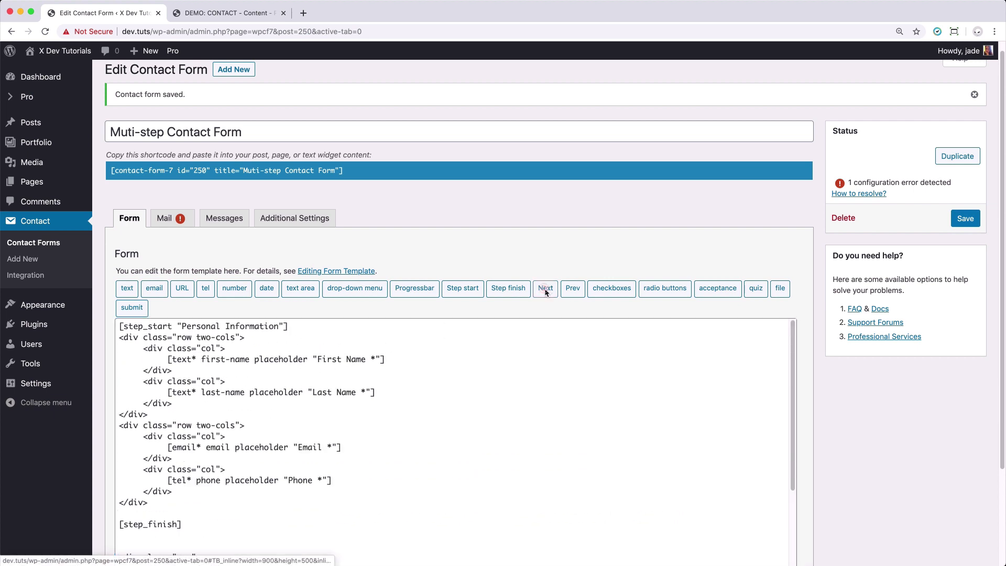
Add a [next "Next"] button in a row/col div just before the first [step_finish].
click(544, 288)
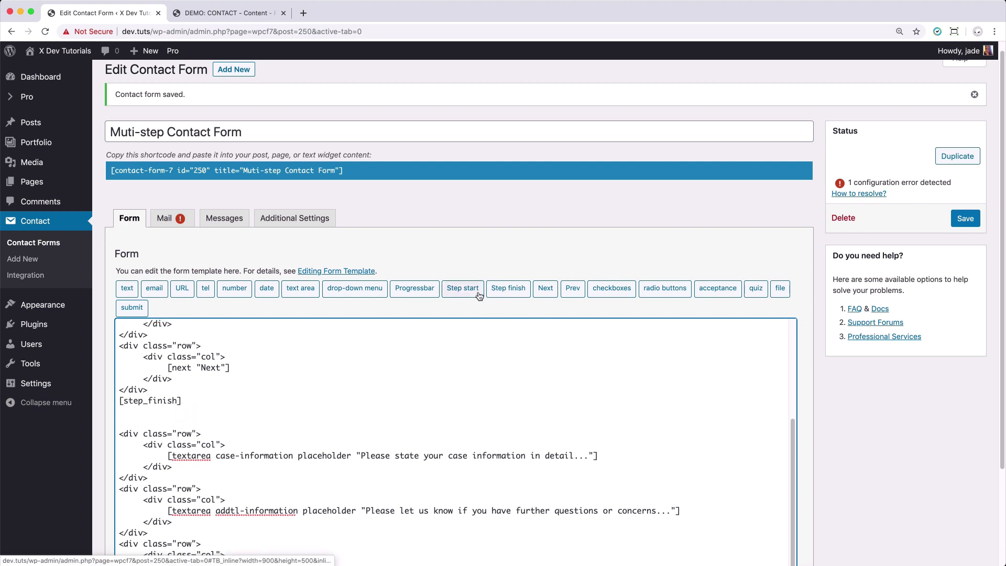
Wrap the case details textarea with a 'Case Information' step-start tag and a step-finish tag.
click(462, 288)
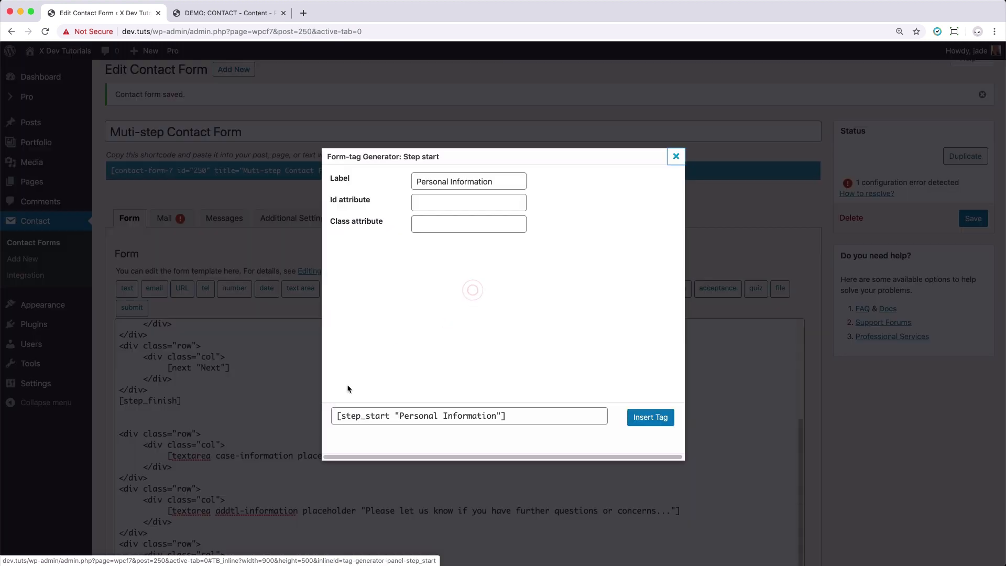
double_click(454, 181)
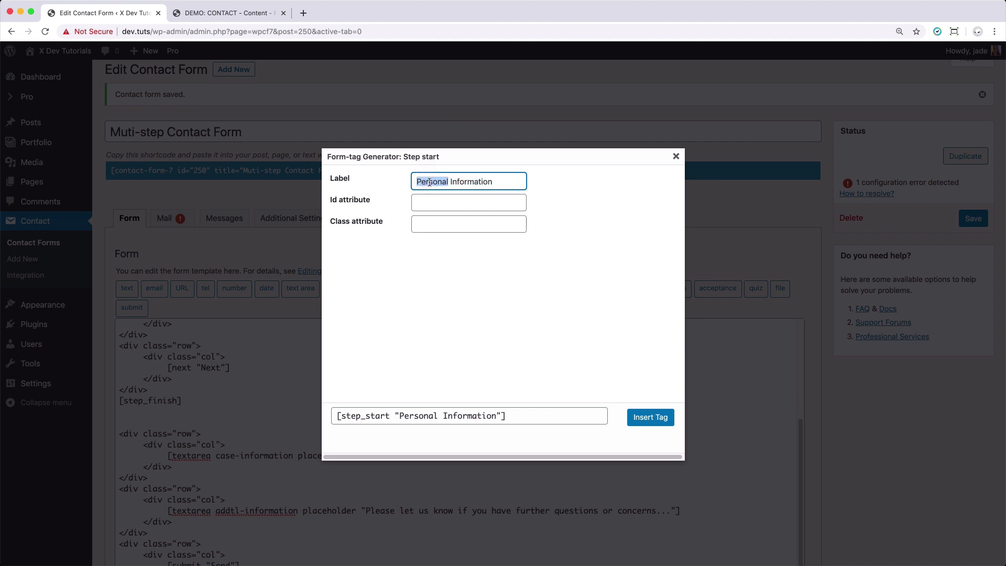
text(Case Information)
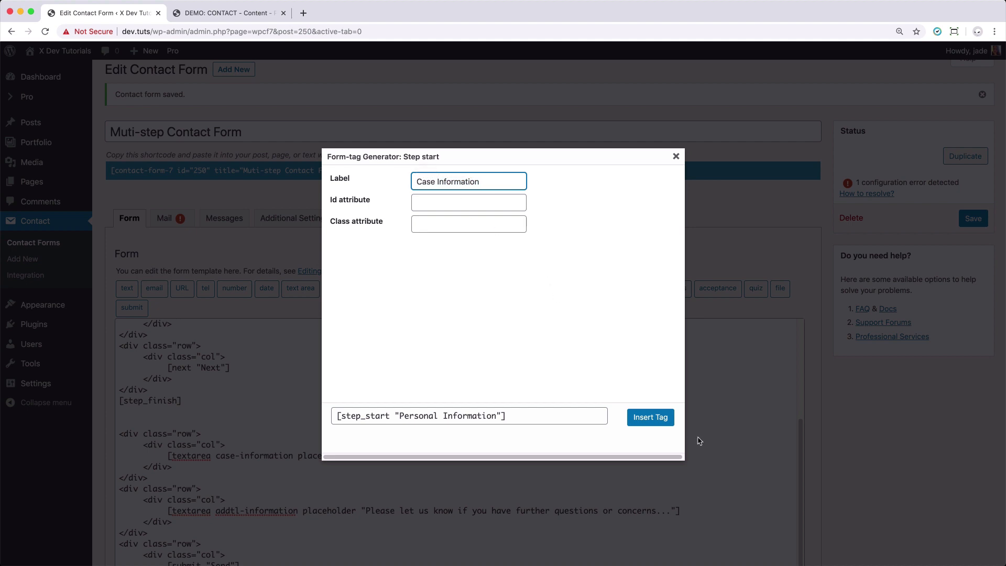
click(649, 417)
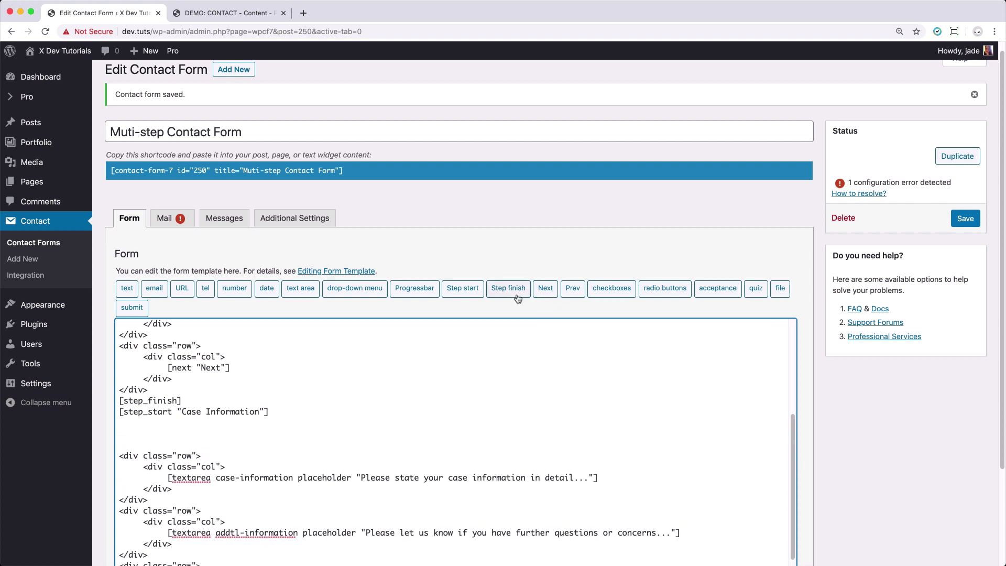
click(507, 288)
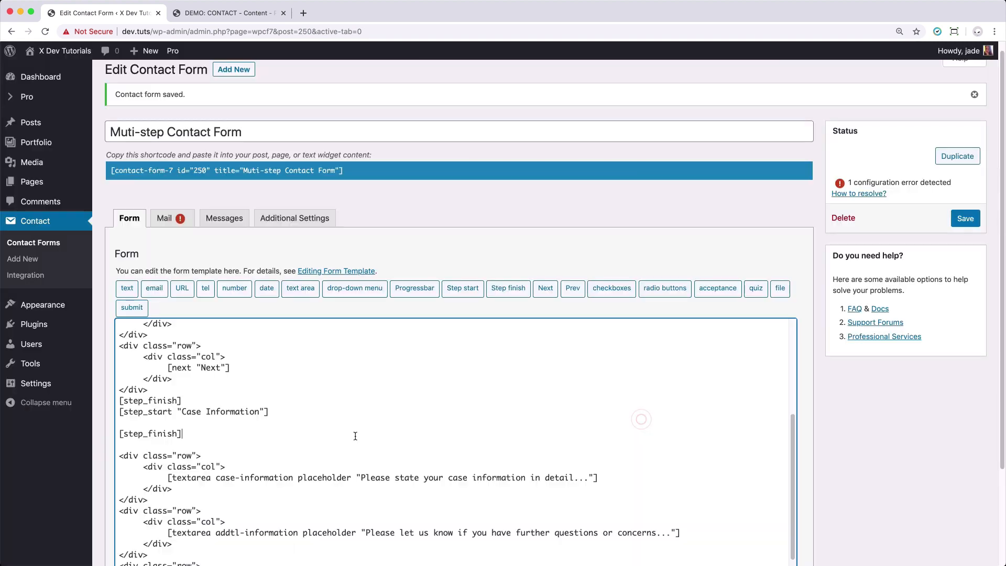
Add a Previous button beside Next in the Case Information step's button row.
scroll(down, 3)
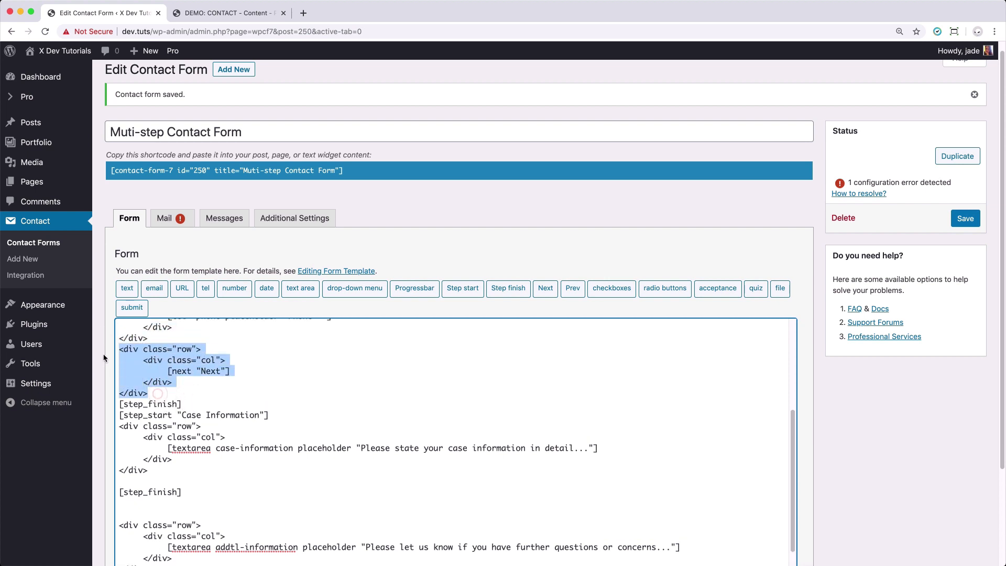
scroll(down, 3)
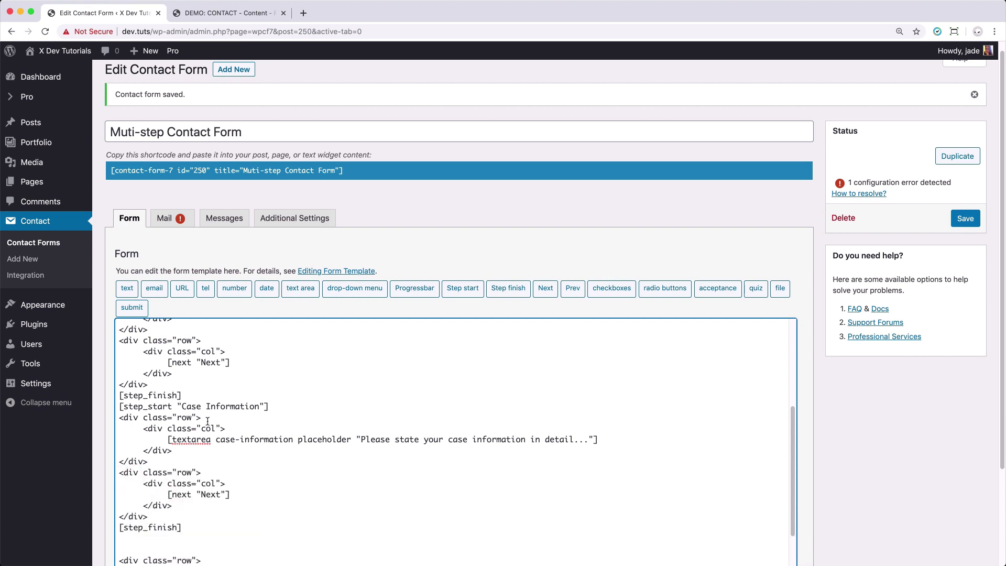
drag(117, 406, 199, 526)
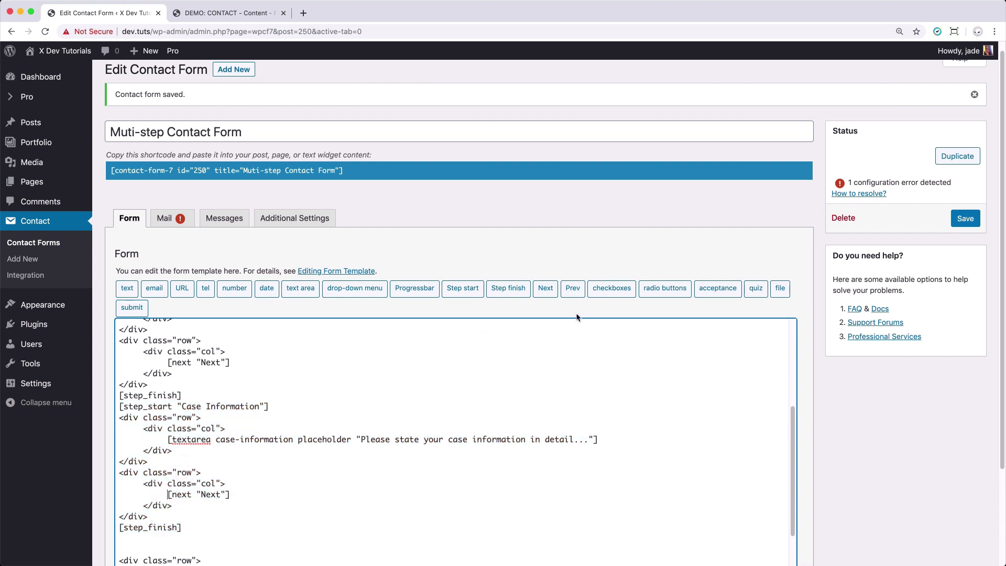
click(572, 288)
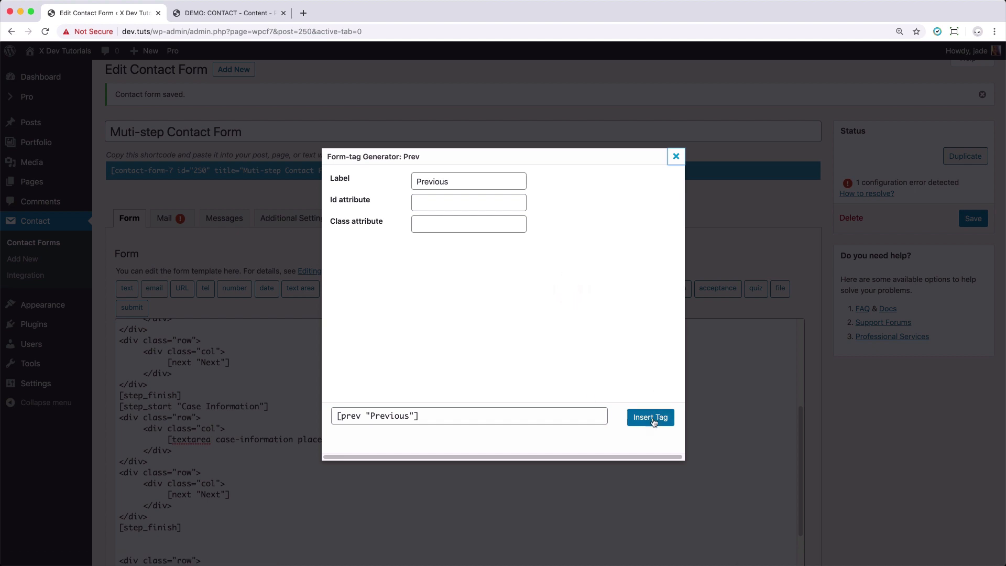
click(649, 418)
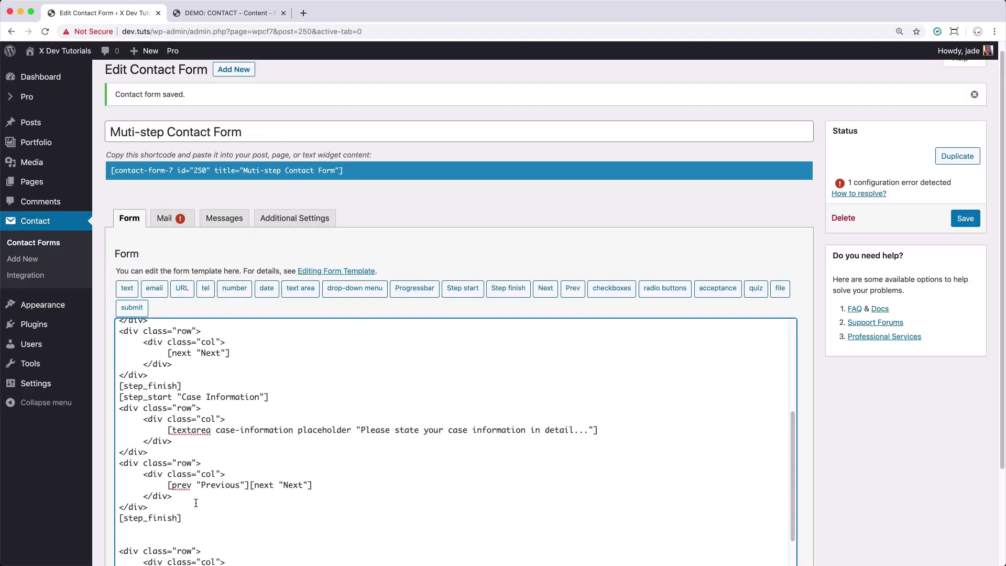
scroll(down, 3)
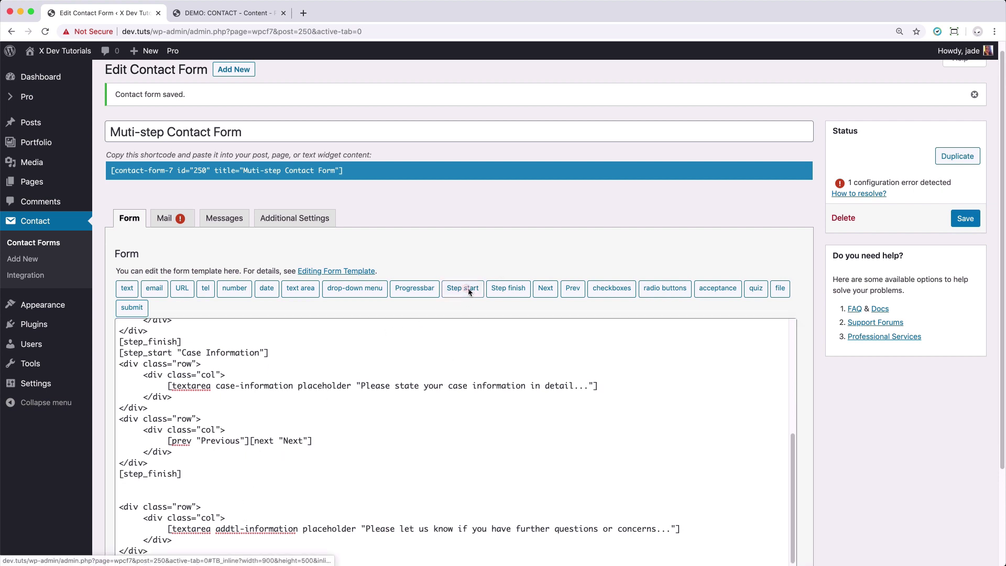
Wrap the follow-up box in an 'Additional Information' step with Previous/Send buttons, and save.
click(462, 288)
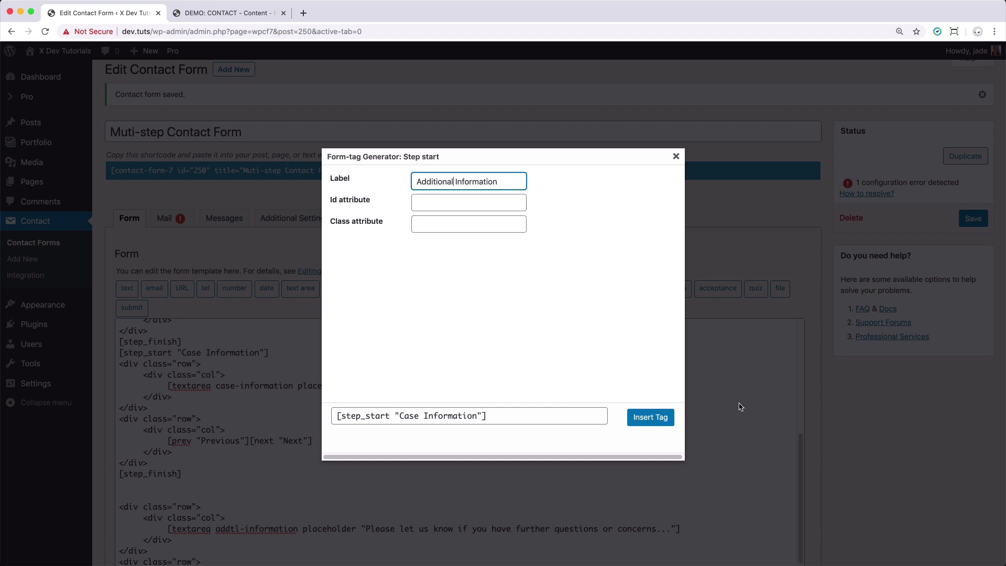
click(650, 417)
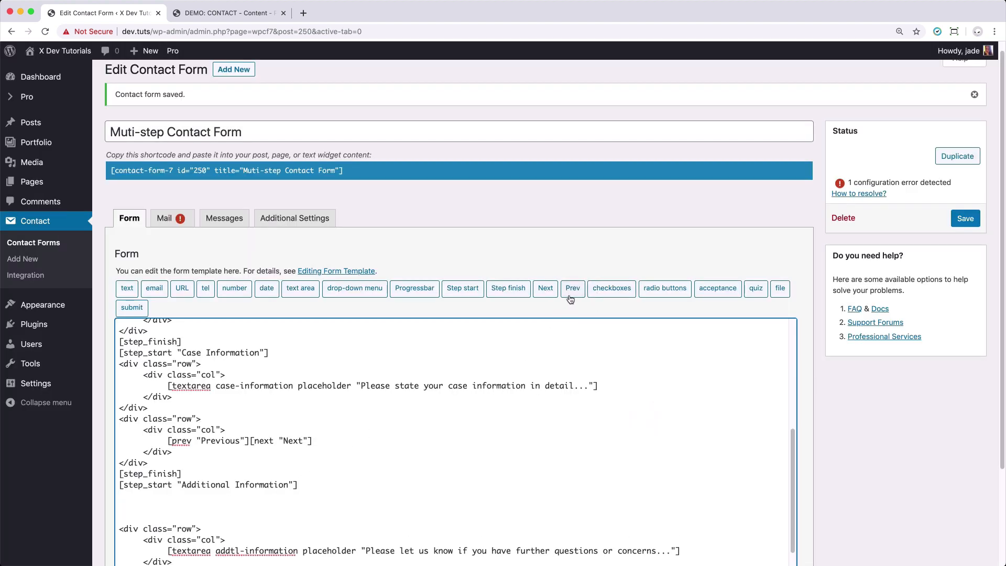
click(507, 288)
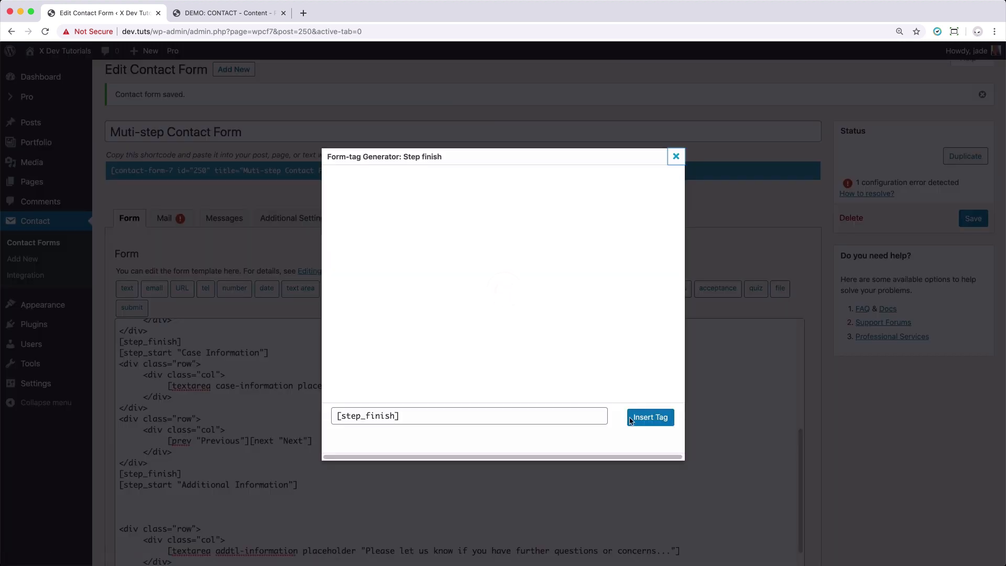
click(648, 417)
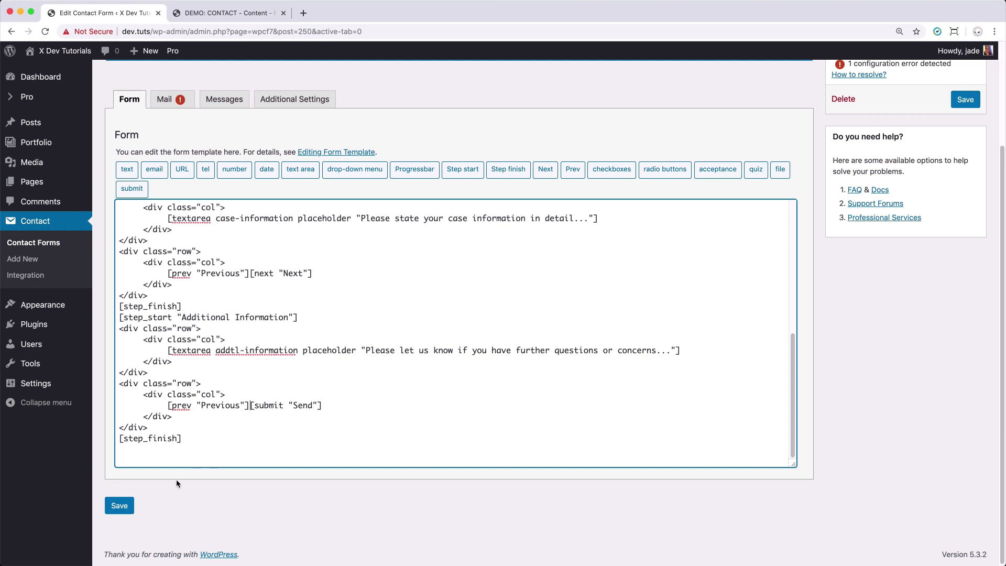
click(119, 505)
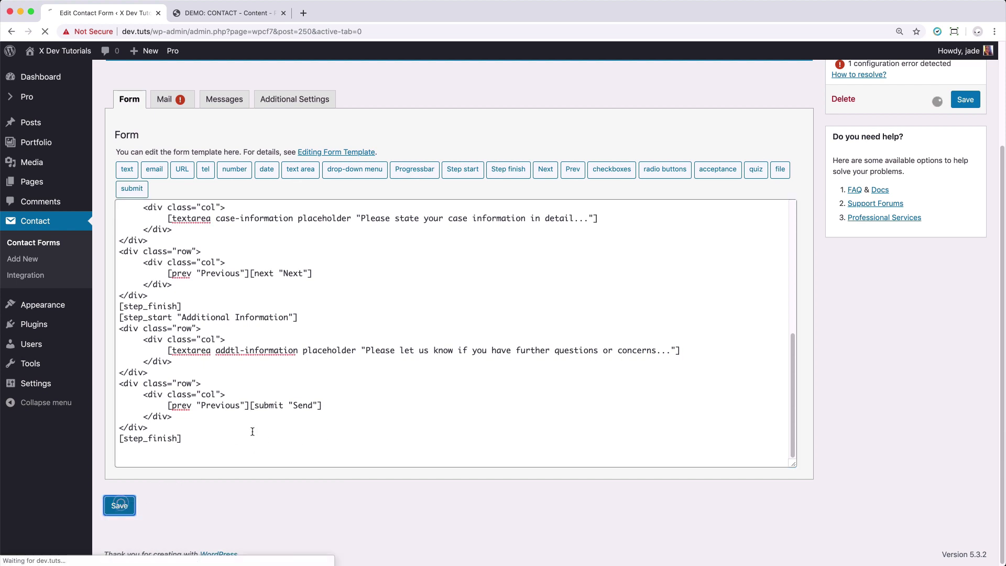
Reload the builder's contact page to show only the first step, then reopen the form editor.
click(119, 505)
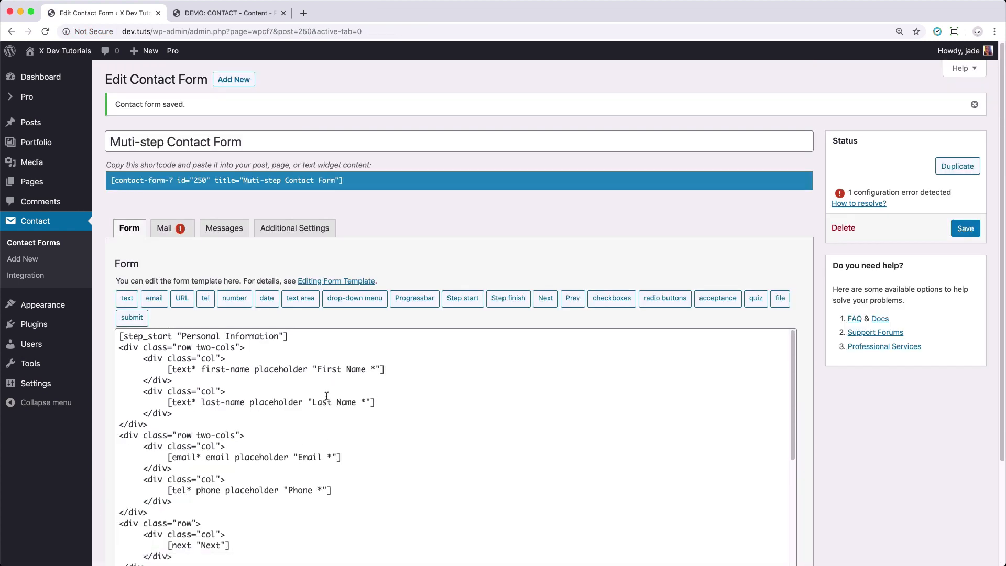
click(226, 12)
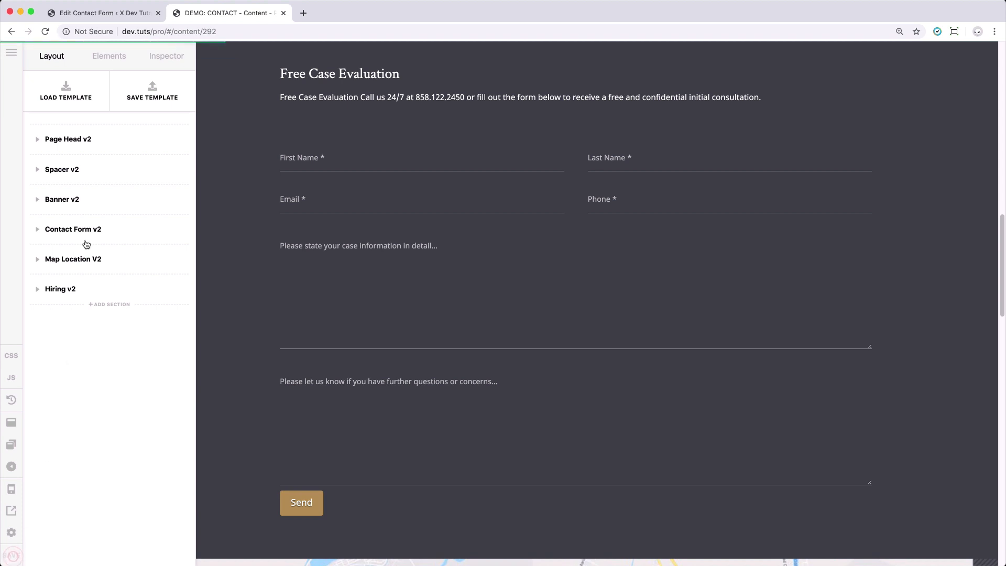
click(12, 555)
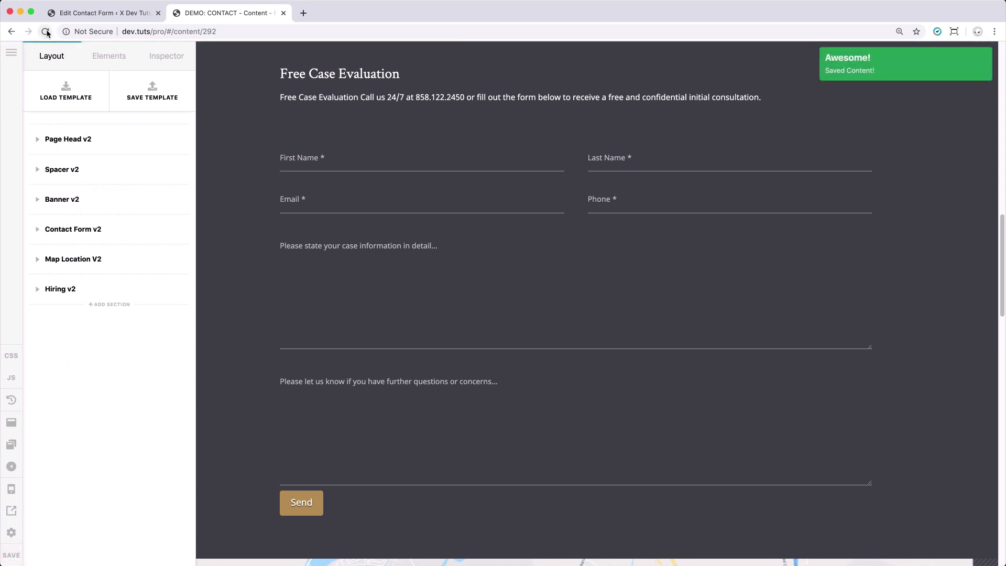
click(44, 31)
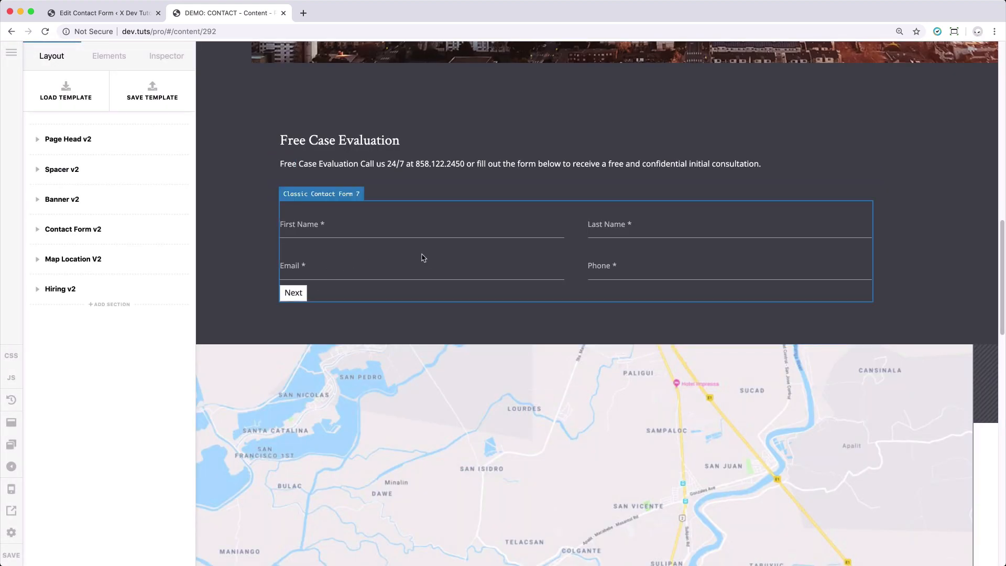
mouse_move(250, 166)
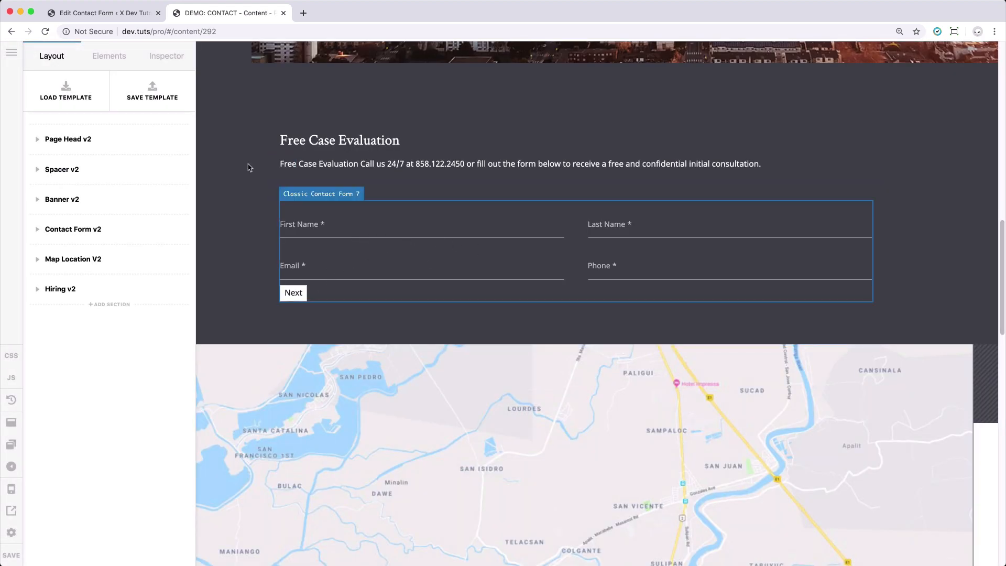
click(102, 12)
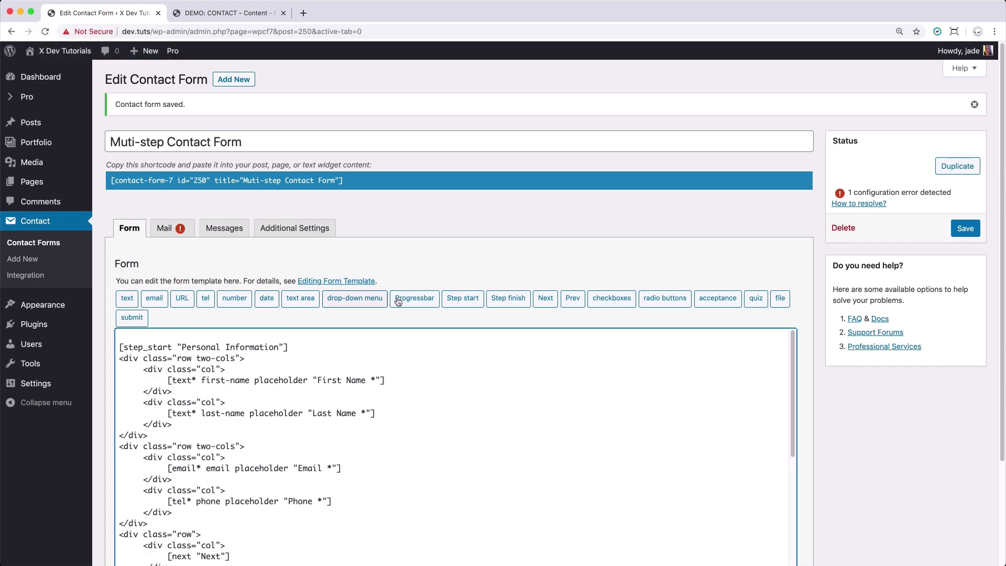
Insert a Bullets progress bar tag at the top of the form and view the builder preview.
click(414, 298)
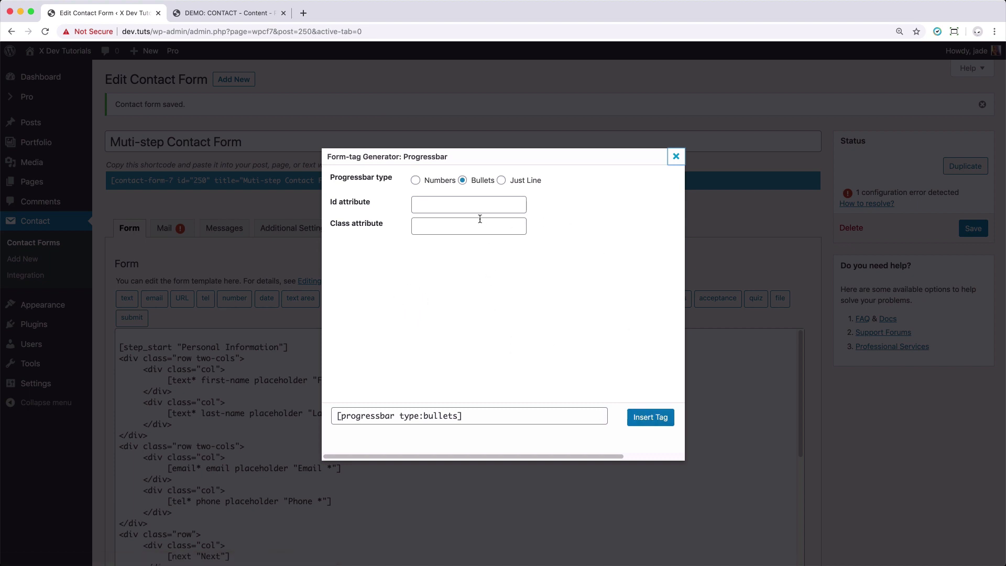
mouse_move(644, 394)
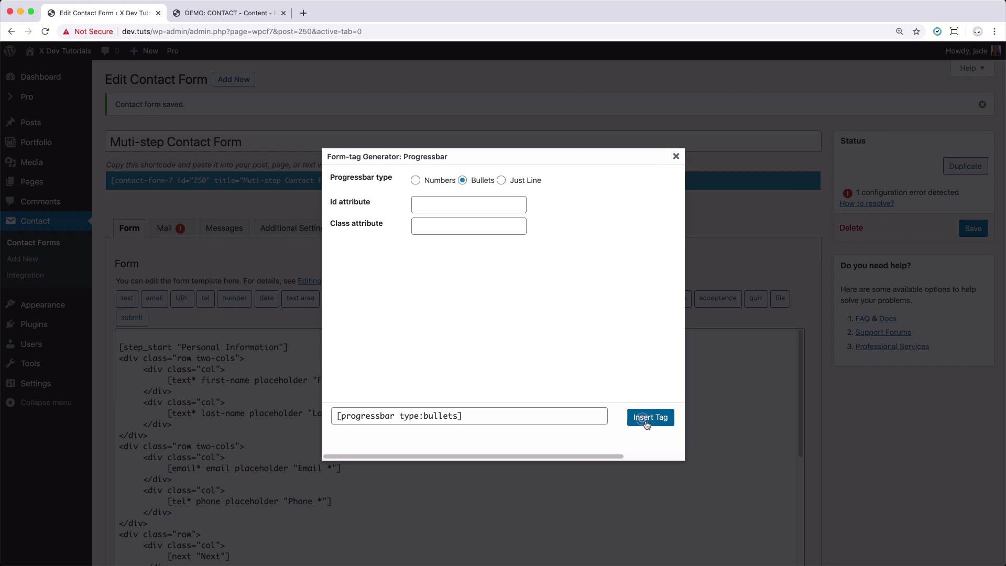
click(649, 417)
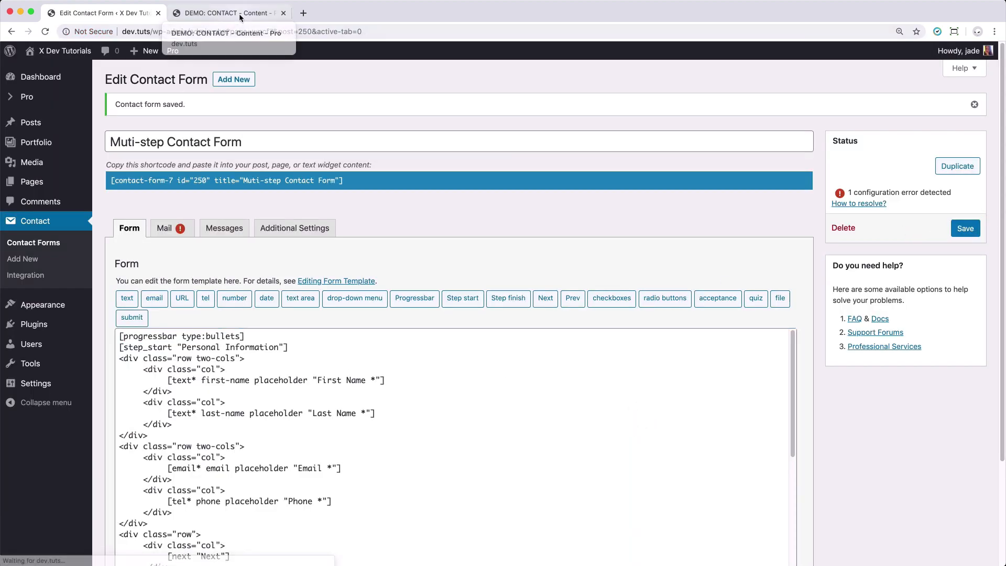
click(225, 13)
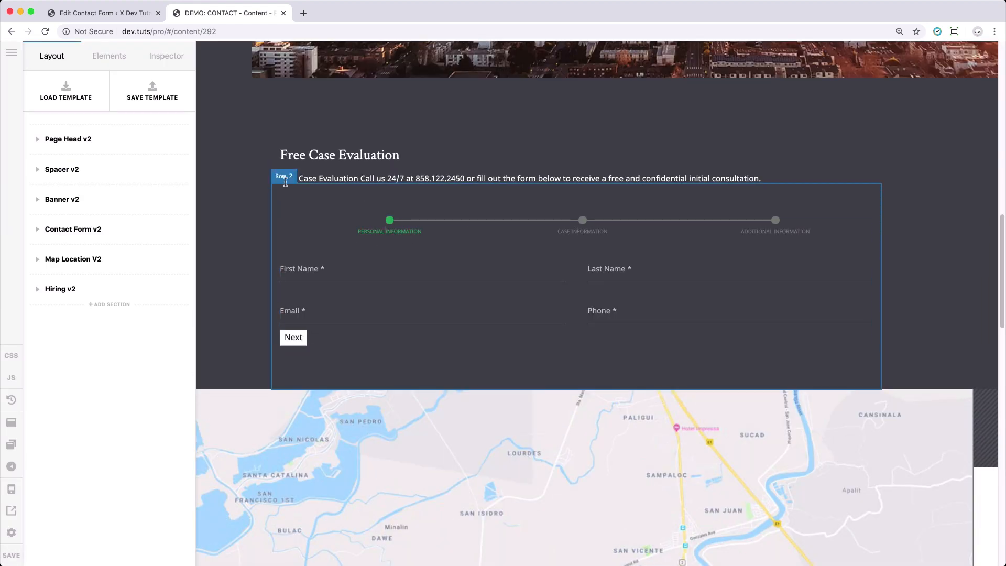
Compare the form's step_start names with the progress bar labels in the builder preview.
click(103, 13)
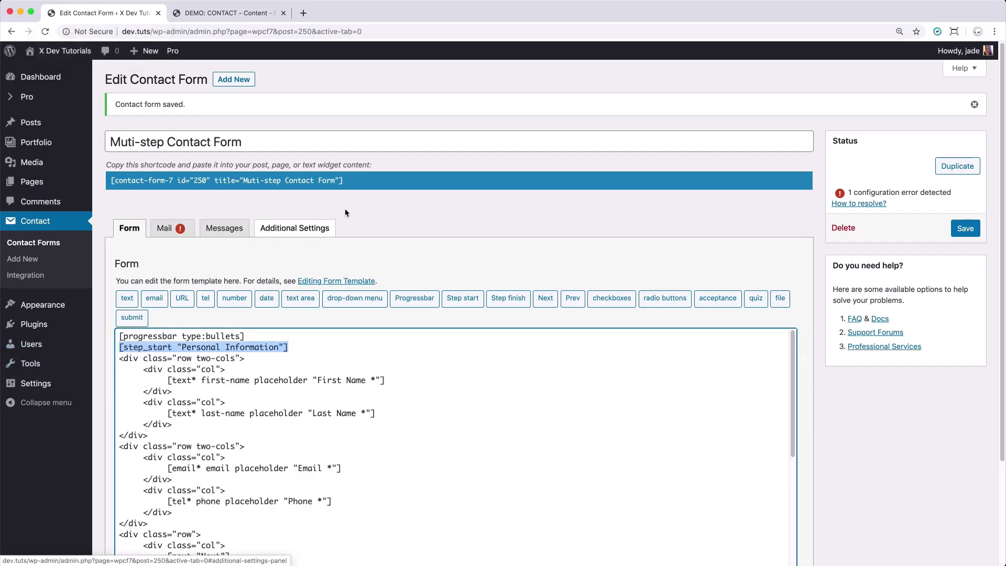
click(226, 13)
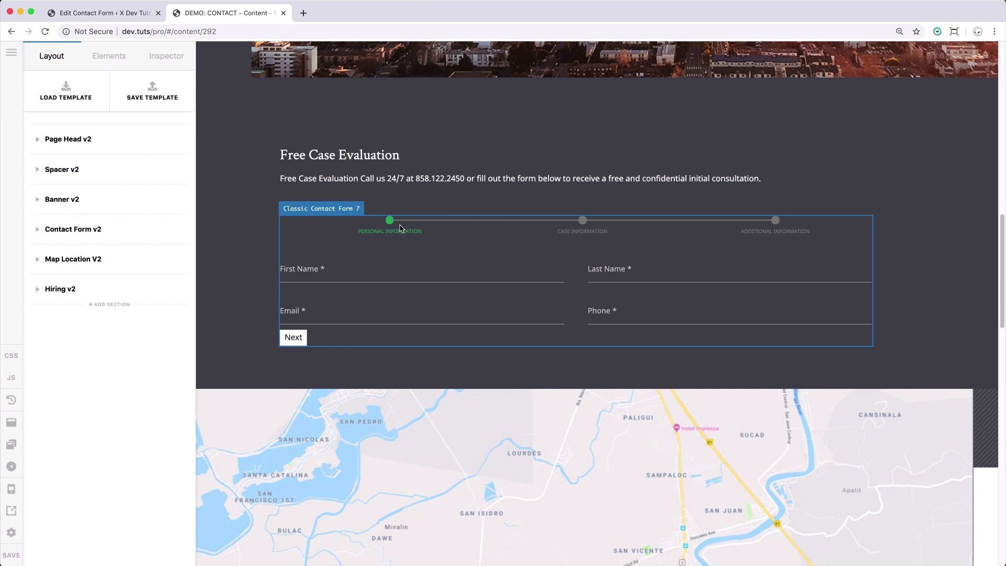
mouse_move(400, 229)
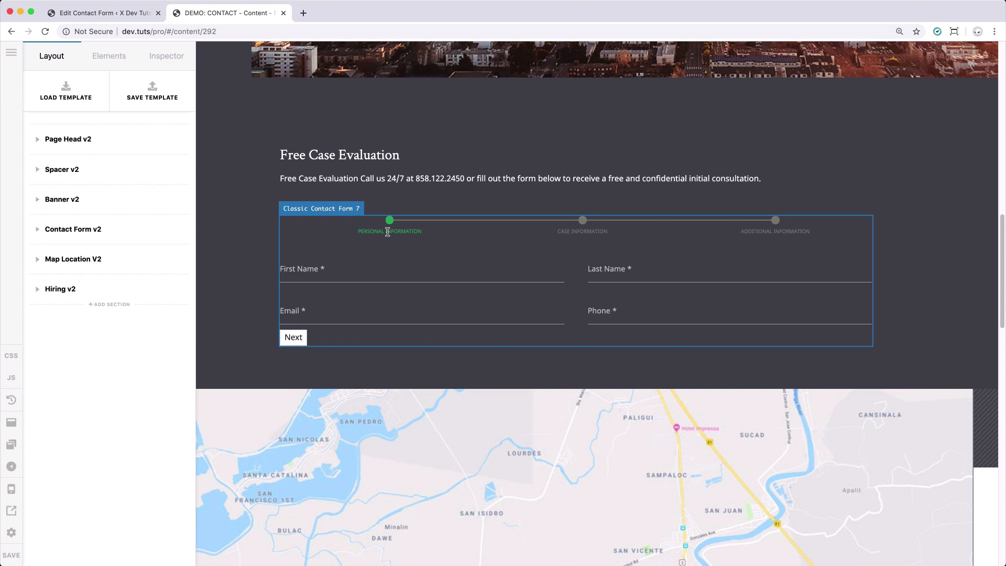
mouse_move(388, 246)
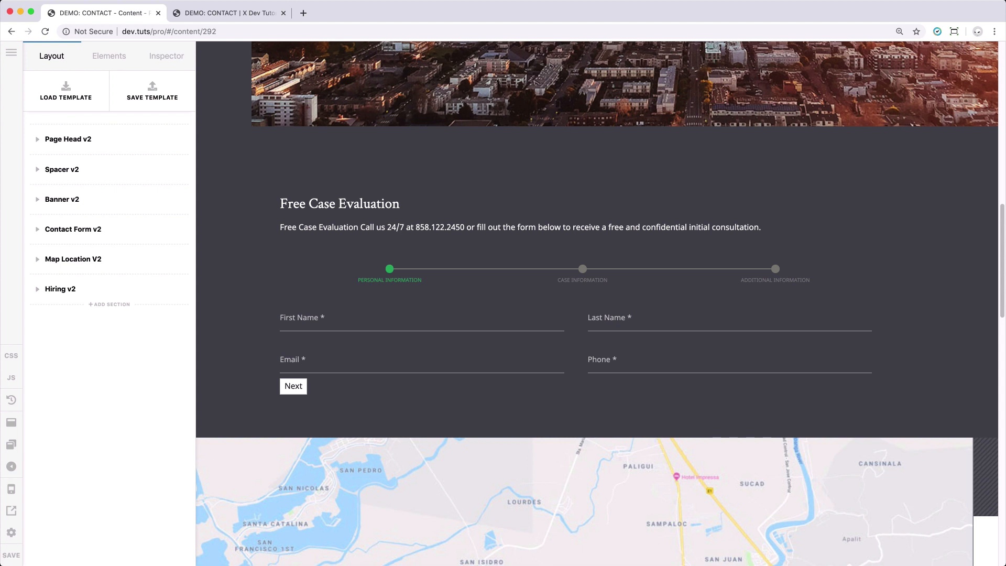
mouse_move(520, 226)
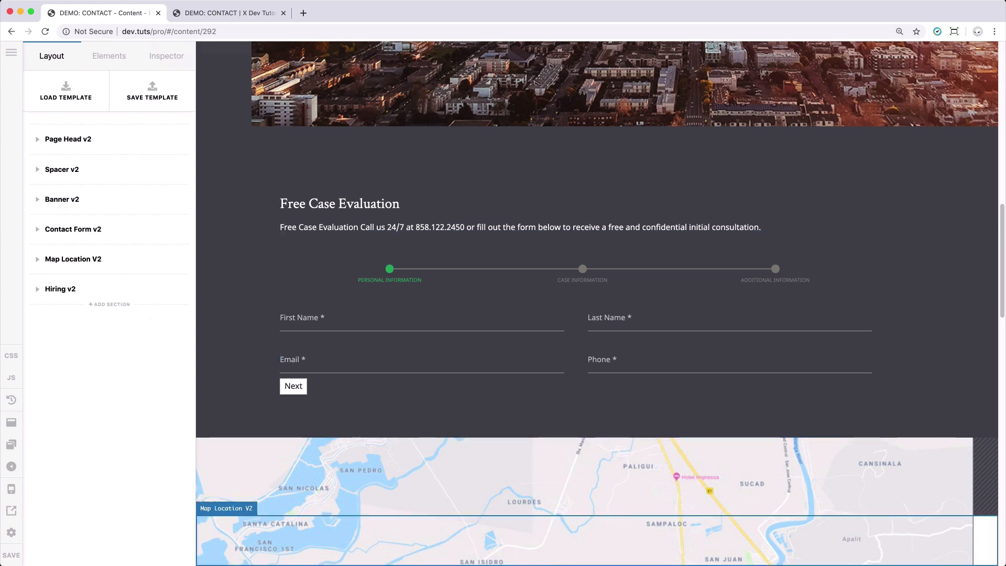
Inspect the markup of the active progress bar step on the live contact page.
click(229, 12)
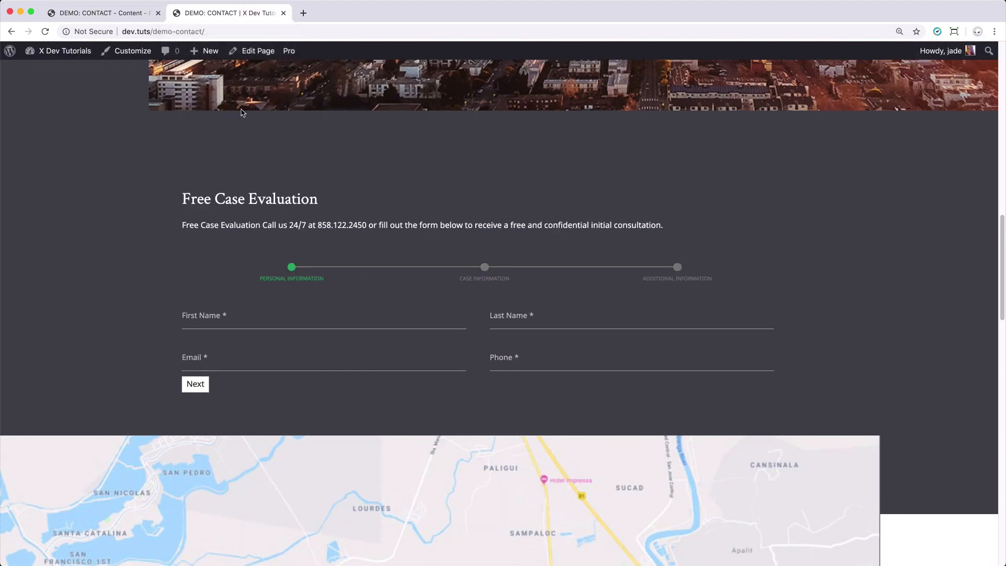
mouse_move(249, 168)
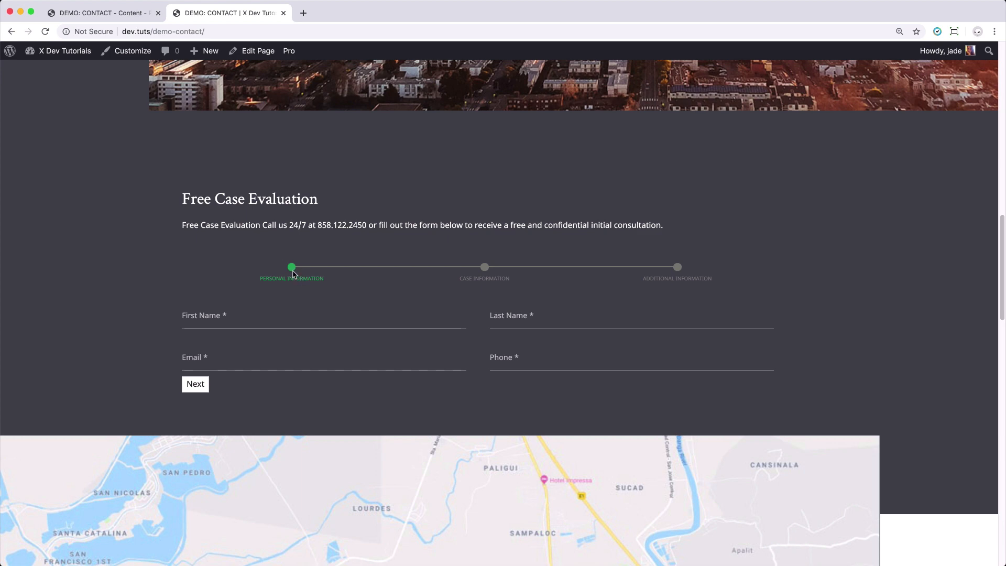
right_click(291, 268)
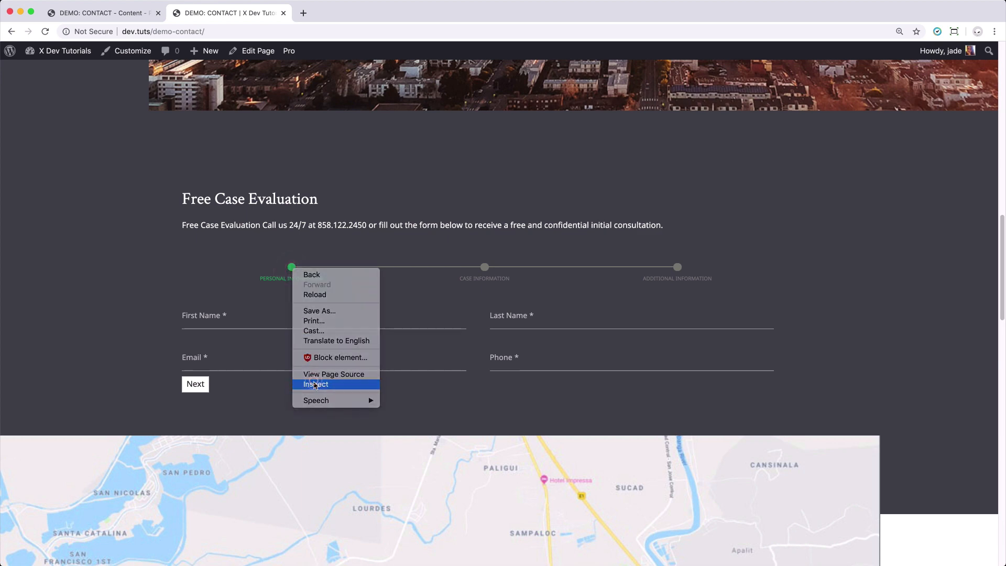
click(315, 383)
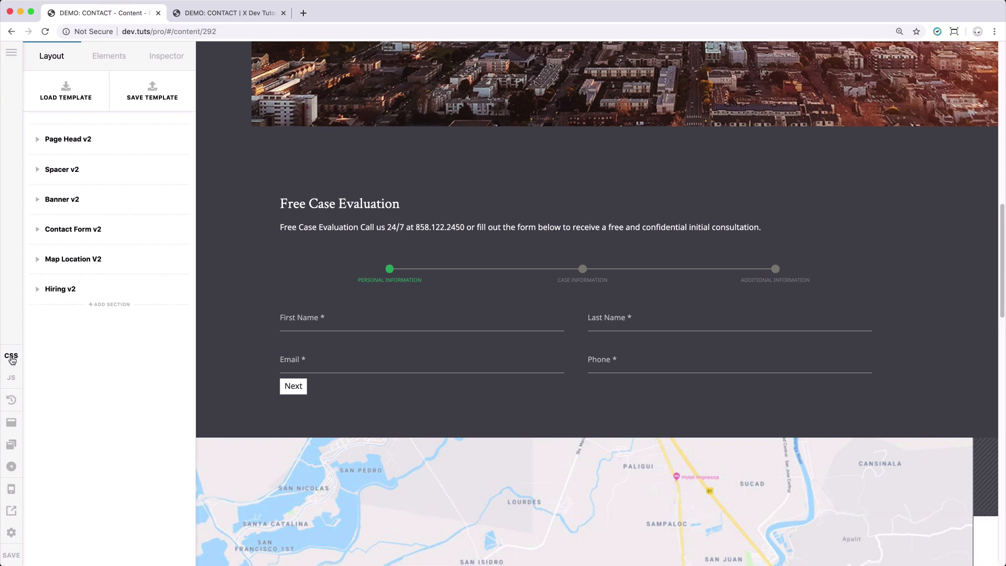
Add color rgb(185,150,92) and font-size 12px to the .trx_mscf_progressbar li rule in Content CSS.
click(11, 357)
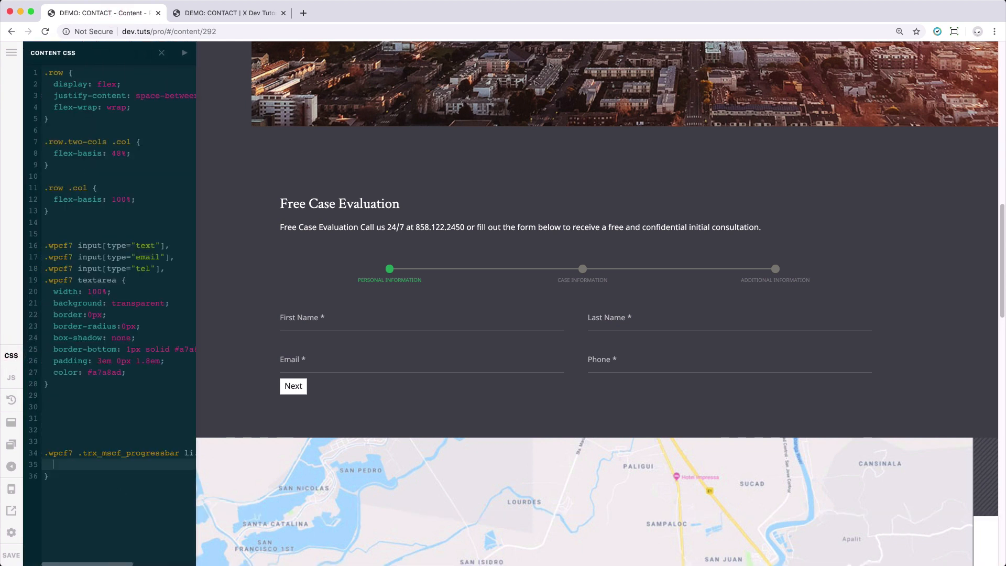
text(color)
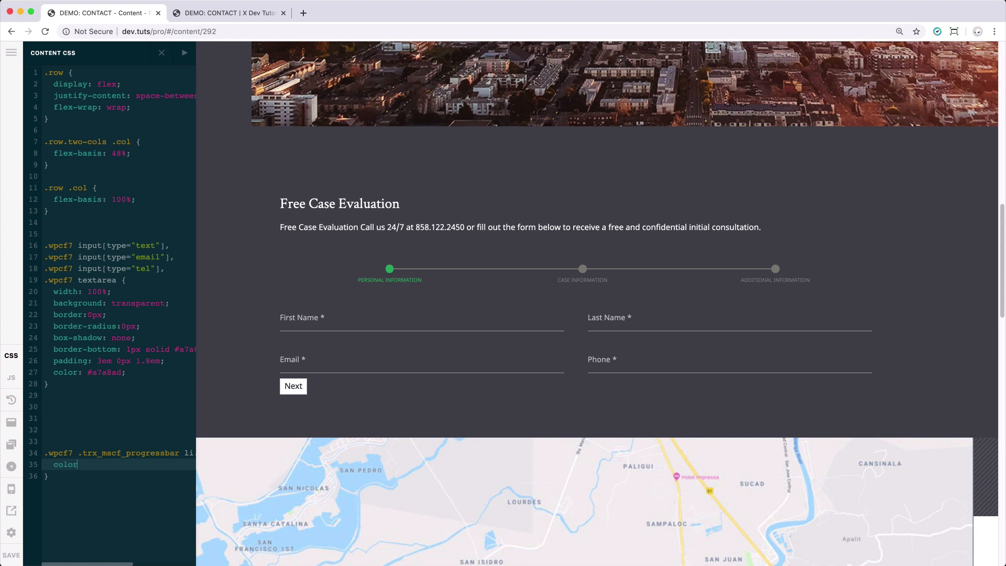
text(:)
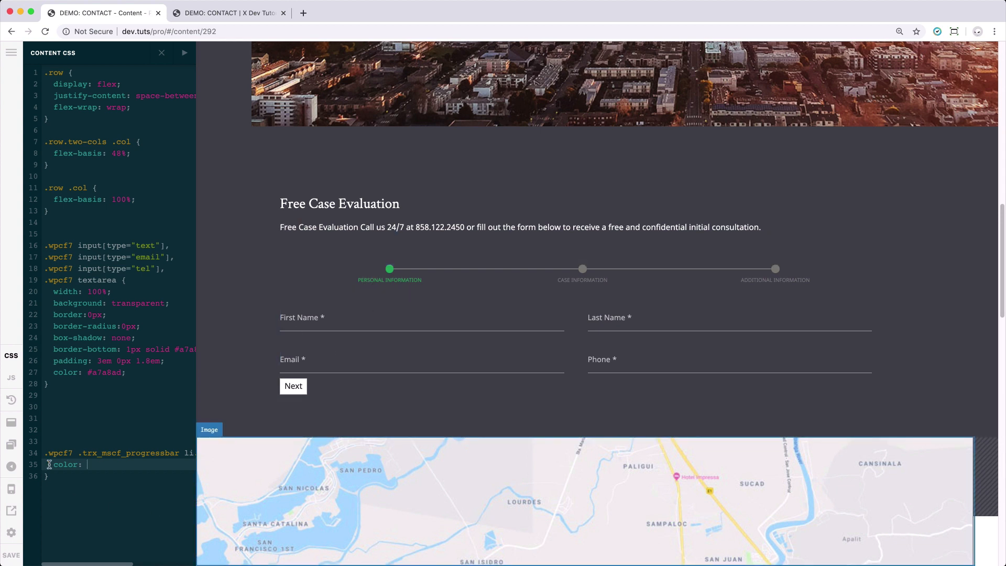
text(rgb(185,150,92))
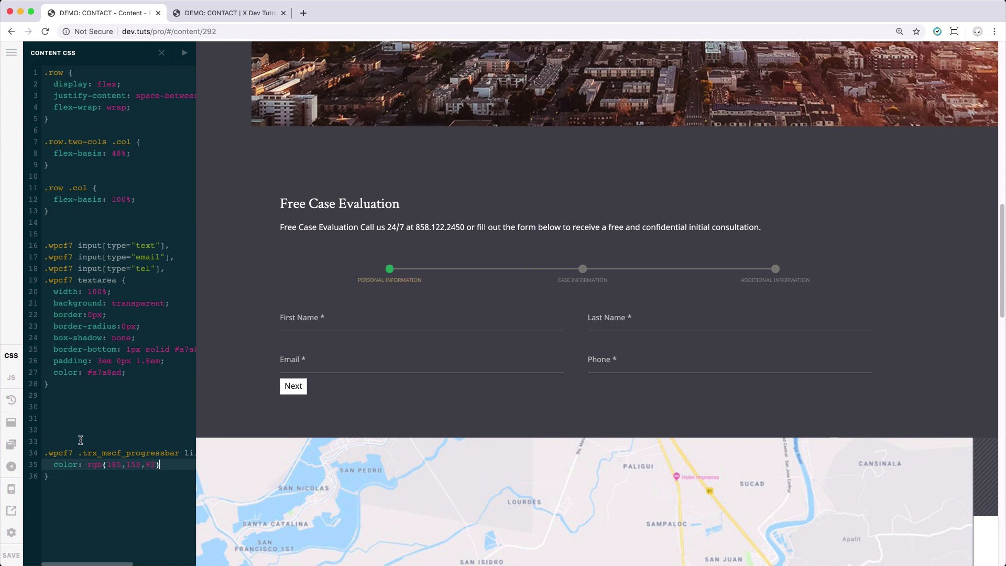
text(;)
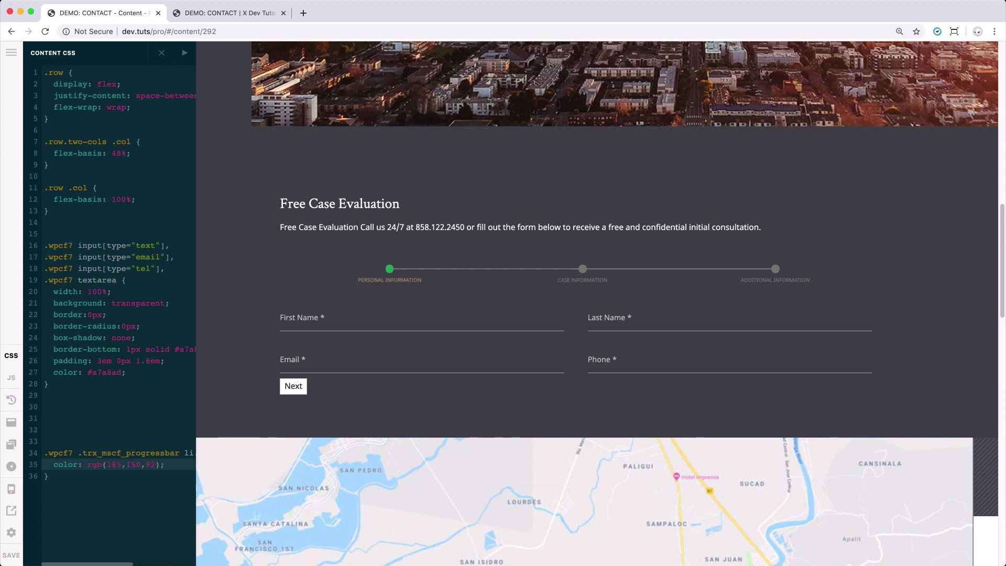
text(font)
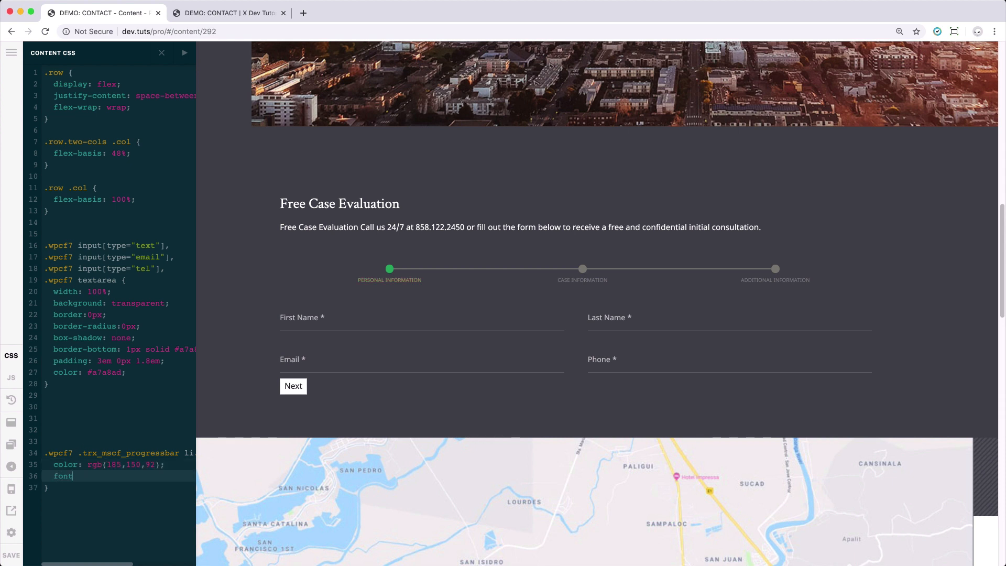
text(-size:)
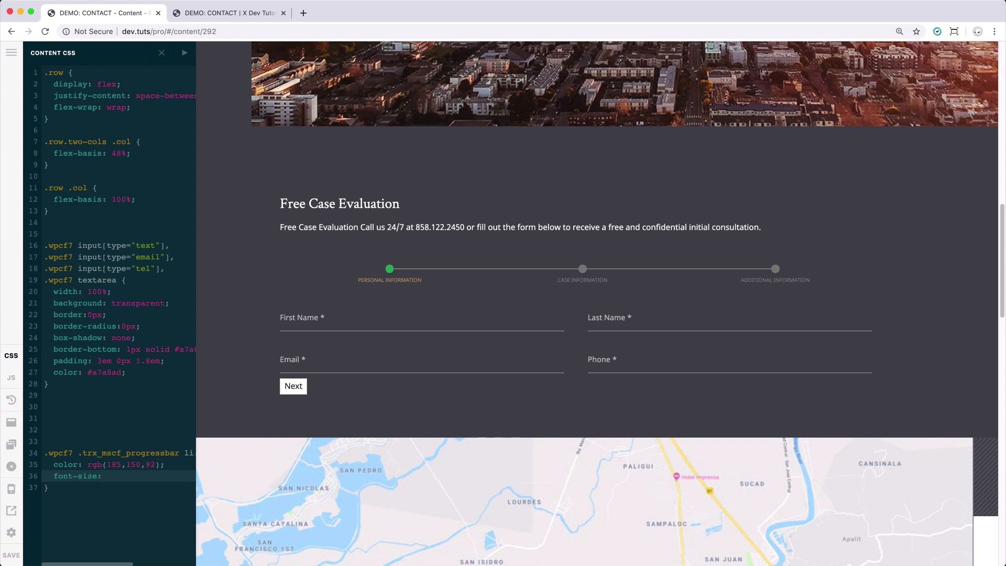
text(12px;)
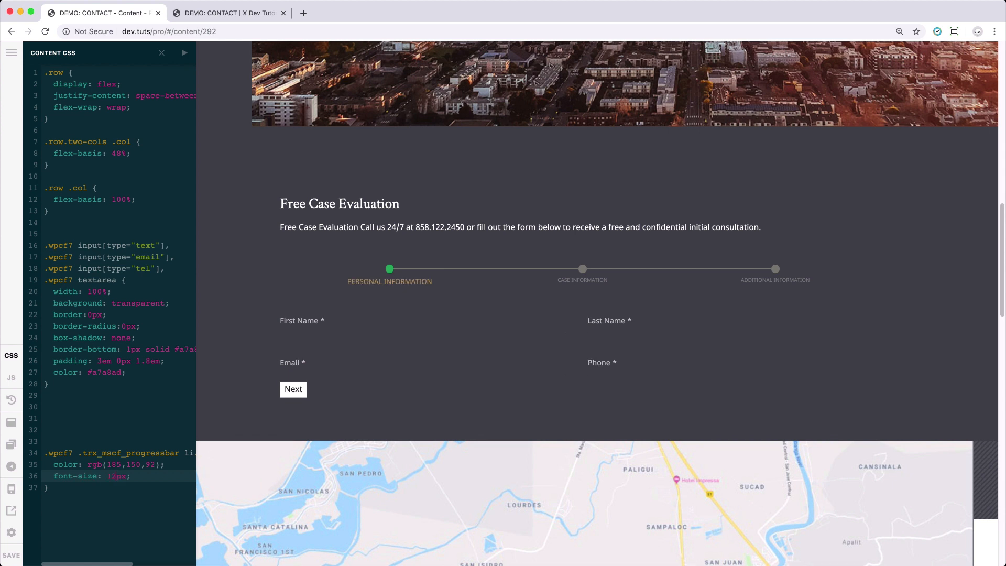
mouse_move(90, 418)
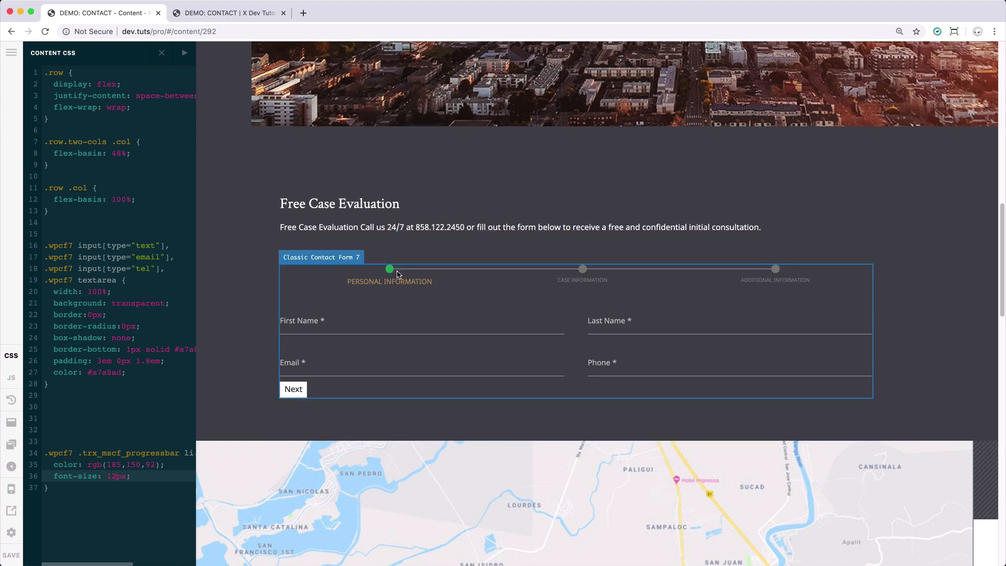
Inspect the active progress bullet on the live page and view its ::before styles.
click(228, 12)
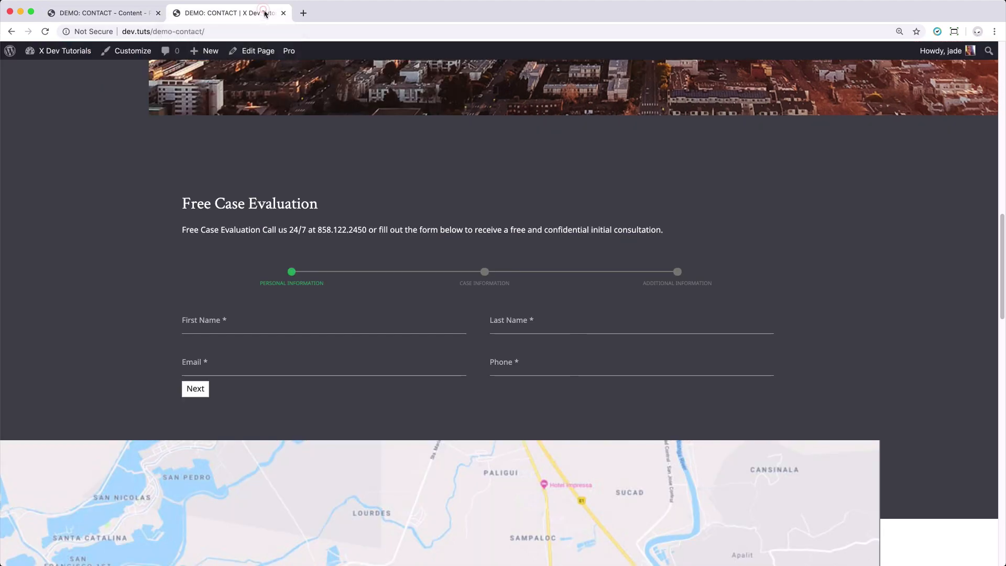
right_click(291, 271)
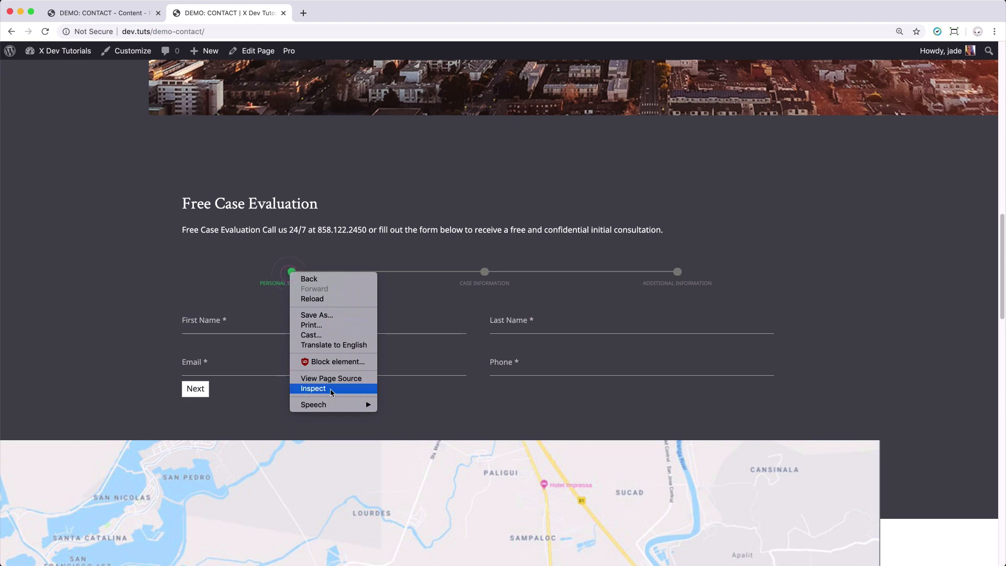
click(314, 388)
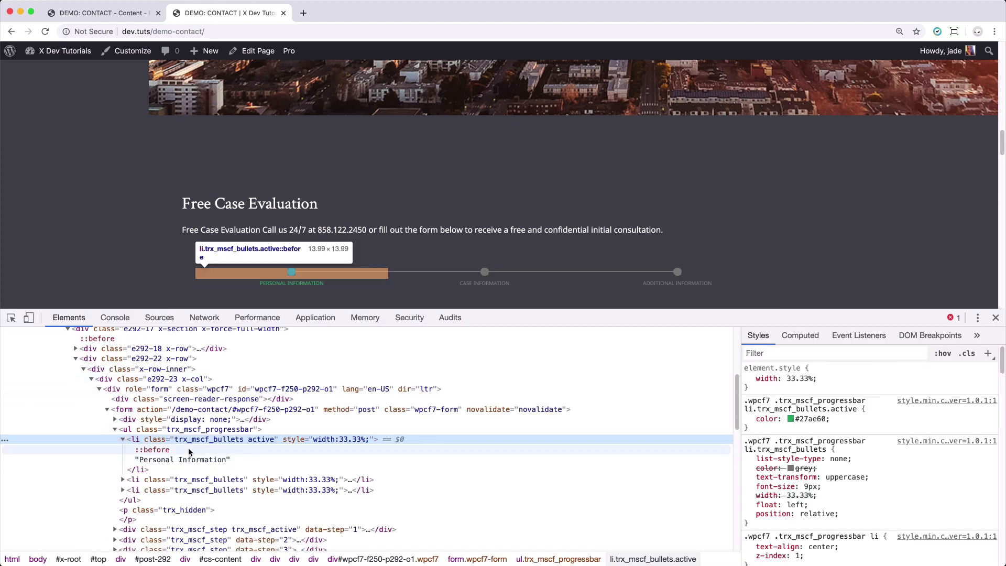
click(155, 449)
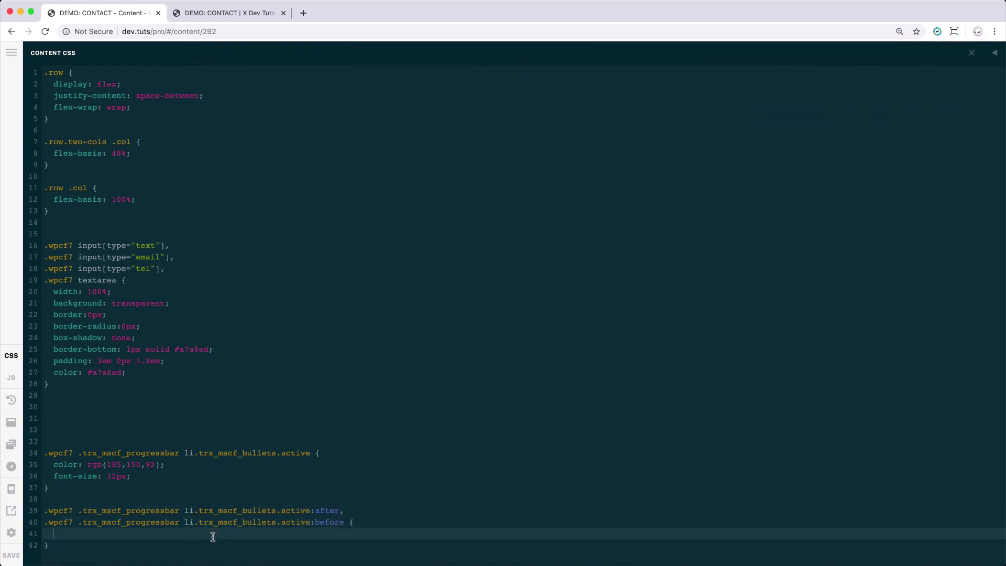
Give the active bullet's ::before and ::after a gold rgb(185,150,92) background-color.
text(background)
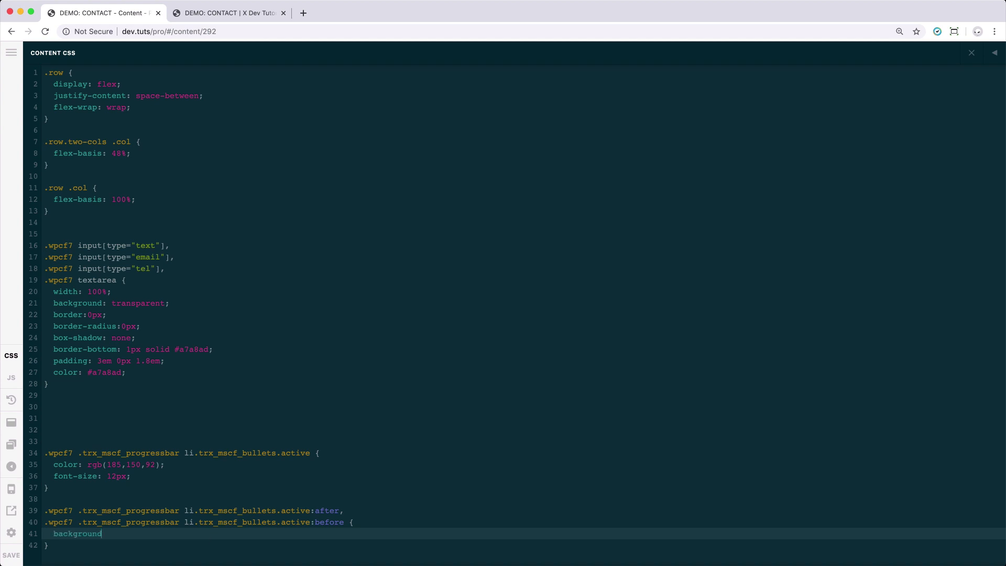
text(-color: rgb(185,150,)
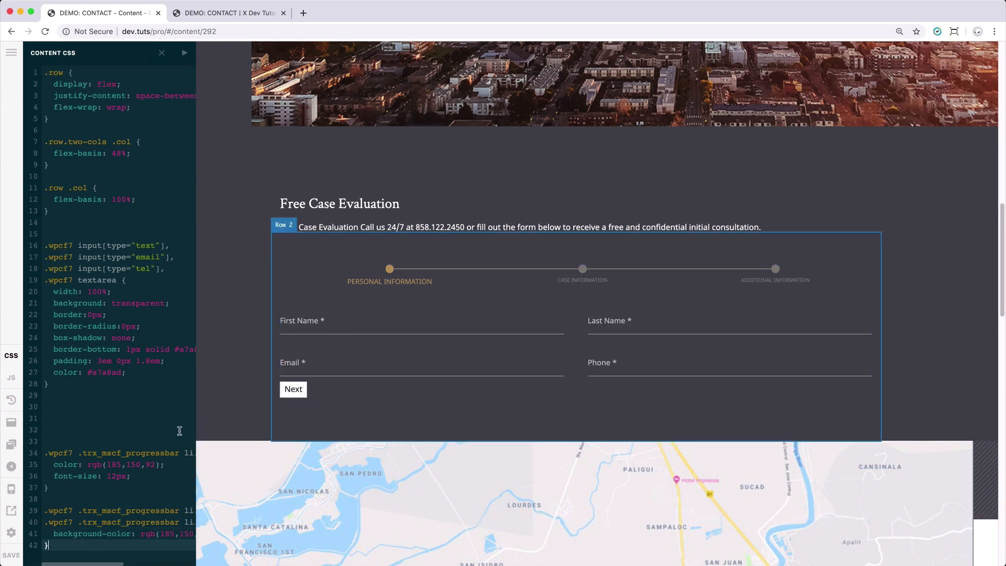
Inspect the live Next button to find its trx_mscf_next class.
scroll(down, 3)
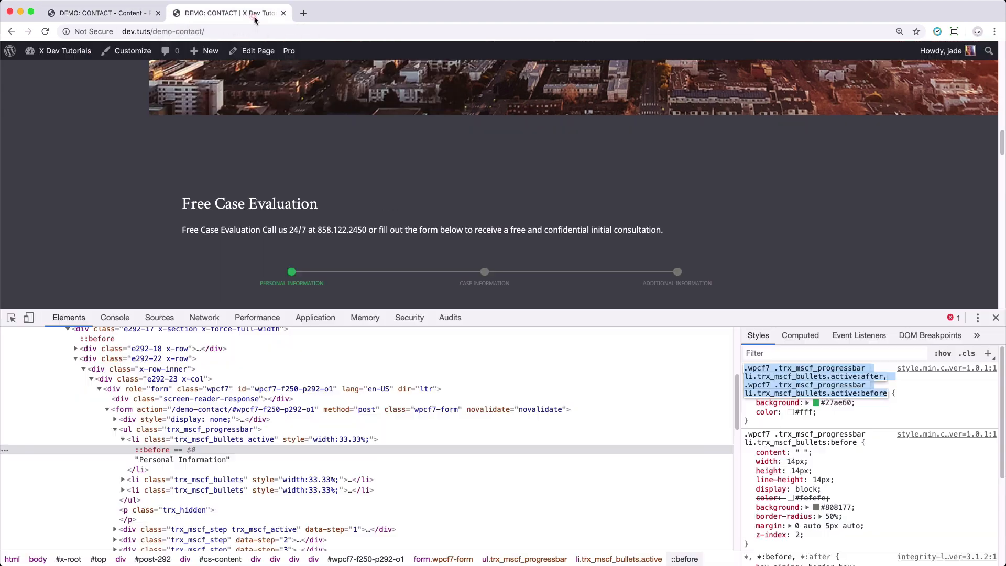
right_click(195, 198)
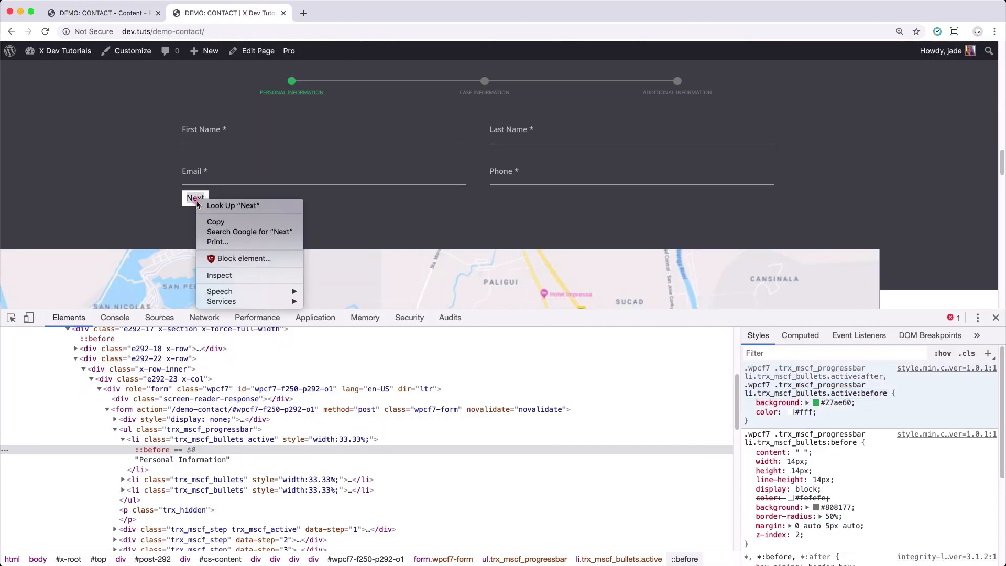
click(219, 274)
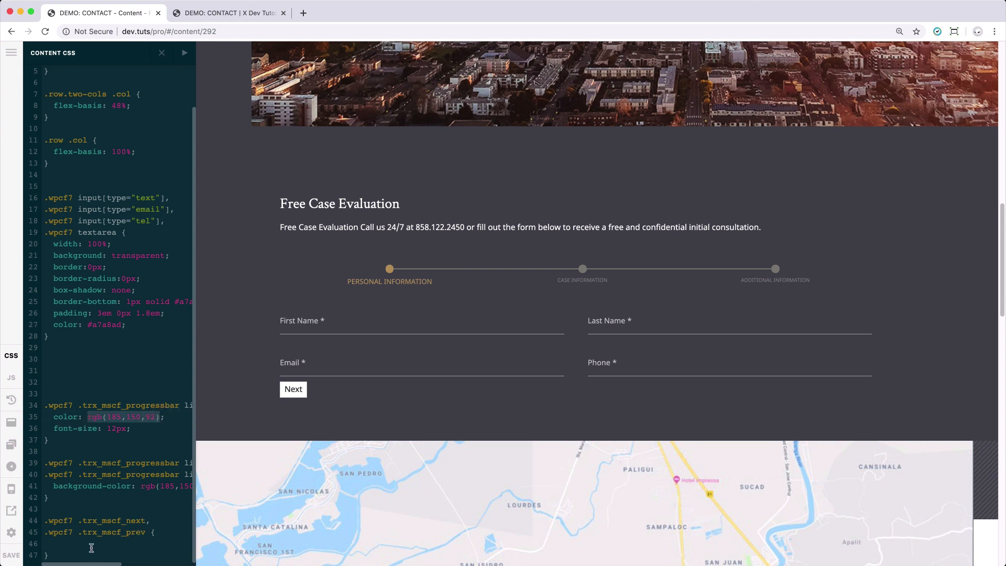
Give Next/Previous buttons gold background, no border, white text, 6px 15px padding, 3px radius, 10px top margin.
text(backgr)
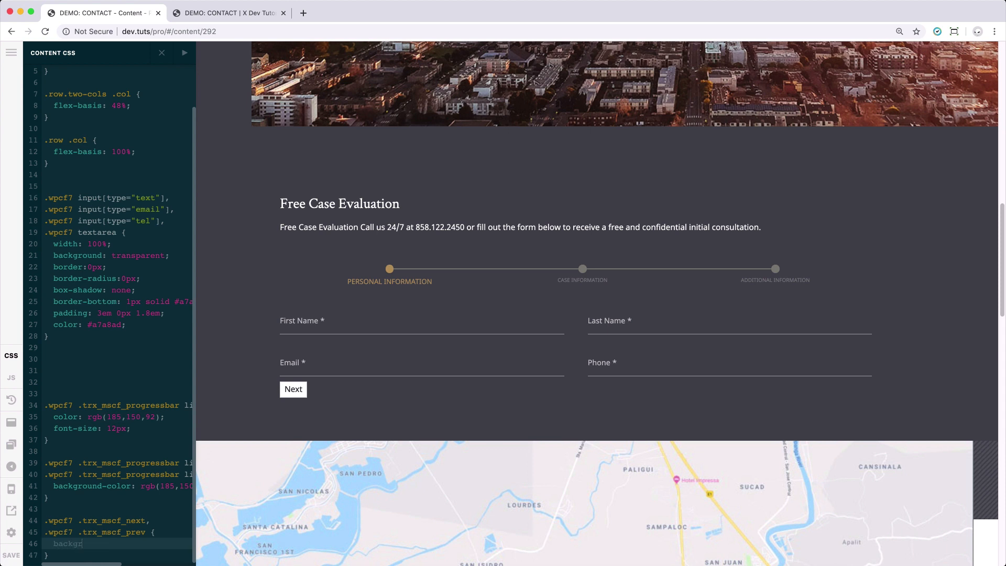
text(ound-color: rgb(185,150,92)
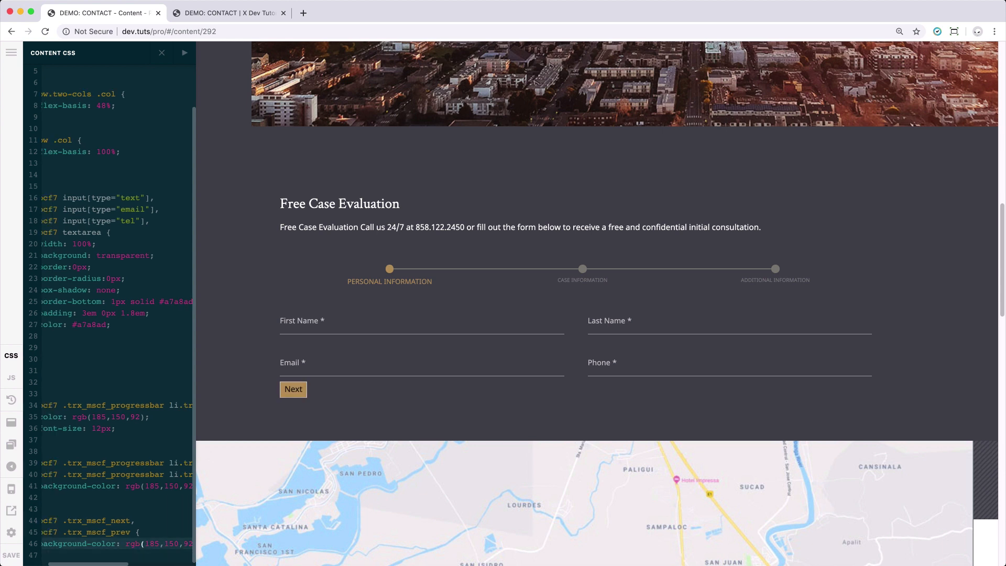
click(990, 53)
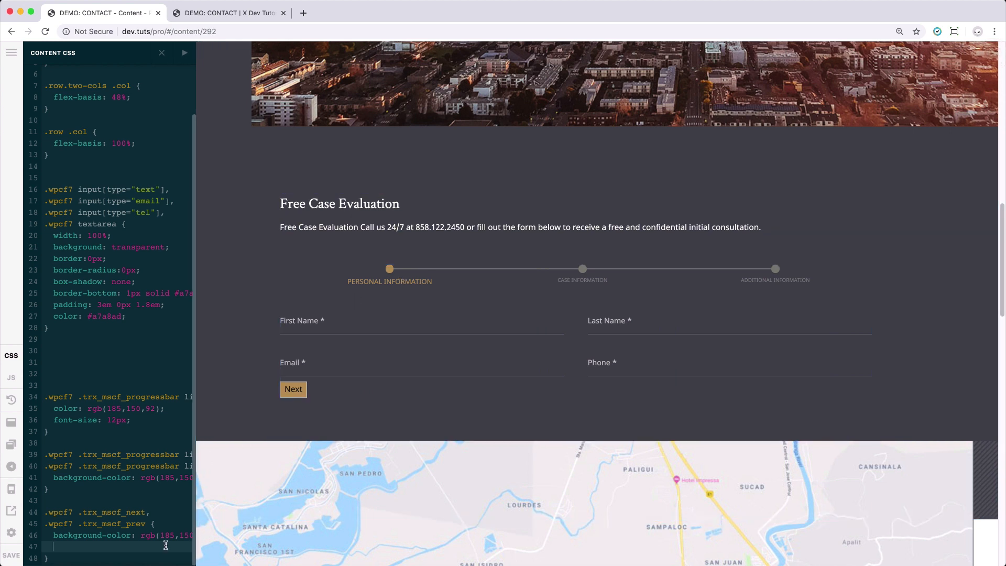
text(border: 0;)
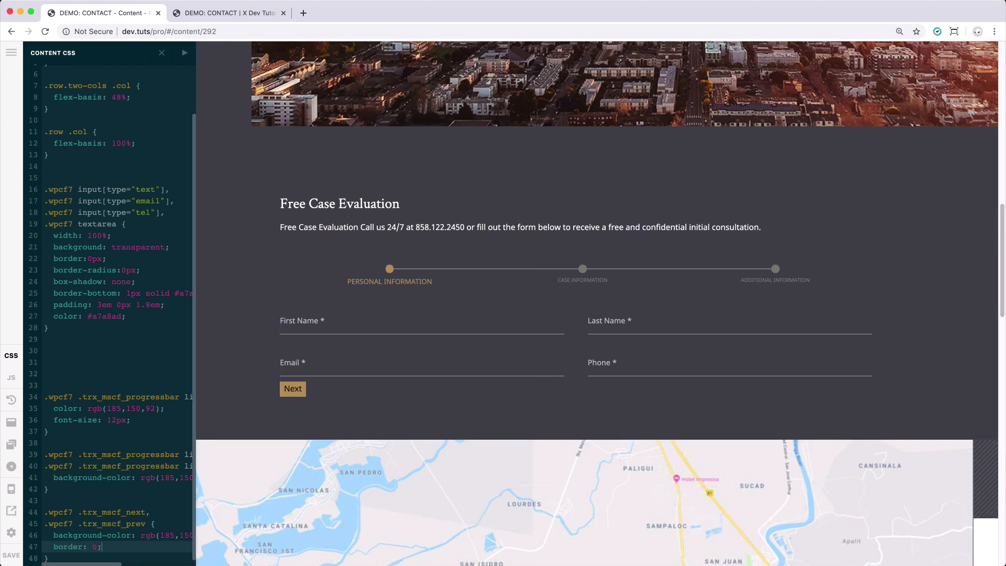
text(color)
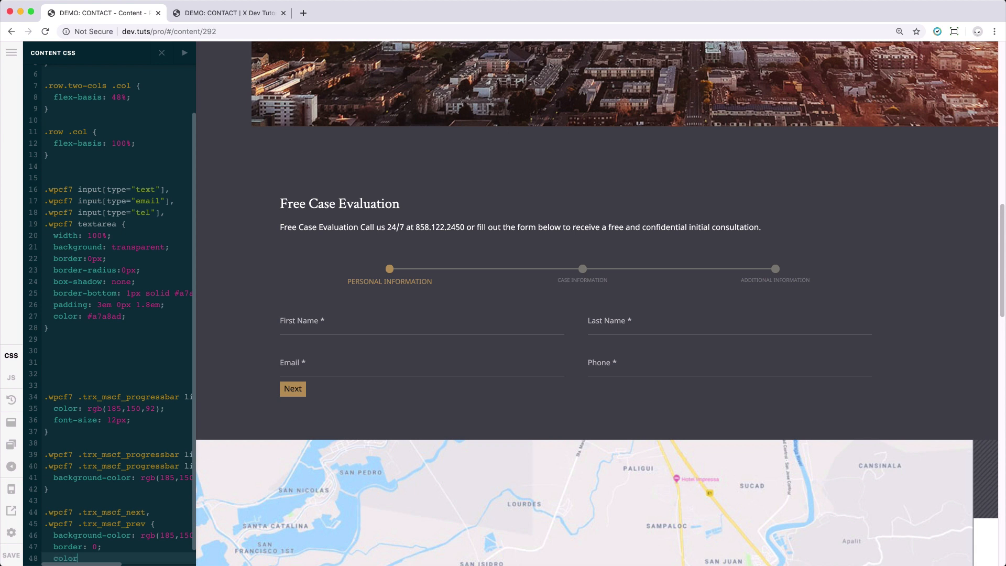
text(#fff;)
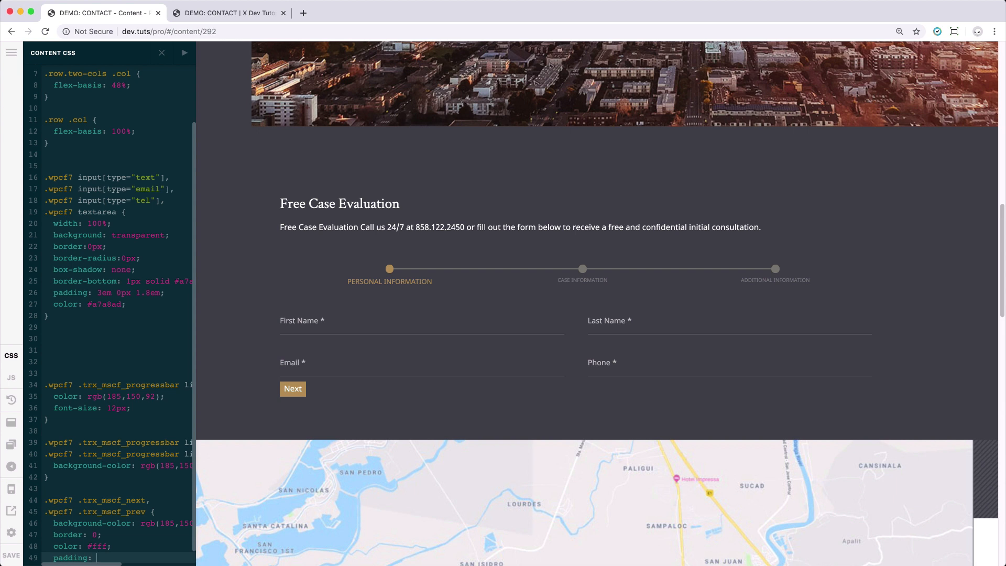
text(8px 12px;)
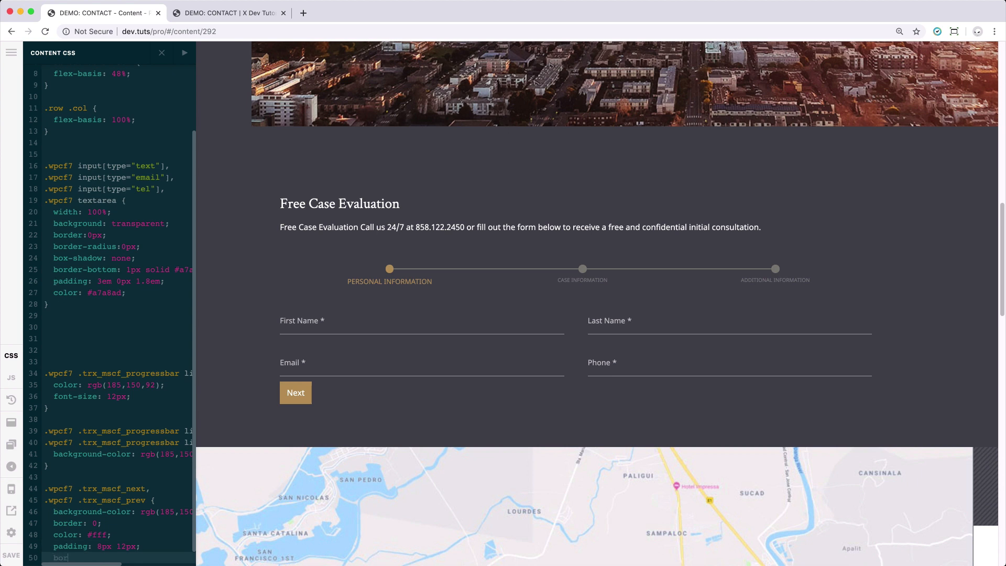
text(der-radius: 3px;)
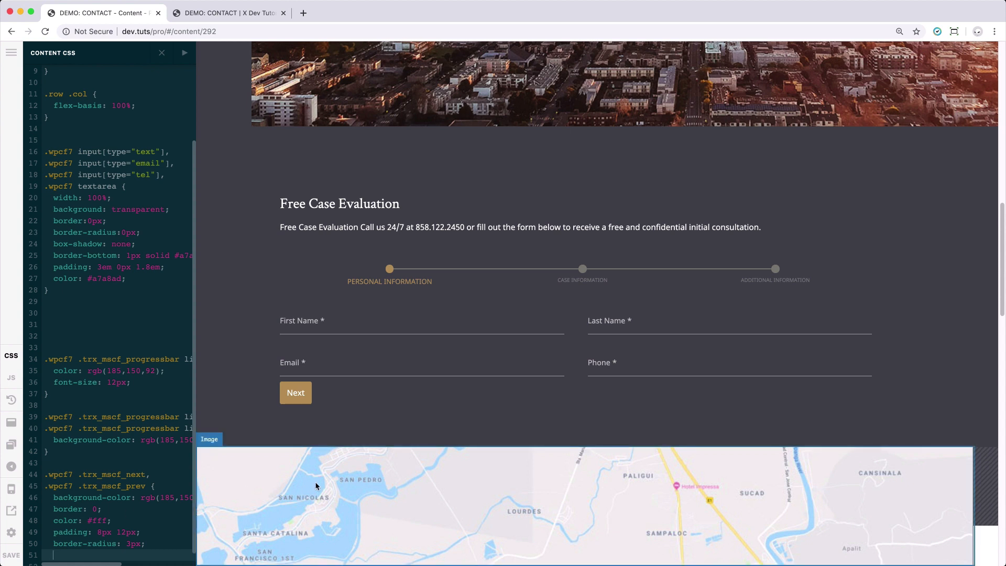
text(margin-top)
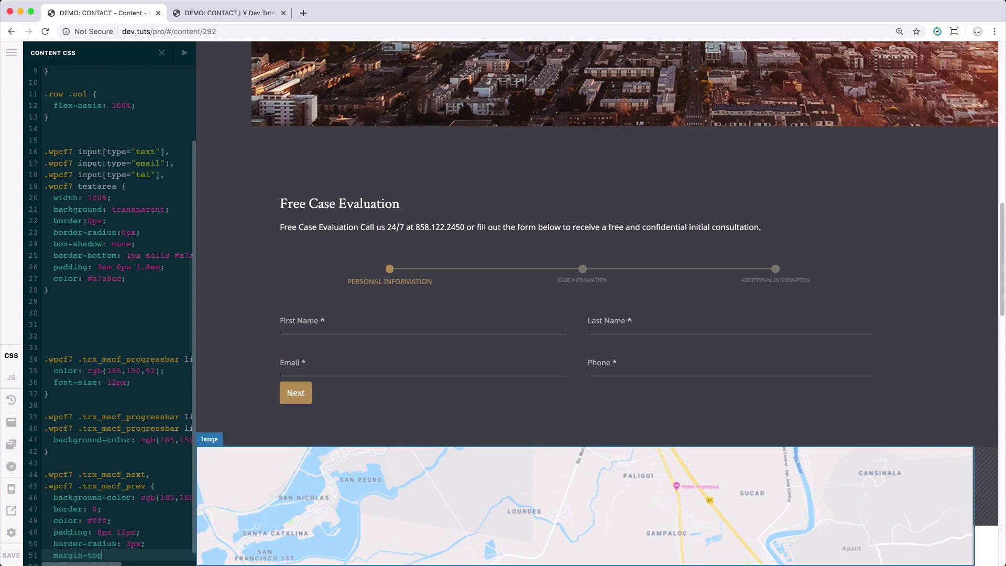
text(10px;)
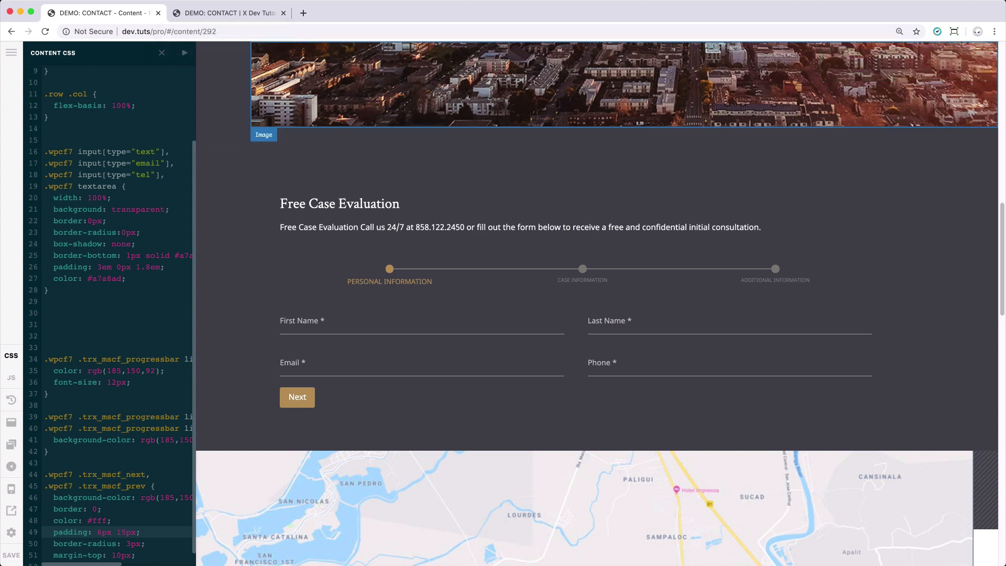
Reload the live contact page, trigger validation with Next, and inspect the required-field error text.
click(228, 12)
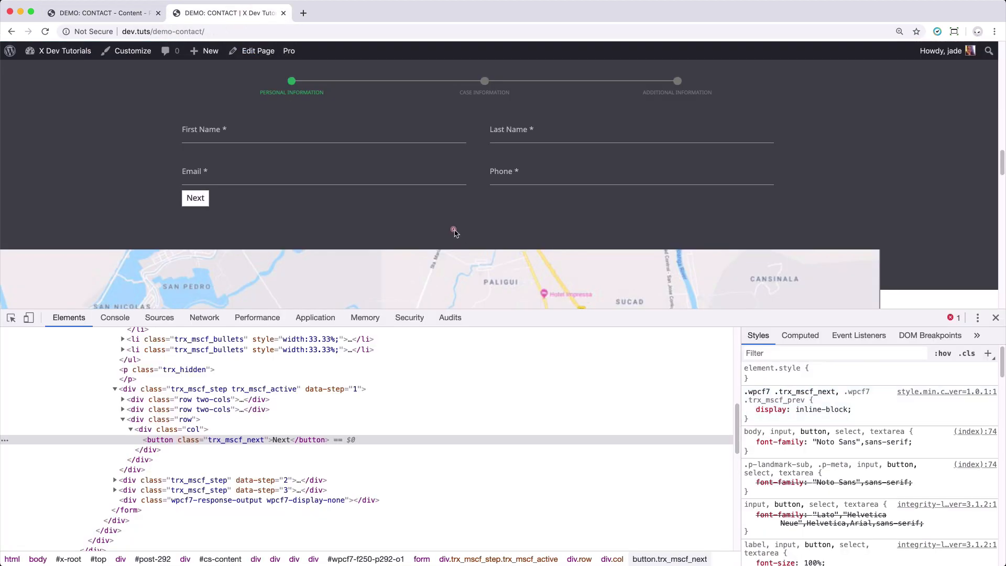
click(195, 198)
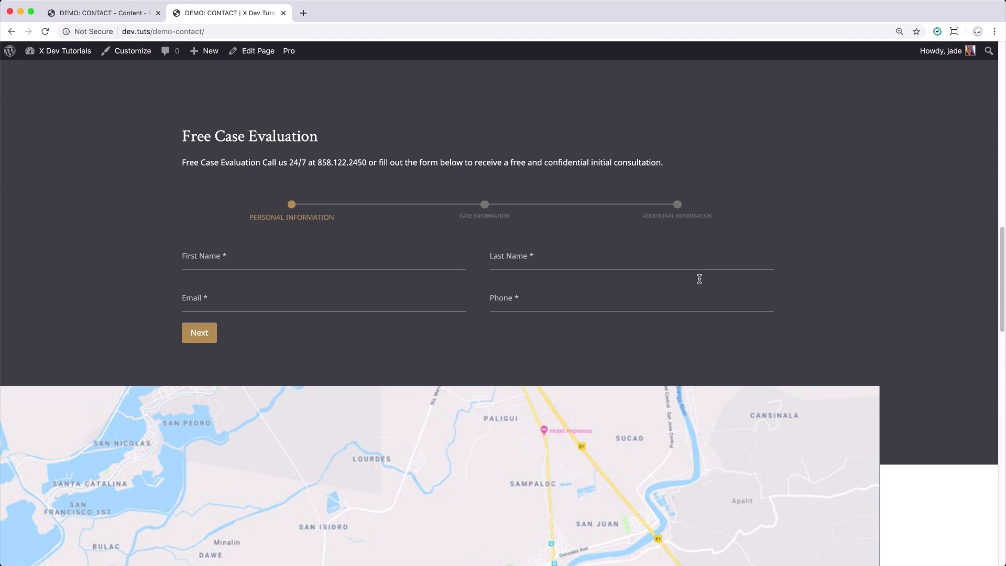
click(323, 263)
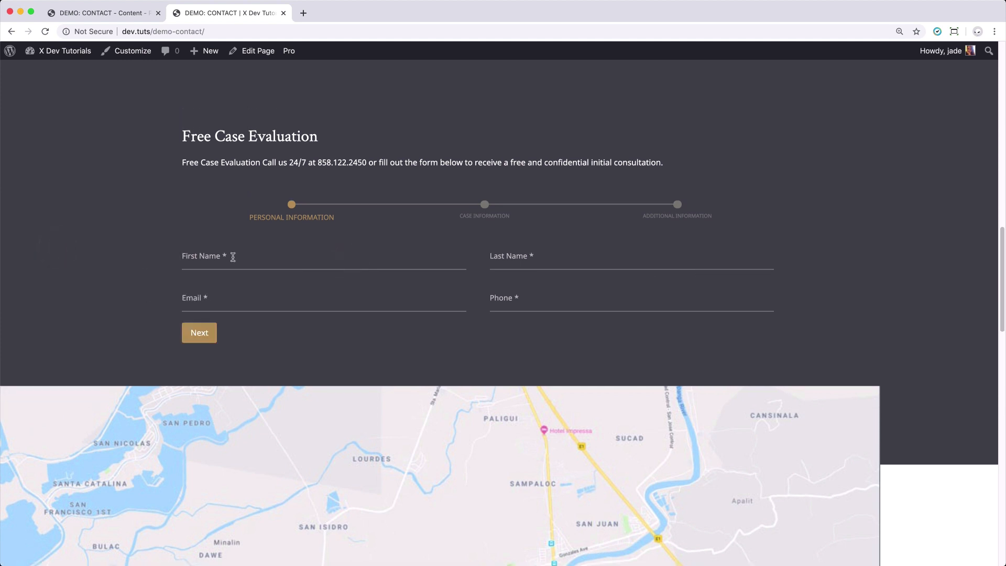
mouse_move(409, 298)
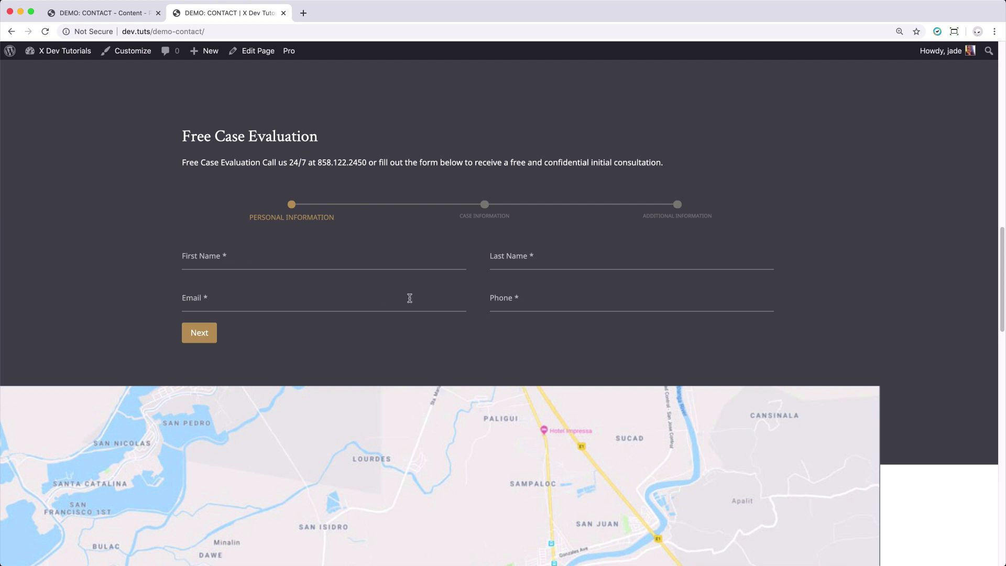
mouse_move(212, 340)
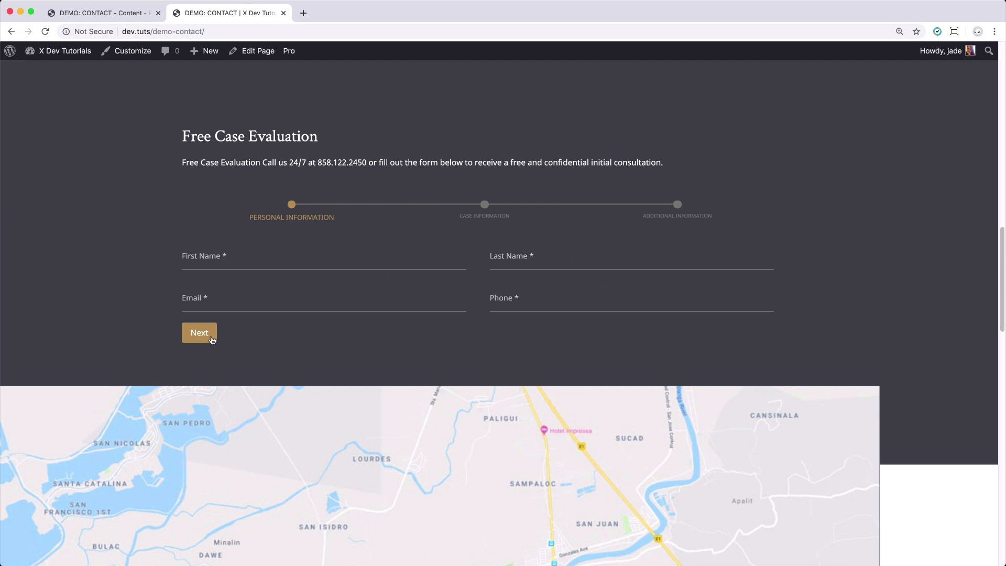
mouse_move(203, 341)
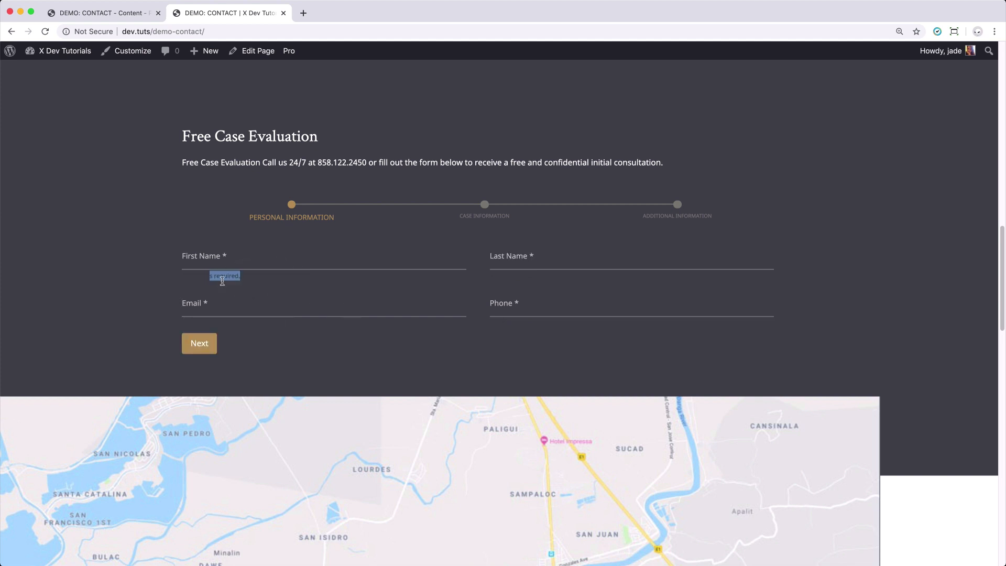
right_click(224, 276)
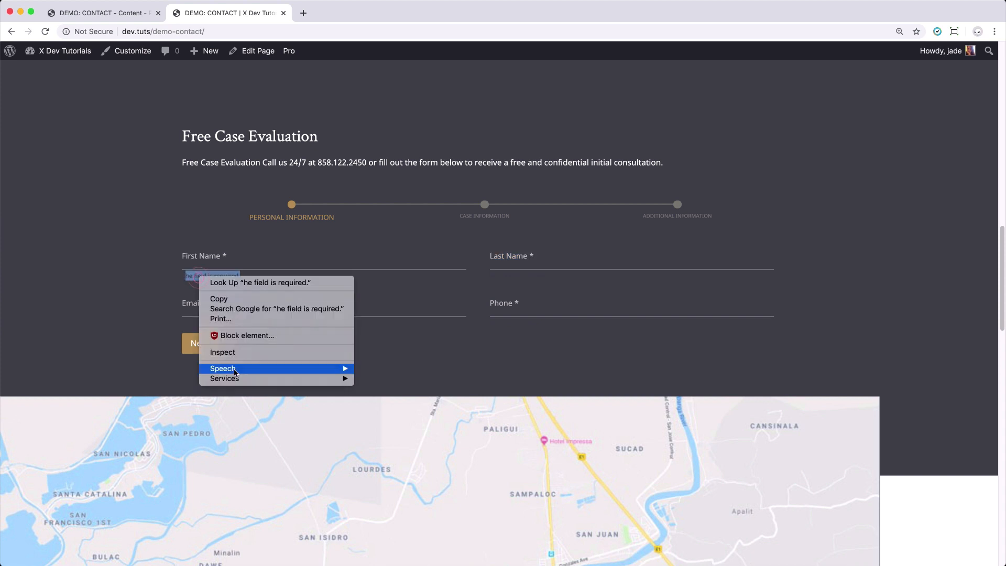
click(223, 352)
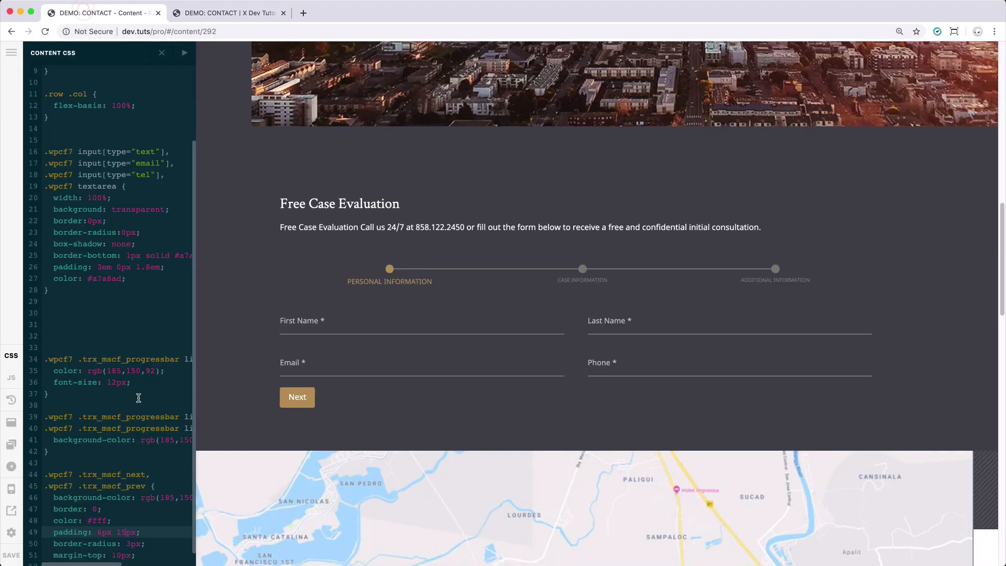
Set .wpcf7-not-valid-tip color to #FF0000, then close DevTools on the live page.
scroll(down, 3)
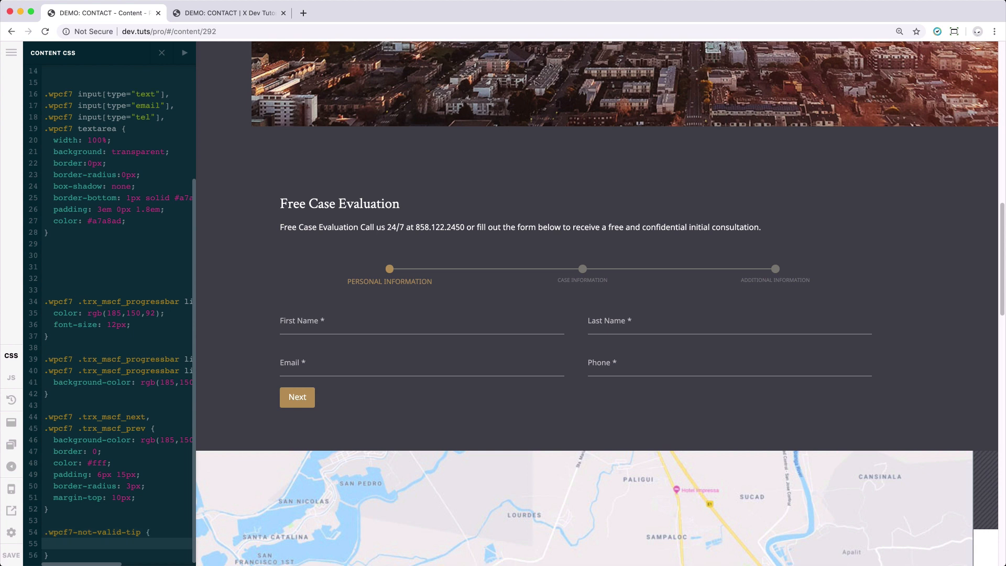
text(color:)
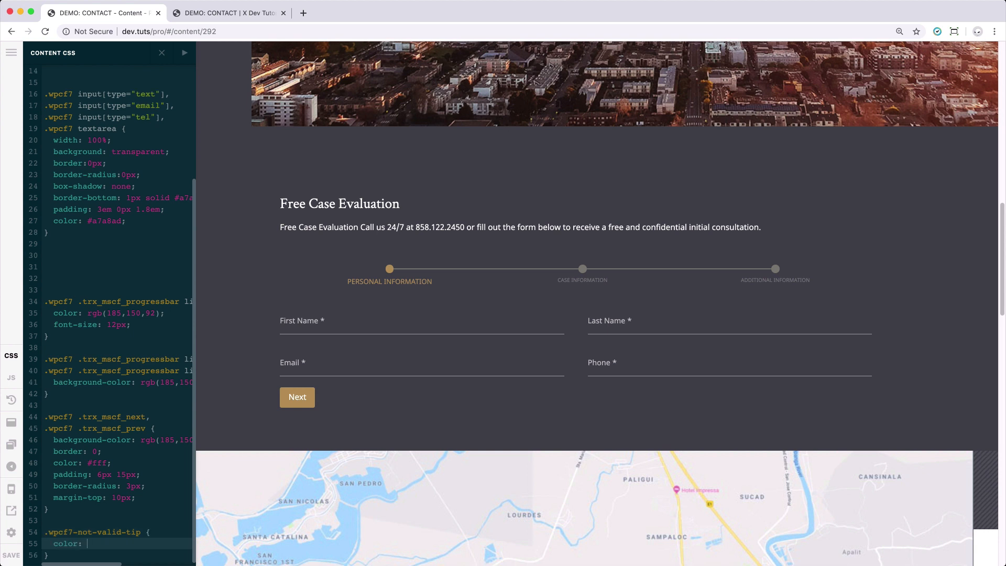
text(#FF)
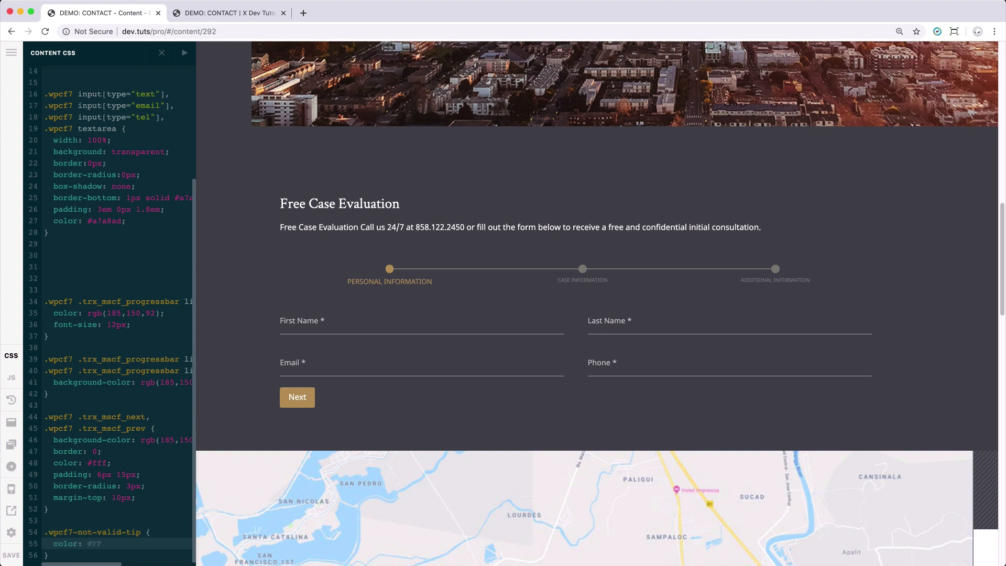
text(0000;)
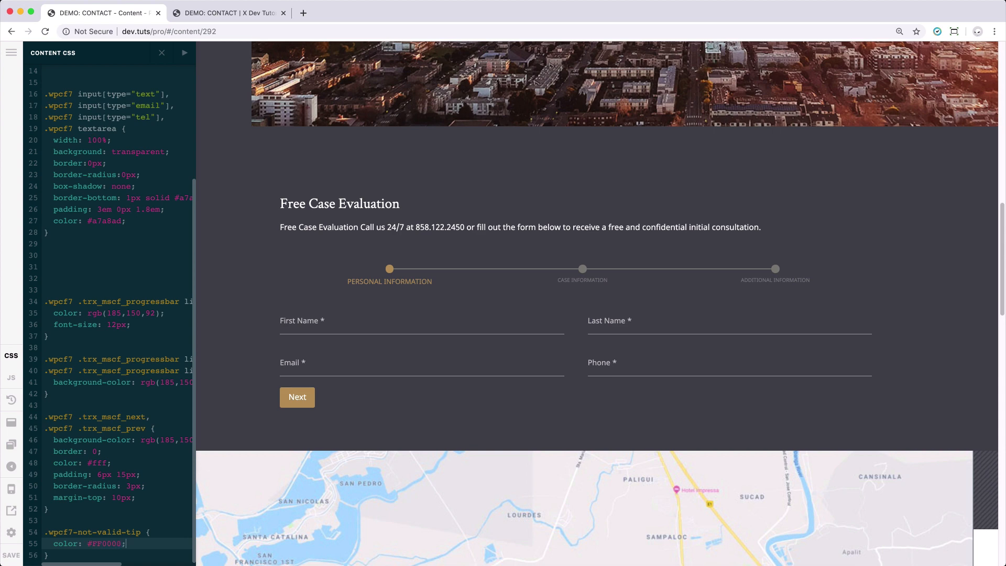
click(228, 12)
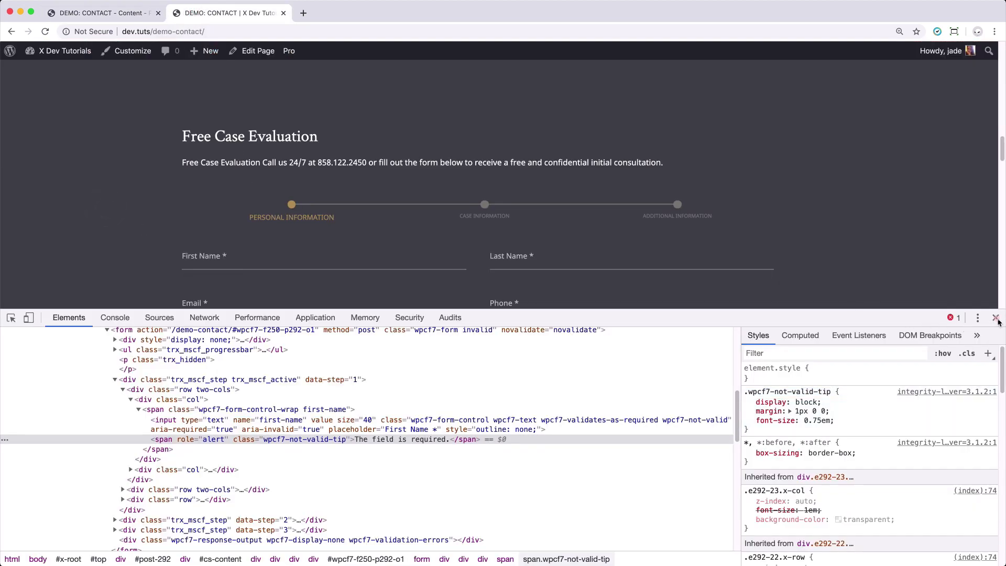
click(997, 317)
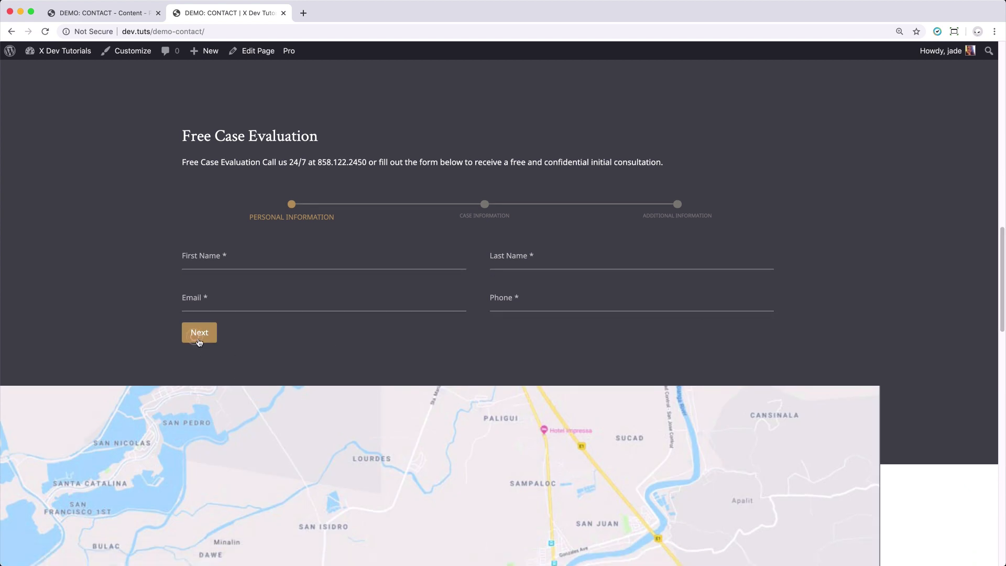
click(199, 332)
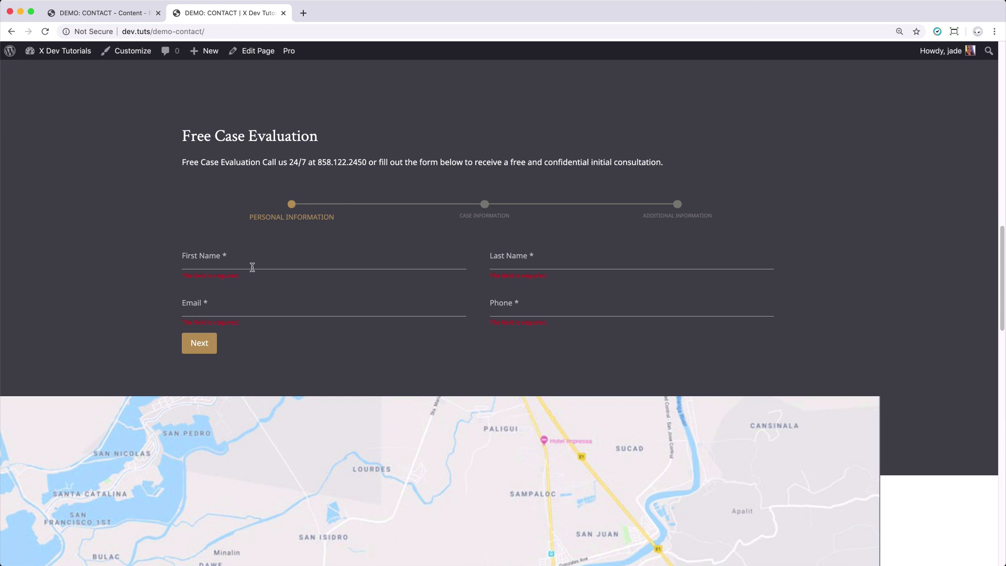
text(Test)
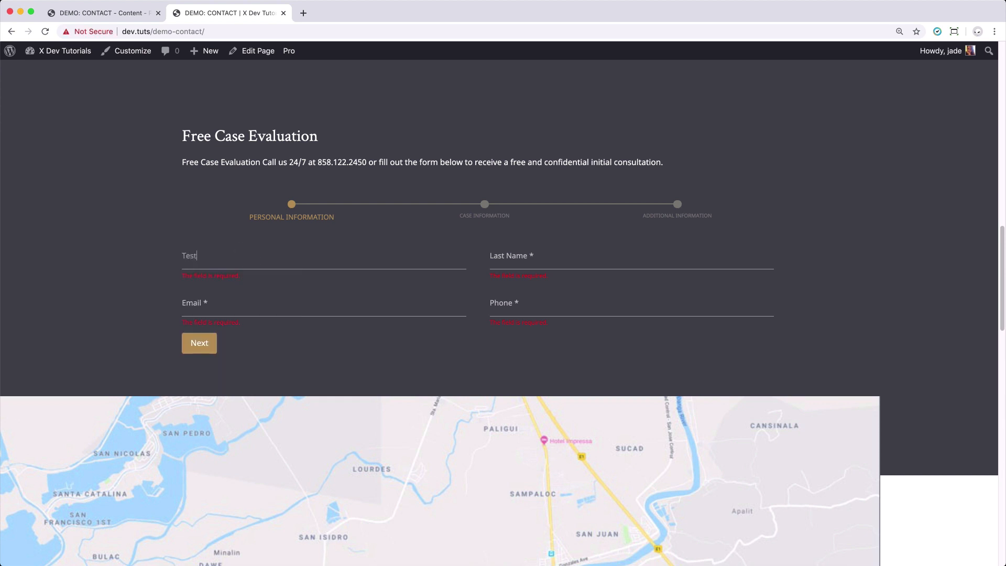
text(T)
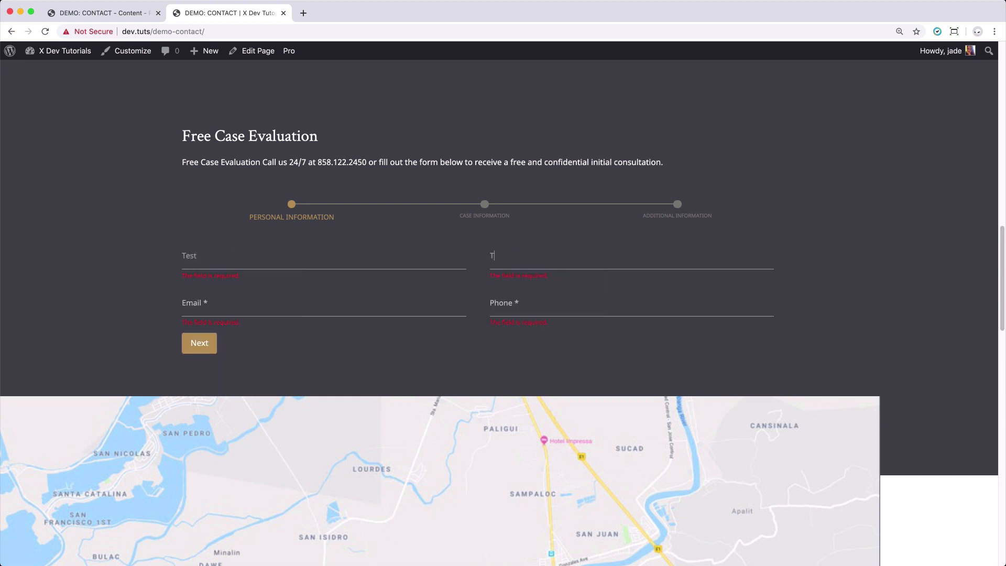
text(tes)
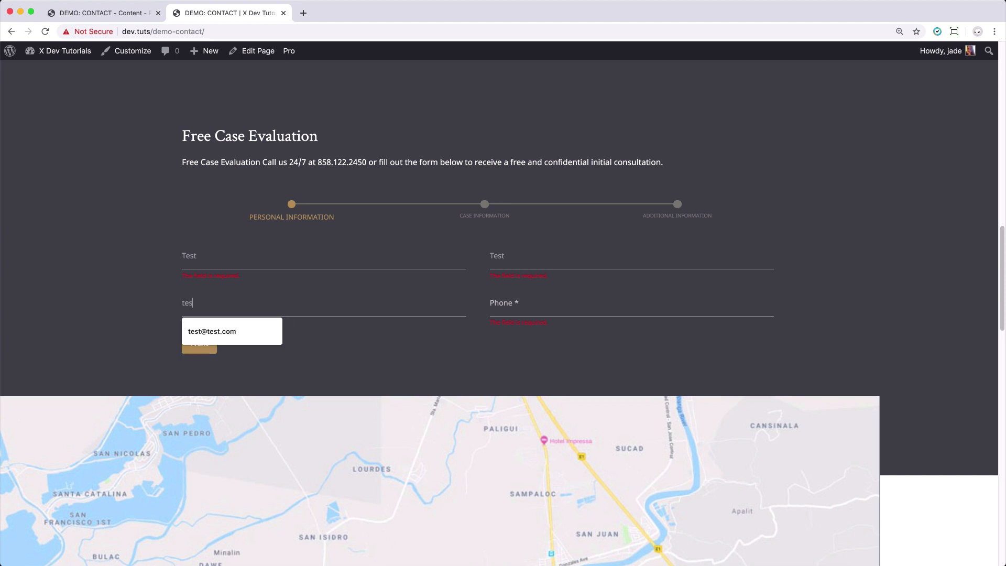
text(test@gmail.co)
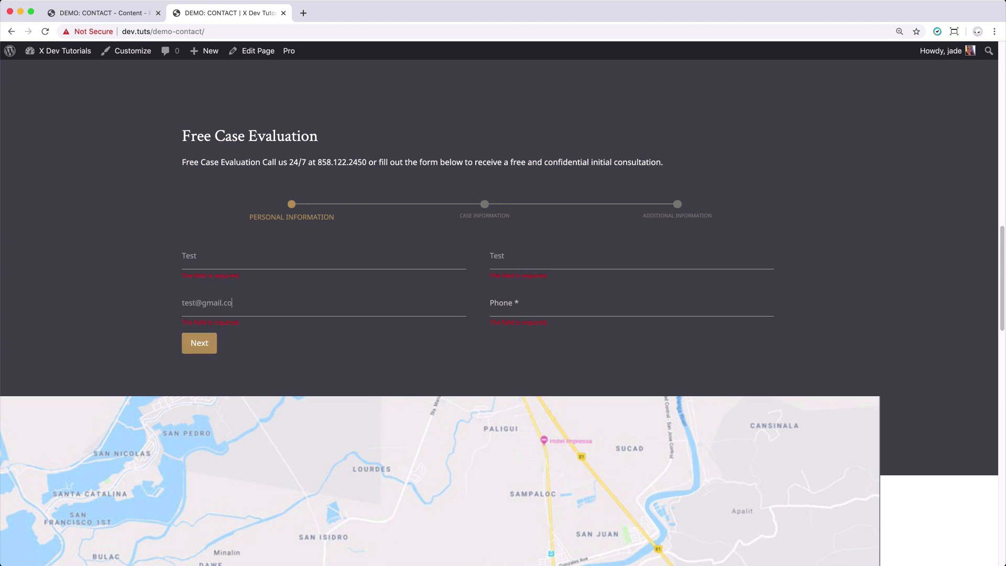
text(11111111)
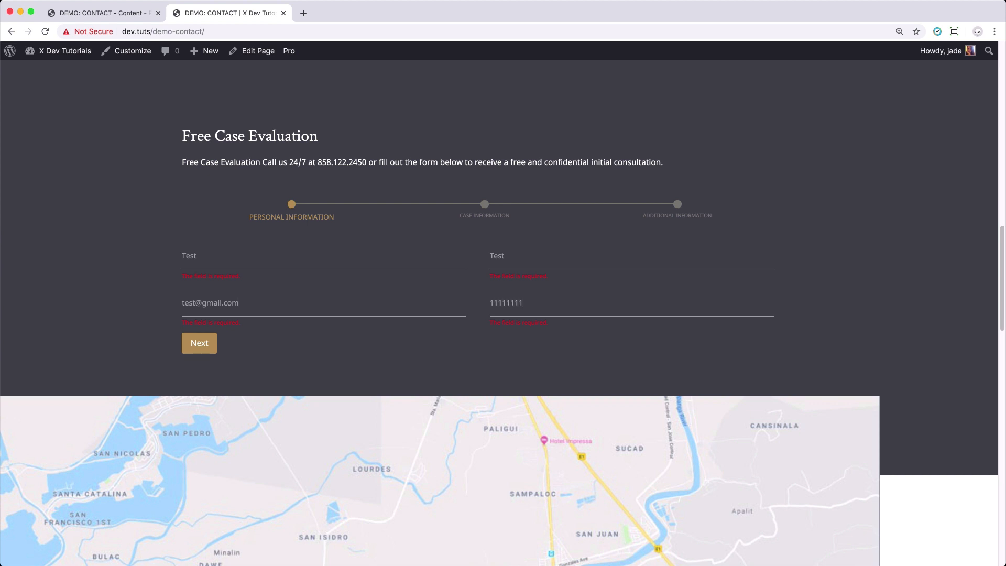
click(199, 343)
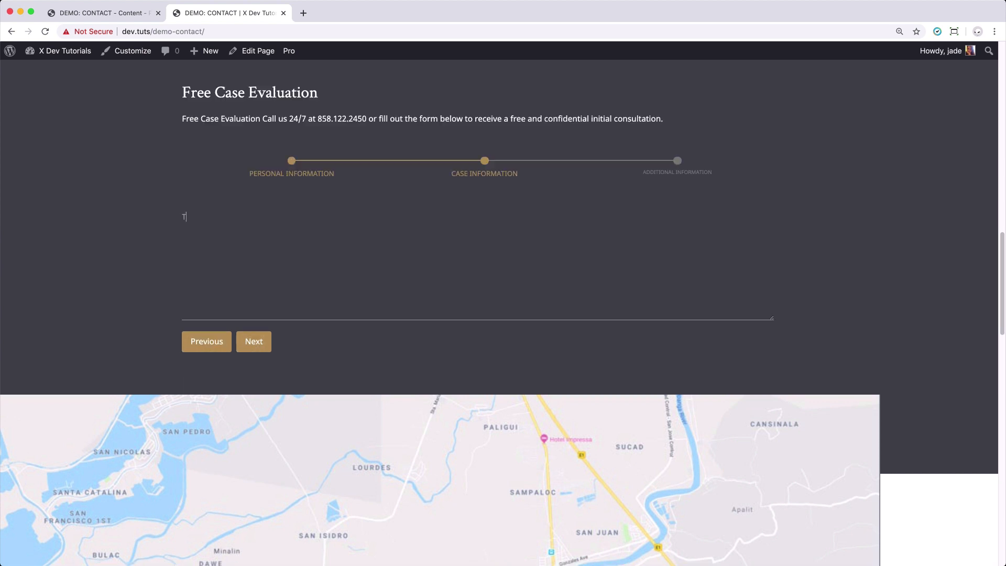
text(his is a test.)
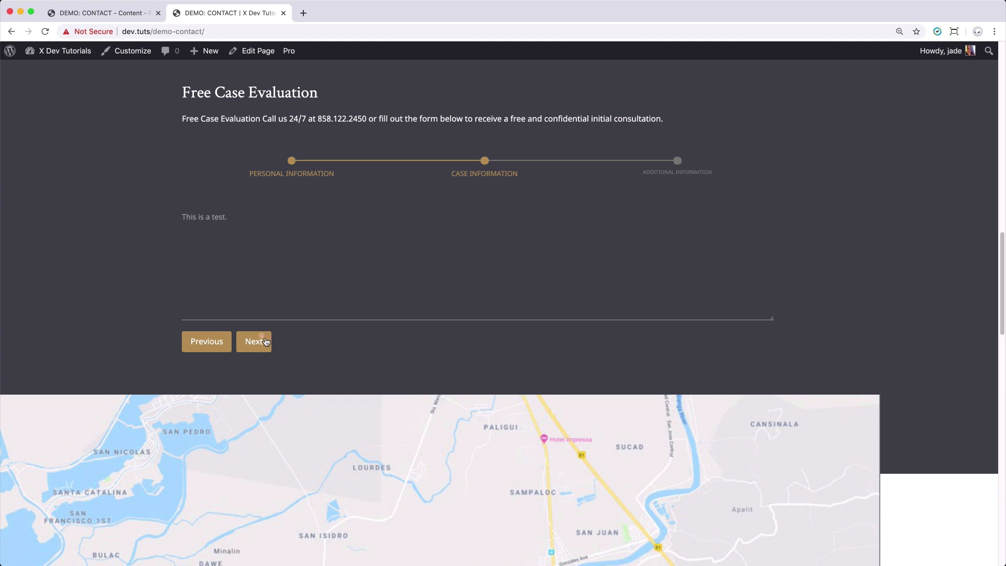
click(255, 340)
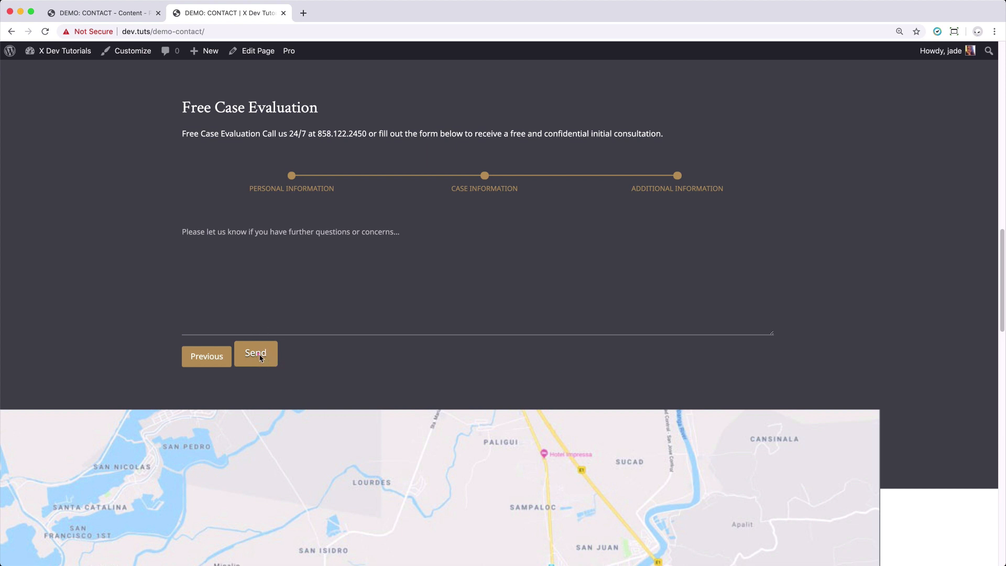
mouse_move(180, 358)
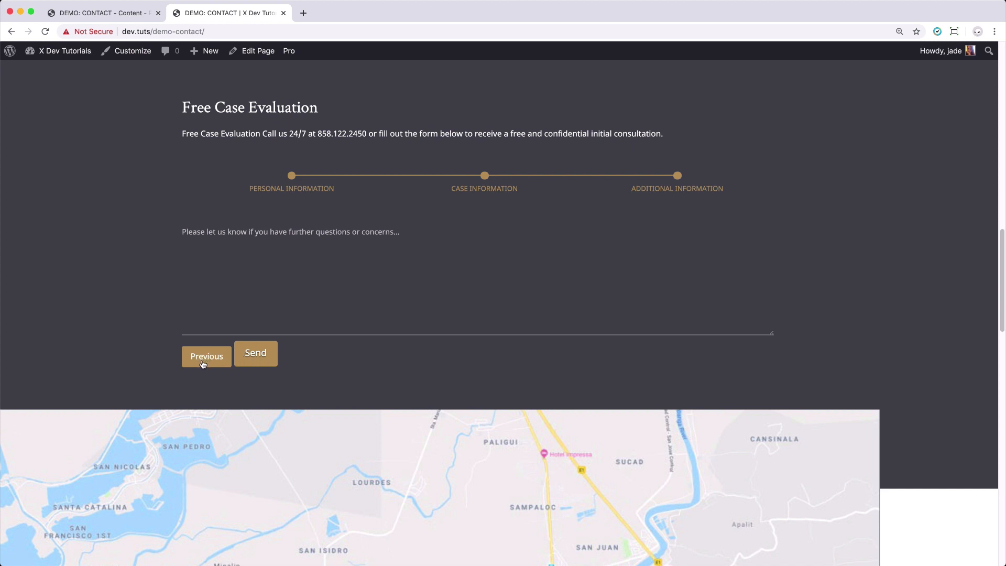
Add text-shadow: none and box-shadow: none to the form button rule.
right_click(269, 341)
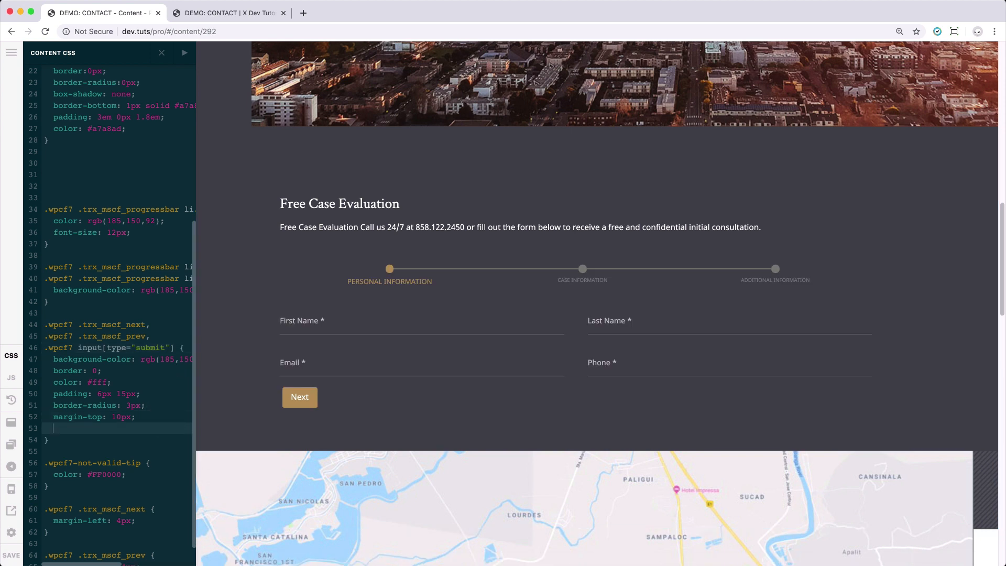
text(text)
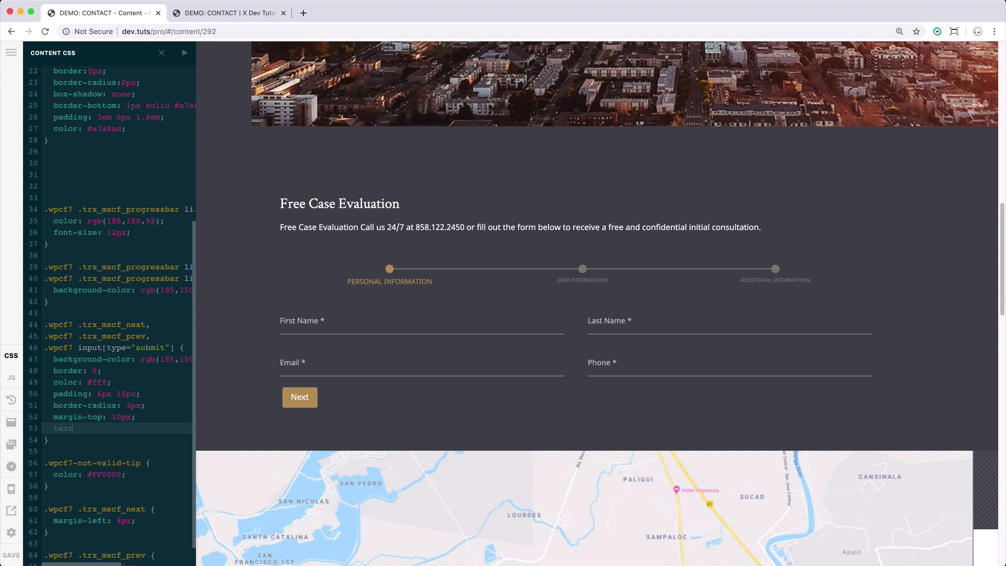
text(-shadow: none;)
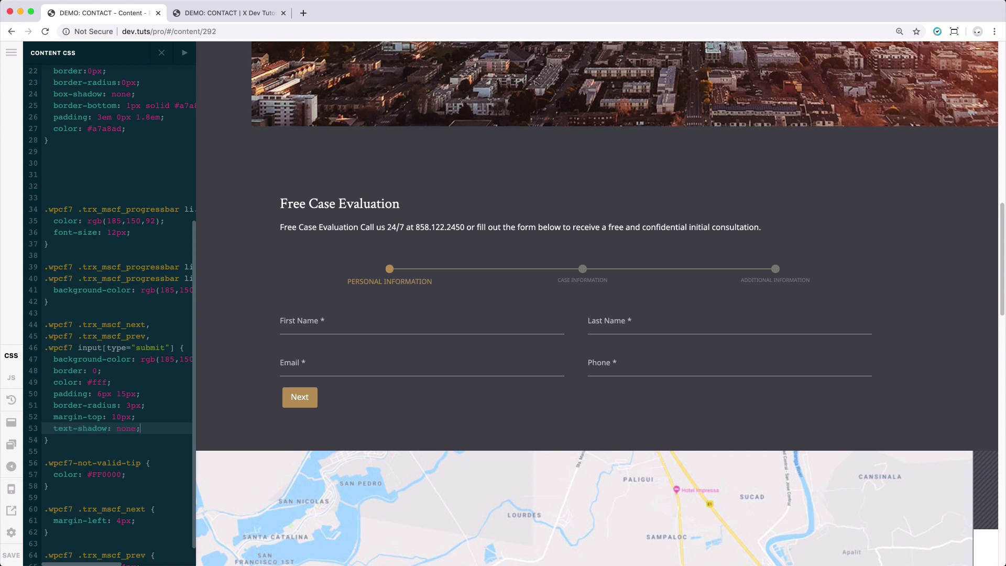
click(228, 13)
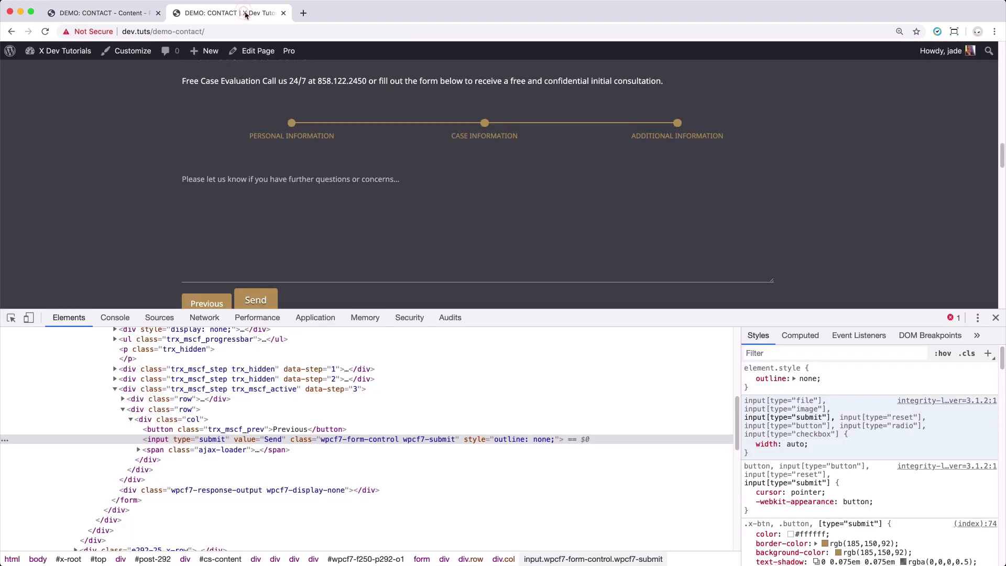
scroll(down, 3)
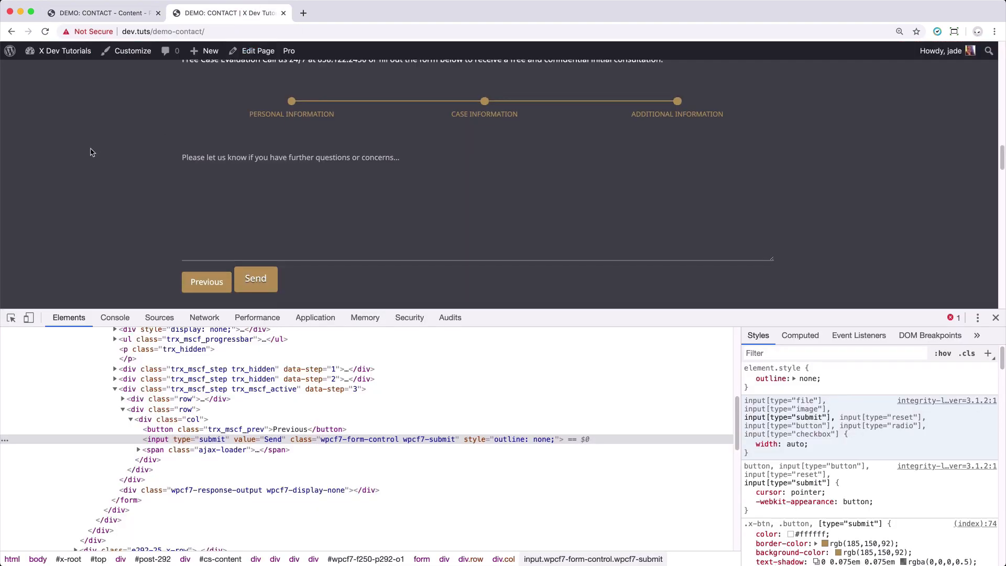
click(97, 13)
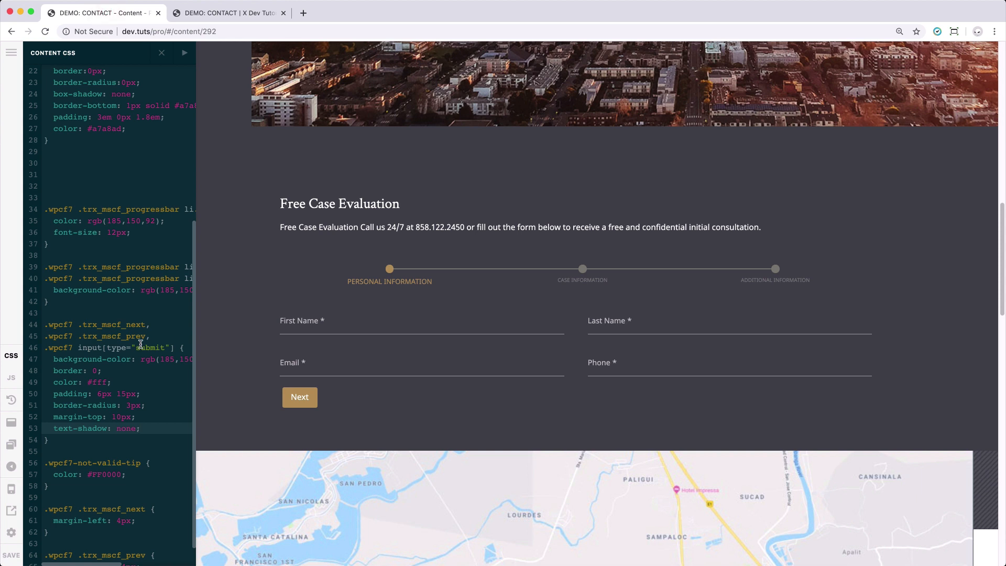
text(box-sha)
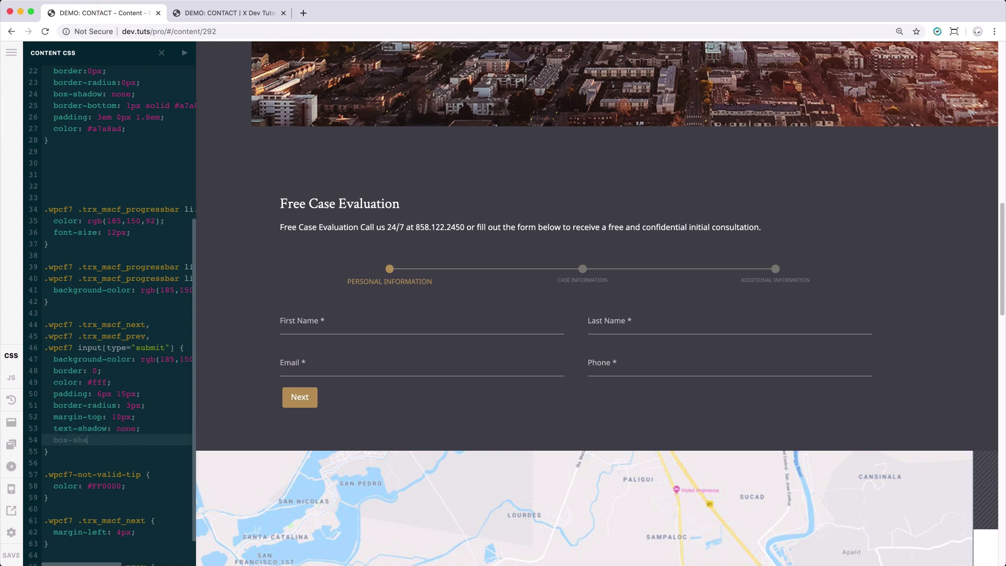
text(dow: none;)
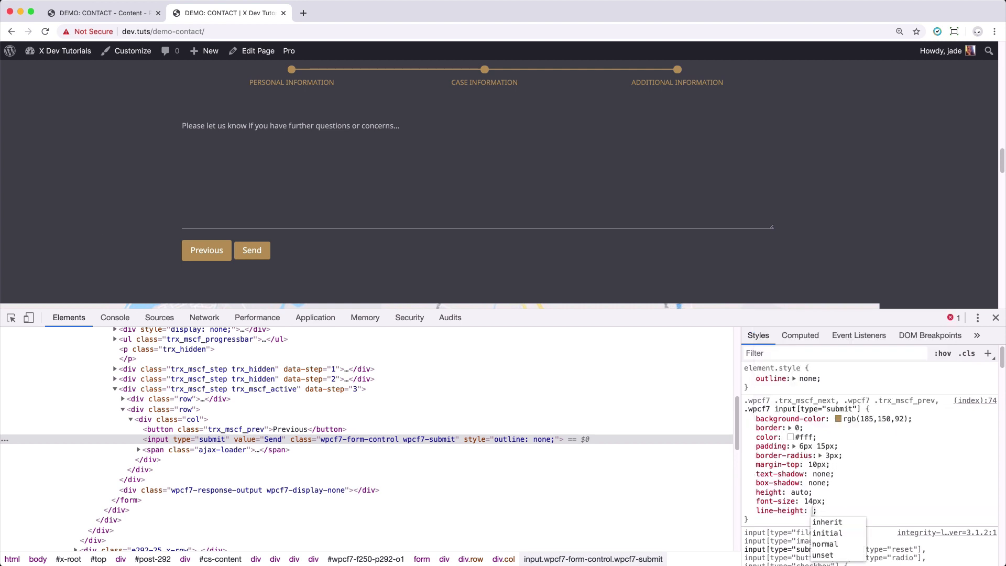
Try line-height 1.2, then 1.4, on the button rule in DevTools and copy the declarations.
text(1.2)
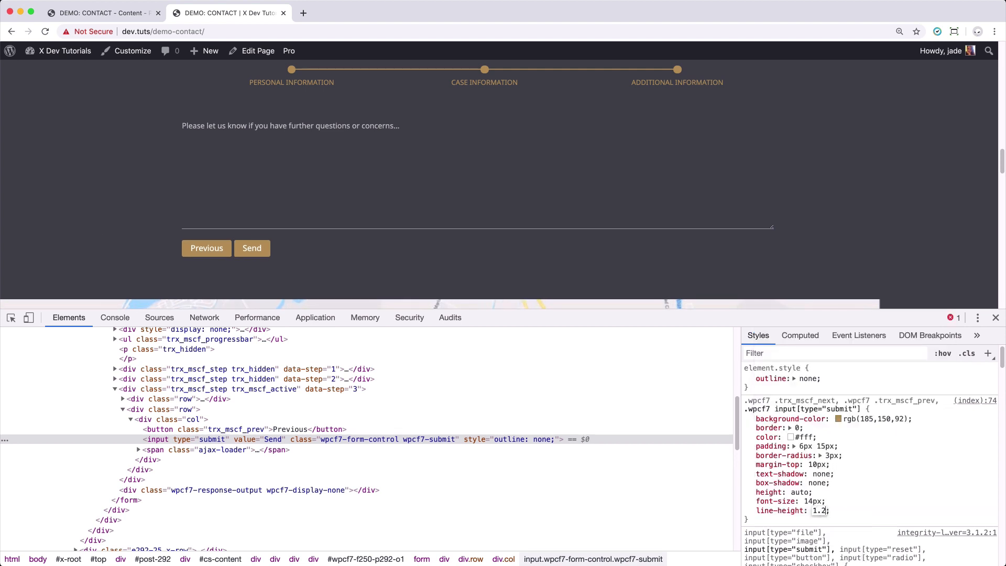
text(1.4)
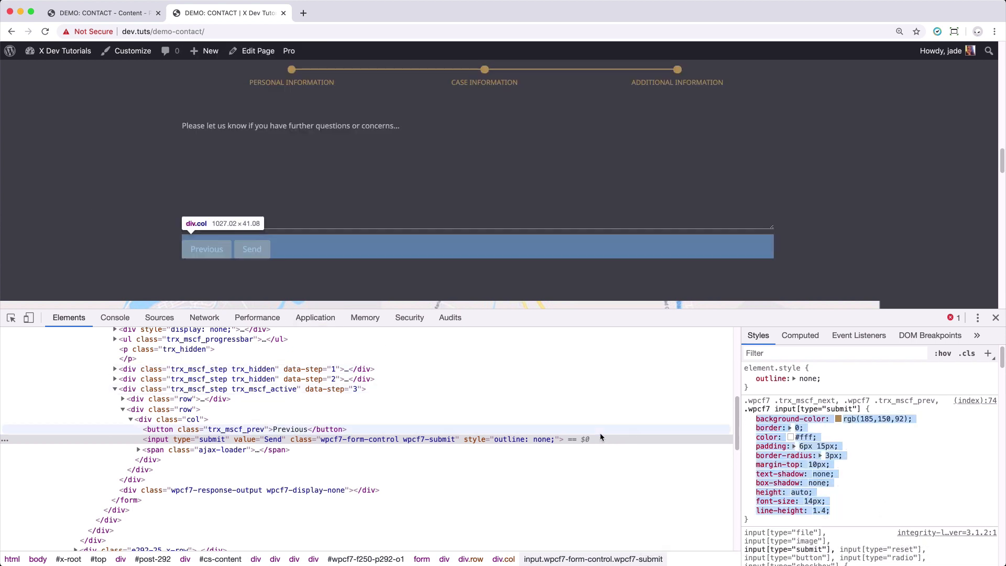
click(103, 13)
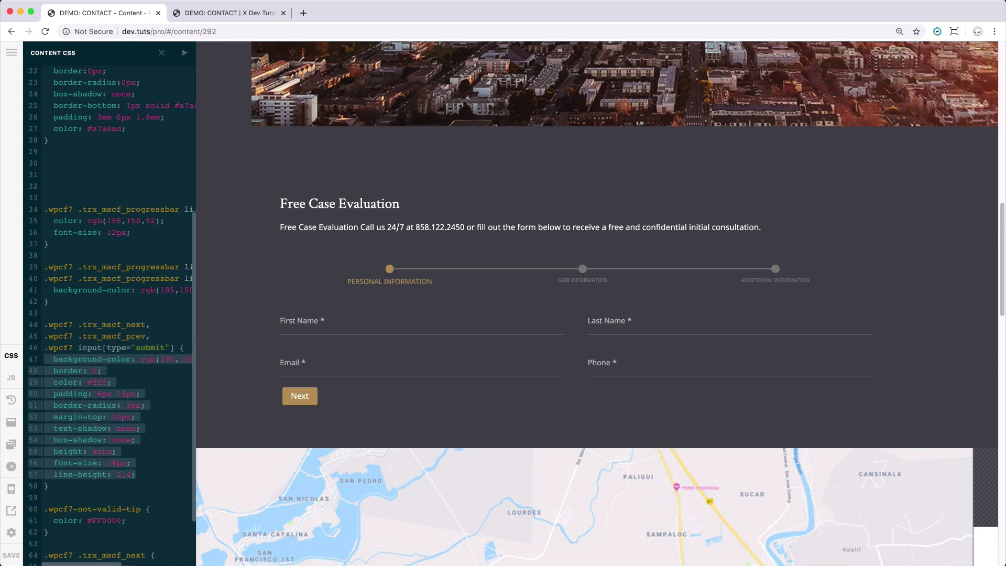
Switch to the live contact page tab to check the restyled buttons.
click(228, 12)
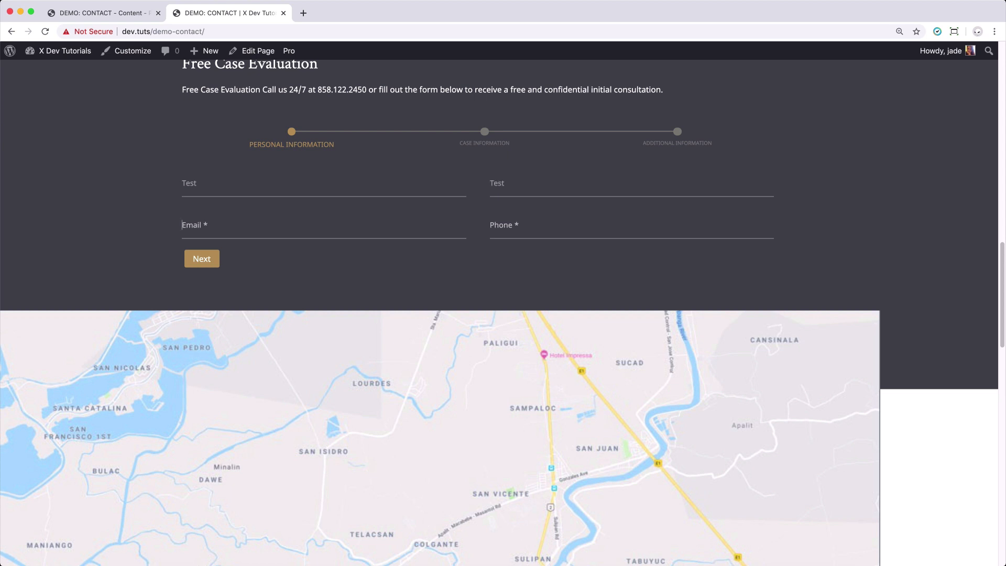
text(test@g)
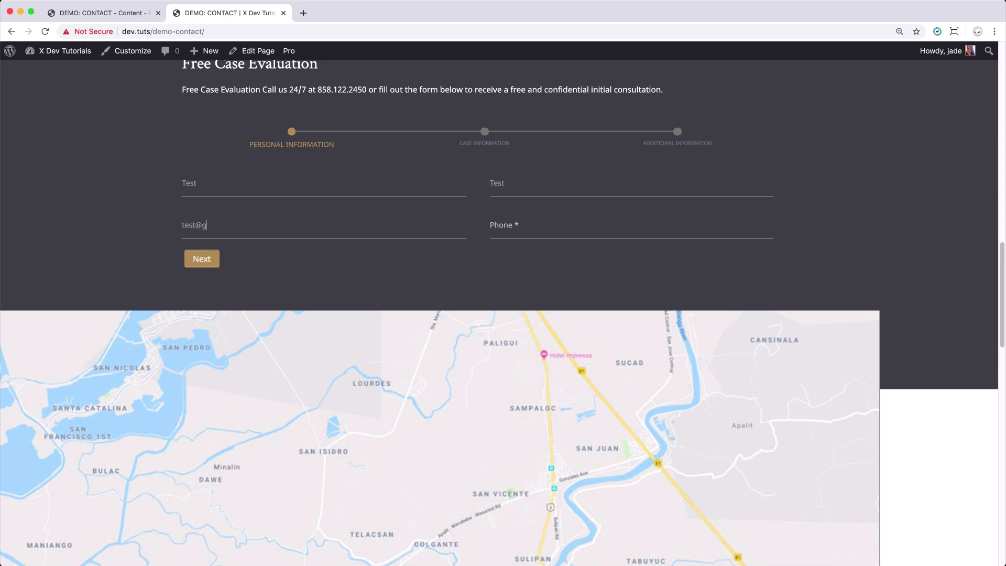
text(mail.cm)
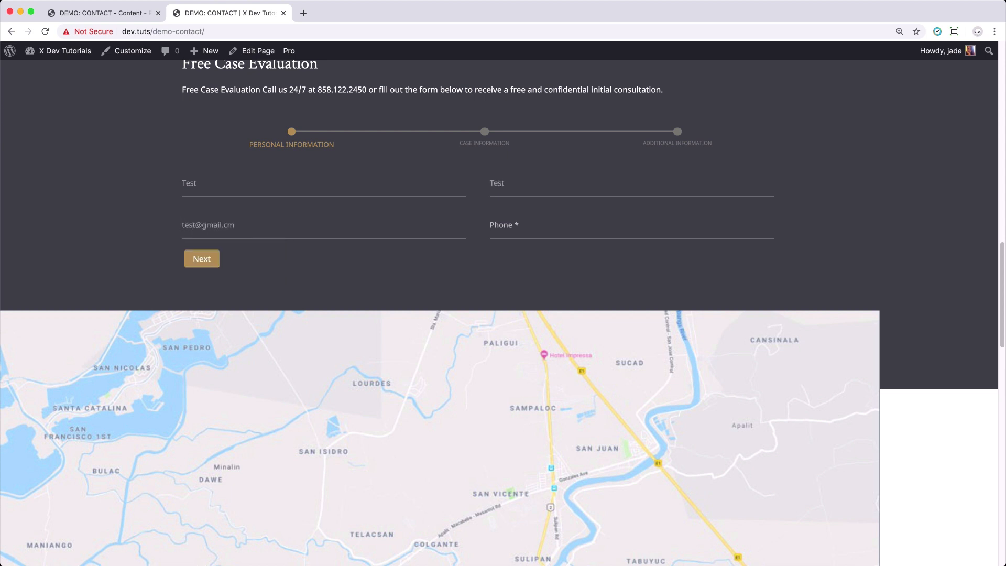
text(111111)
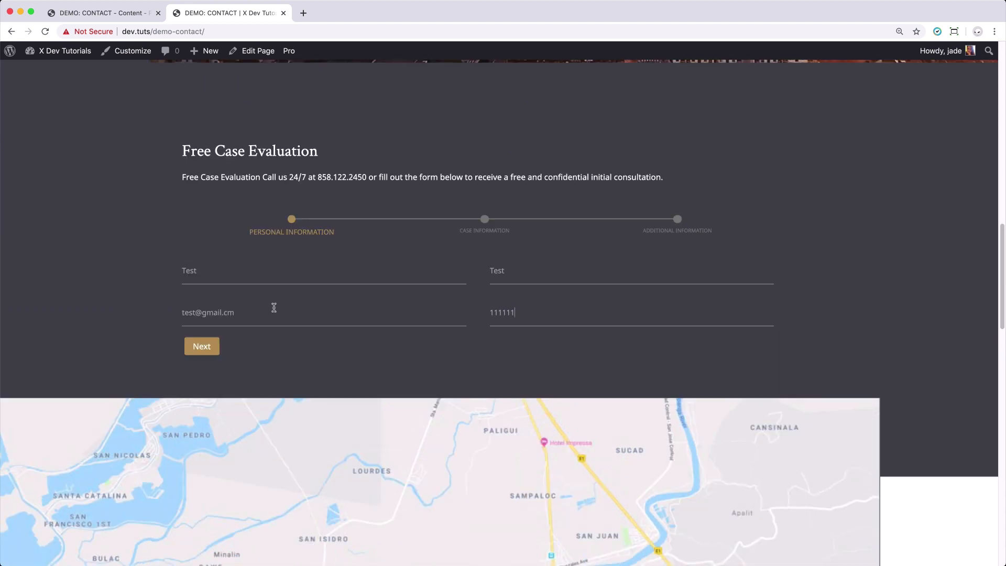
click(201, 346)
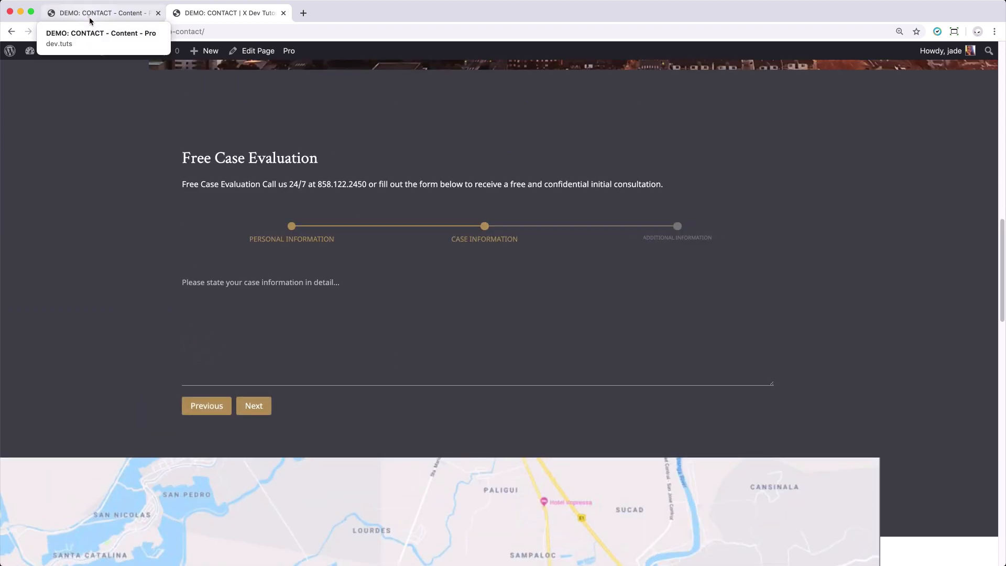
click(96, 13)
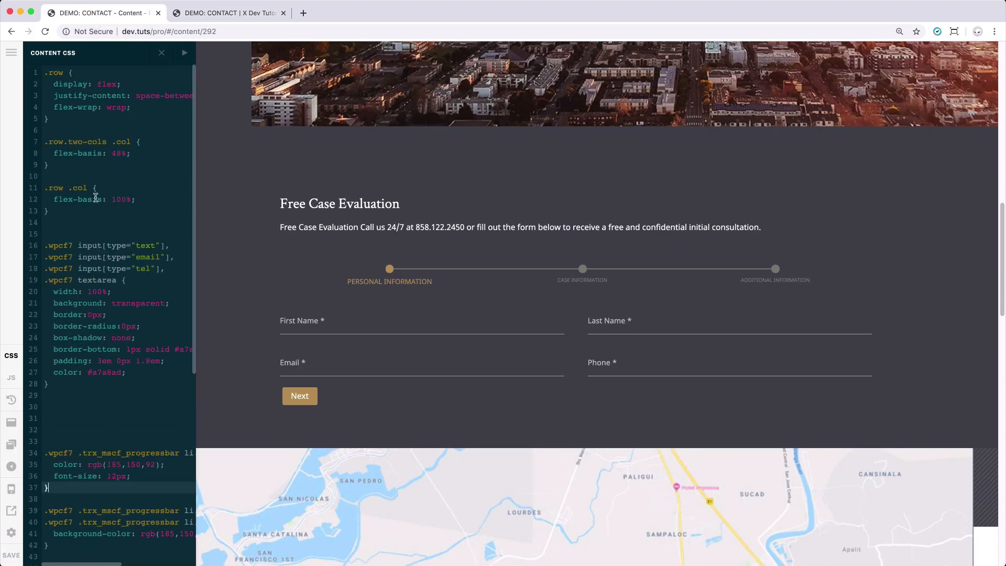
mouse_move(97, 216)
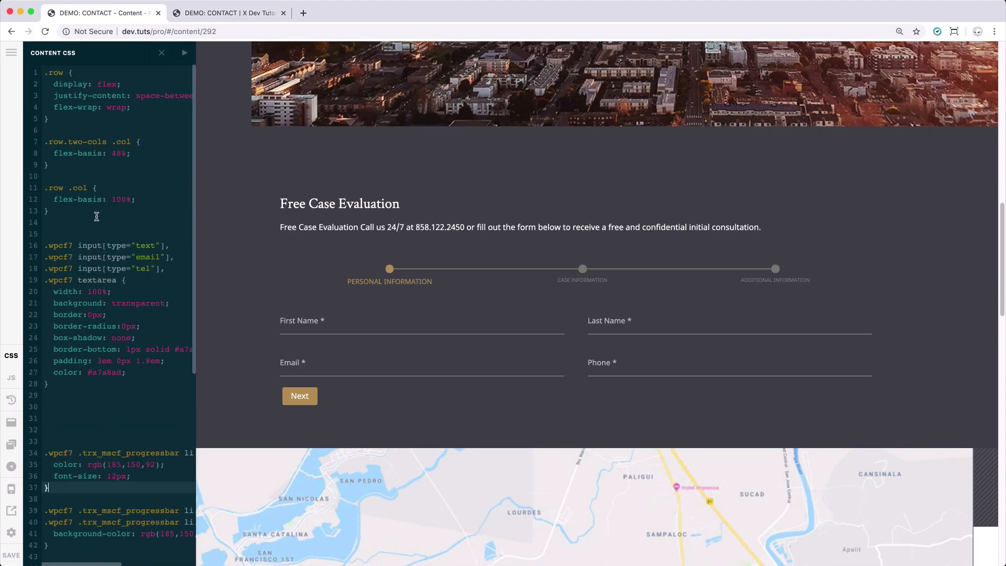
scroll(down, 3)
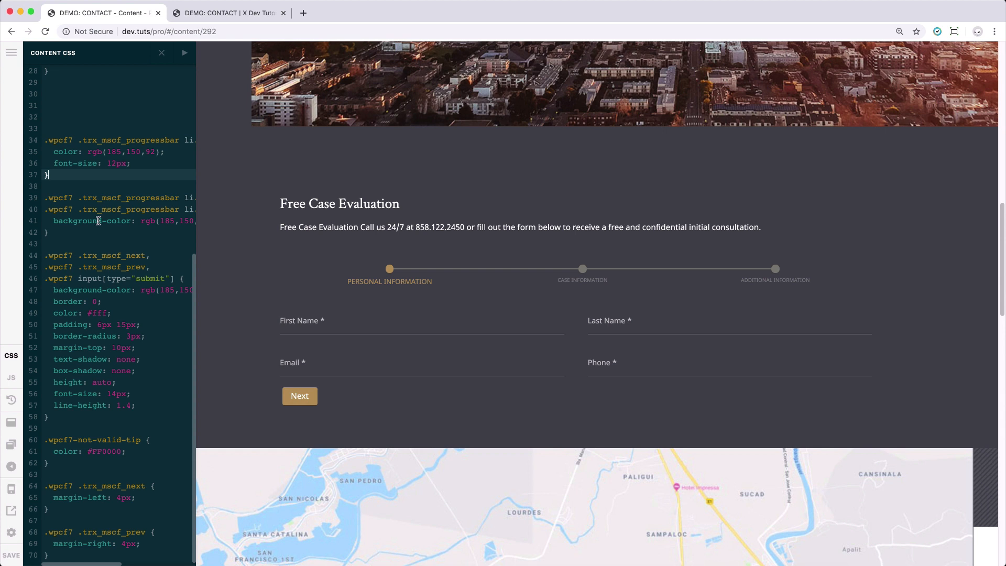